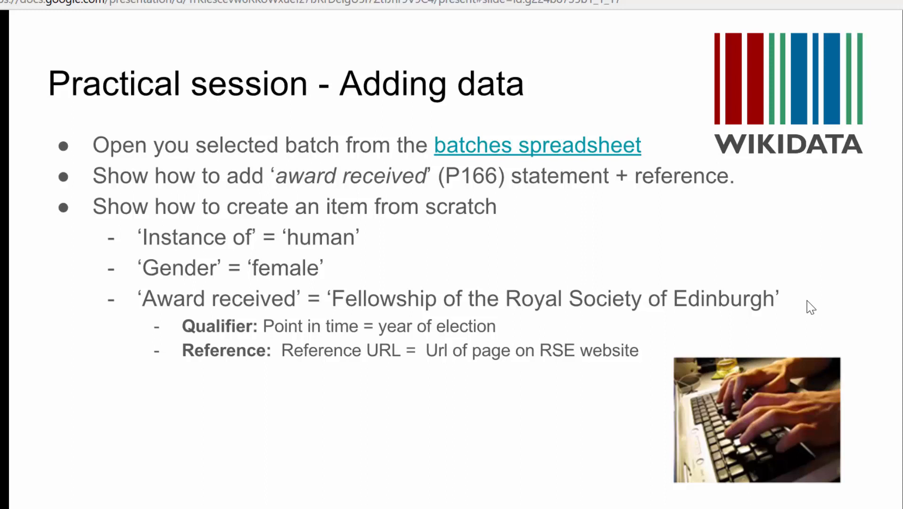
{"action": "mouse_move", "coordinate": [583, 156]}
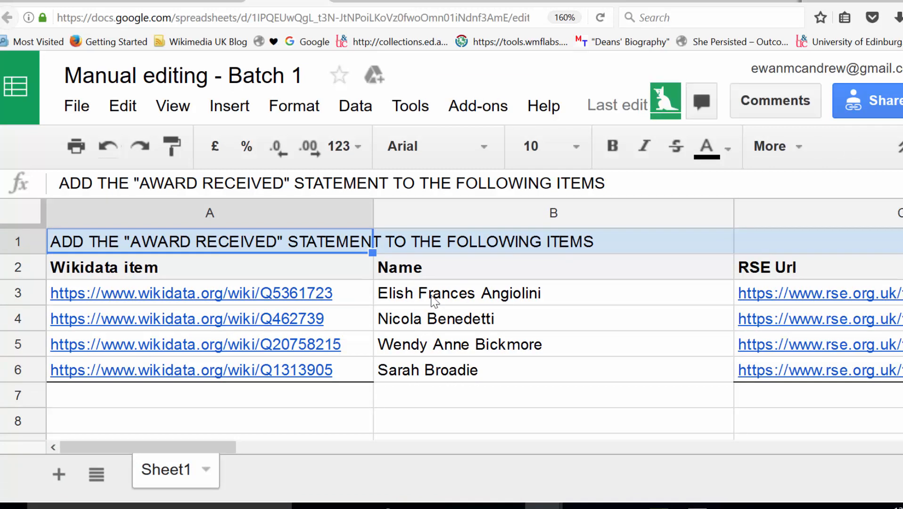
{"action": "mouse_move", "coordinate": [432, 389]}
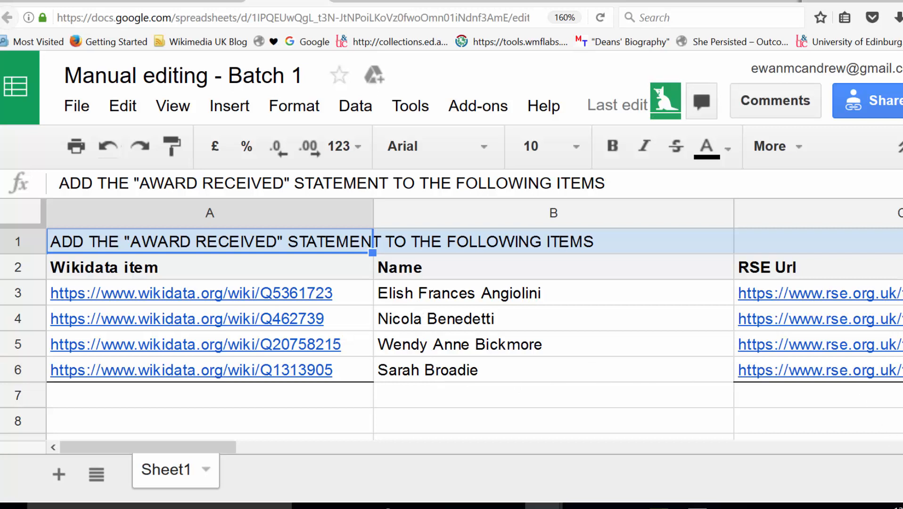
- Follow the spreadsheet link to Elish Angiolini's RSE fellow page
{"action": "scroll", "scroll_direction": "down", "scroll_amount": 3}
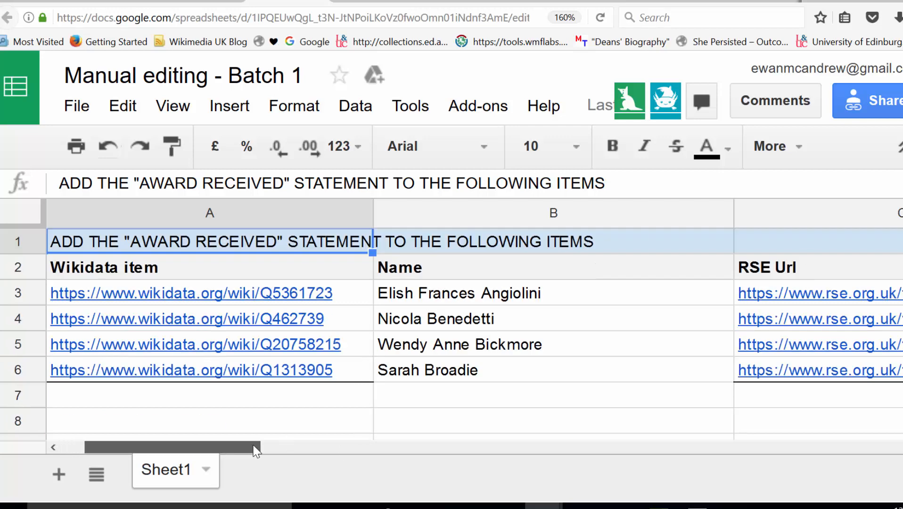
{"action": "left_click", "coordinate": [818, 294]}
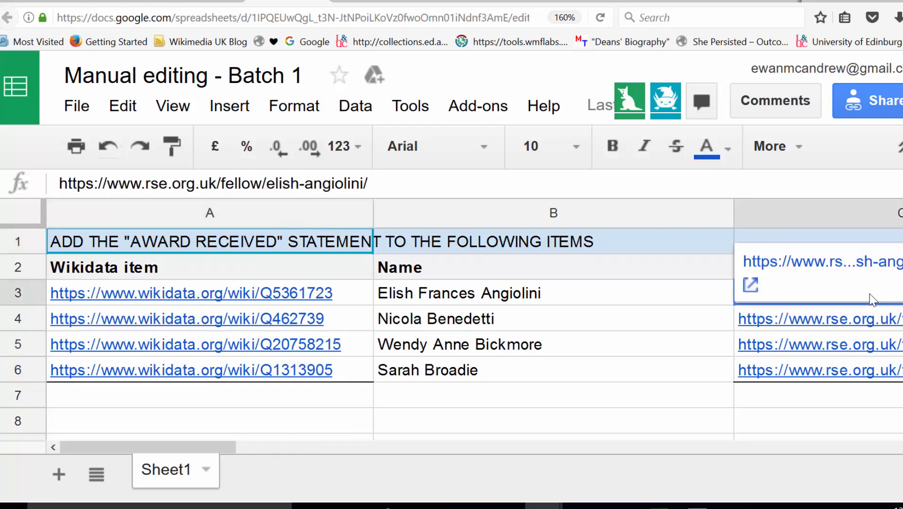
{"action": "mouse_move", "coordinate": [643, 278]}
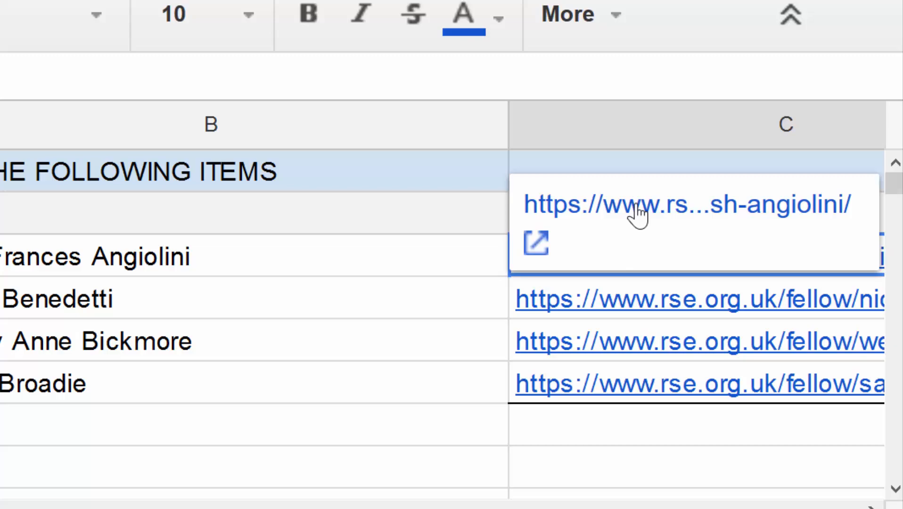
{"action": "left_click", "coordinate": [657, 204]}
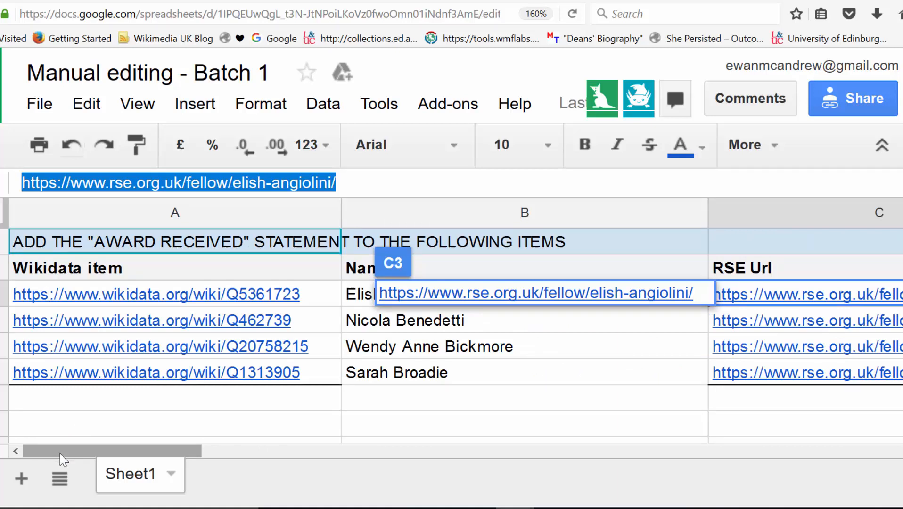
{"action": "mouse_move", "coordinate": [158, 303]}
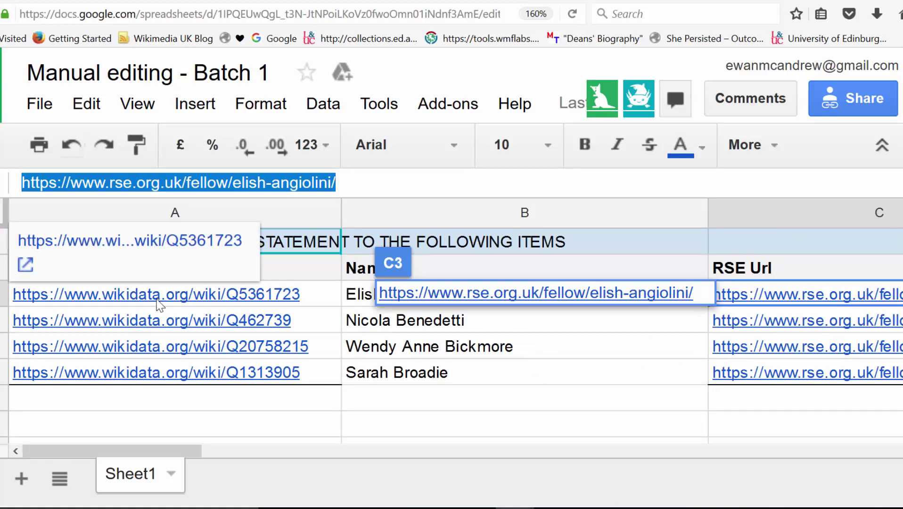
{"action": "mouse_move", "coordinate": [156, 244]}
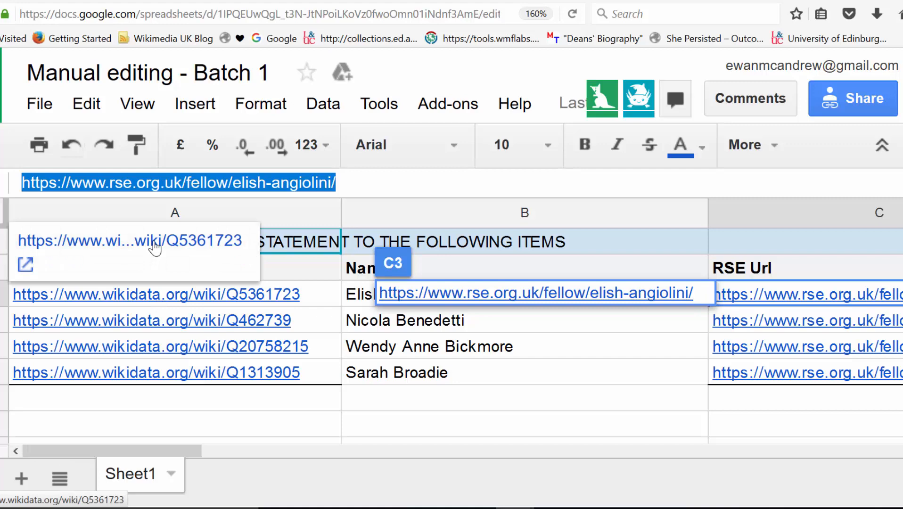
- Review item Q5361723's labels in more languages and its statements down to residence
{"action": "left_click", "coordinate": [137, 240]}
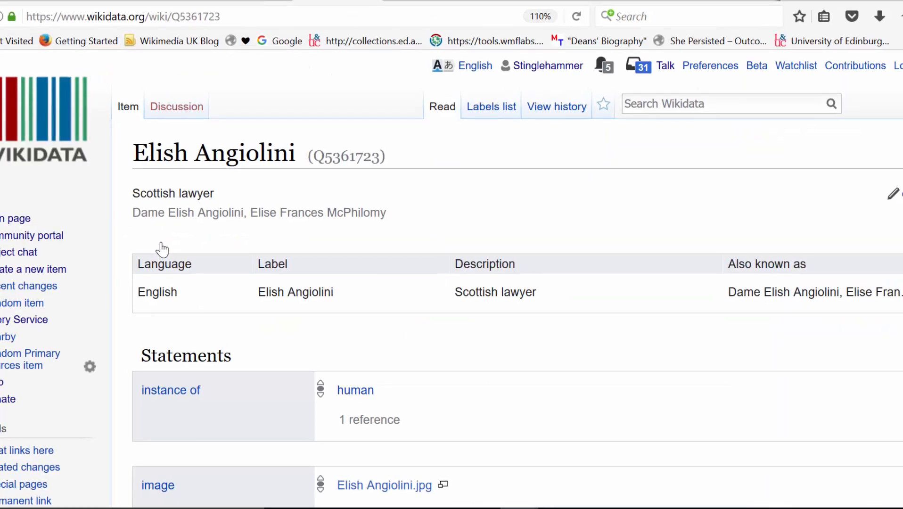
{"action": "left_click", "coordinate": [219, 251]}
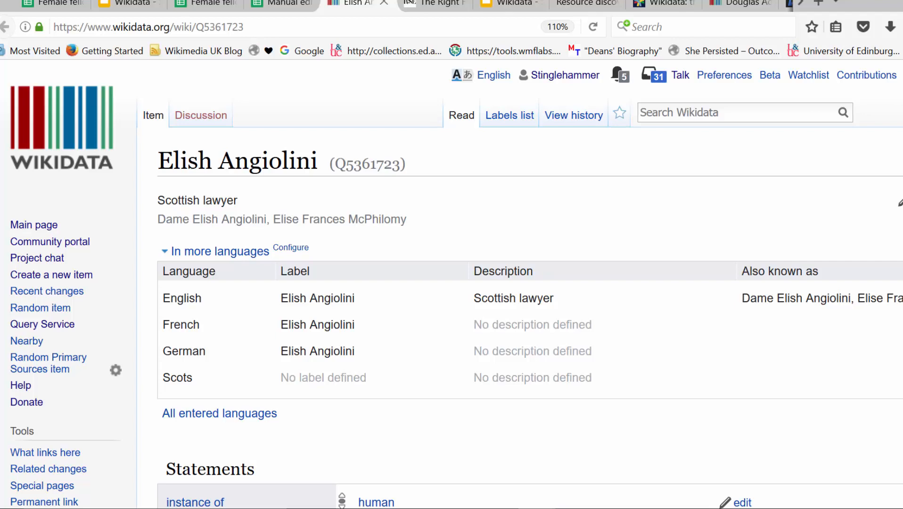
{"action": "scroll", "scroll_direction": "down", "scroll_amount": 3}
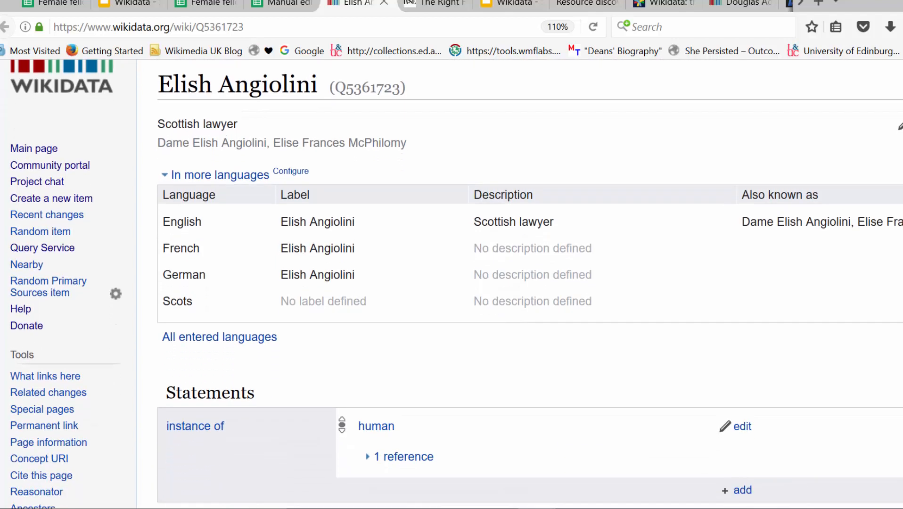
{"action": "scroll", "scroll_direction": "down", "scroll_amount": 3}
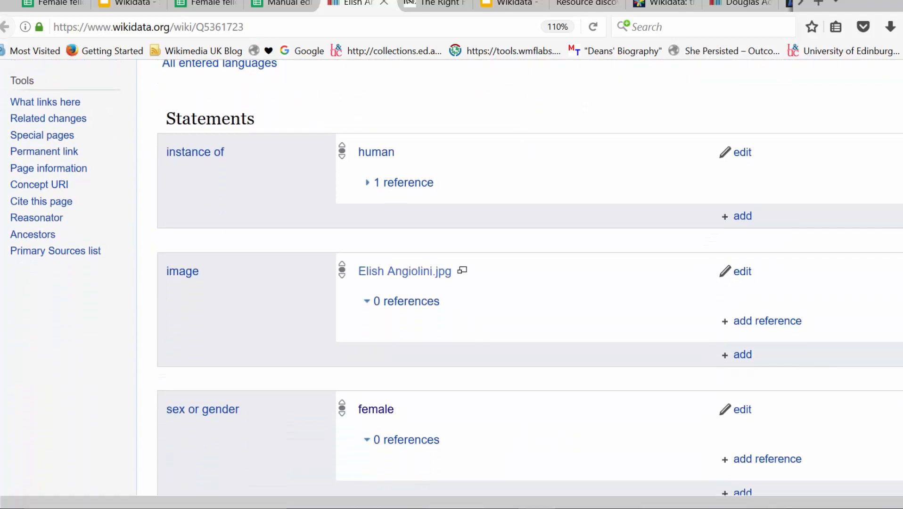
{"action": "scroll", "scroll_direction": "down", "scroll_amount": 3}
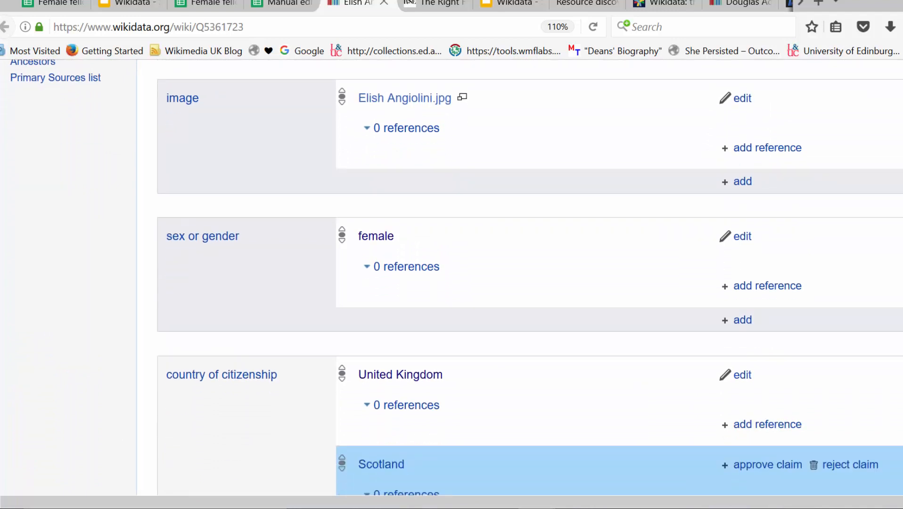
{"action": "scroll", "scroll_direction": "down", "scroll_amount": 3}
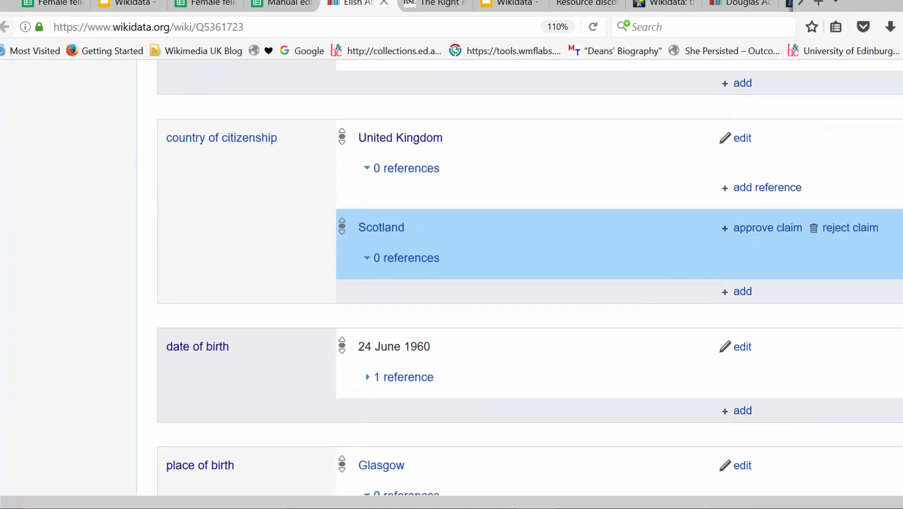
{"action": "scroll", "scroll_direction": "down", "scroll_amount": 3}
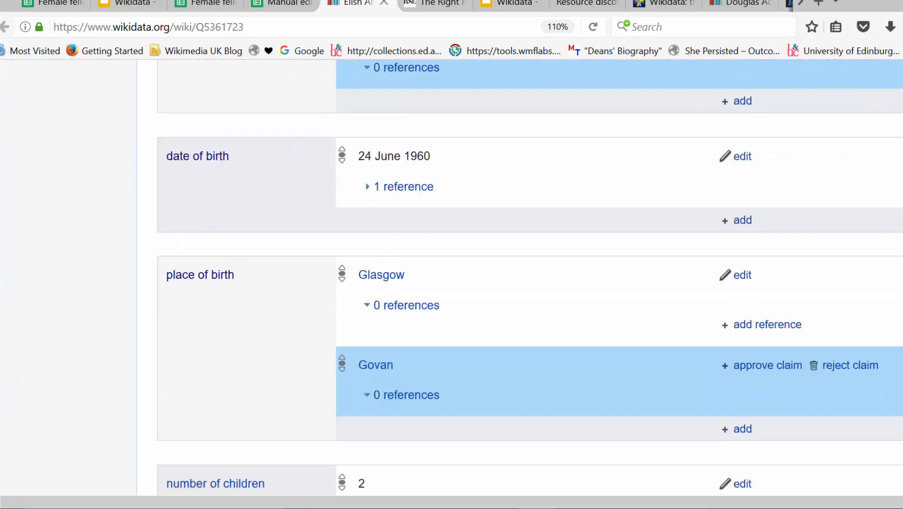
{"action": "scroll", "scroll_direction": "down", "scroll_amount": 3}
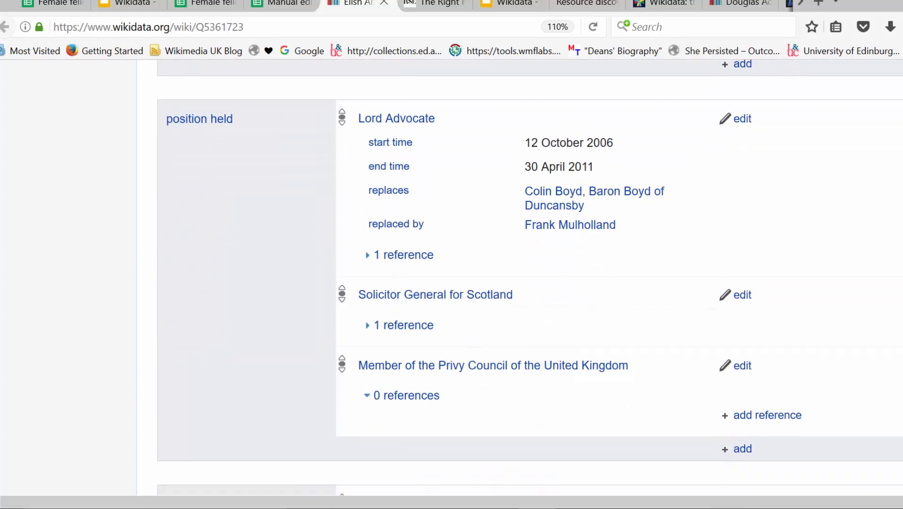
{"action": "scroll", "scroll_direction": "down", "scroll_amount": 3}
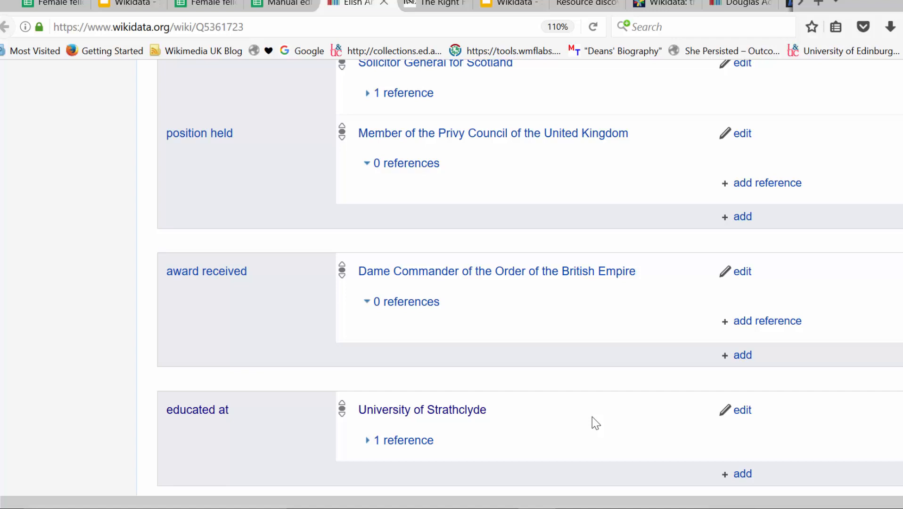
{"action": "mouse_move", "coordinate": [198, 274]}
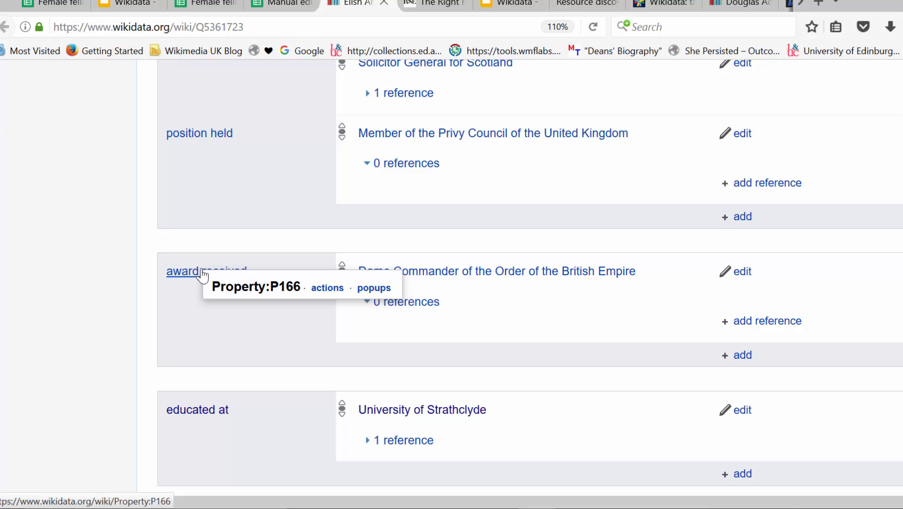
{"action": "mouse_move", "coordinate": [572, 358]}
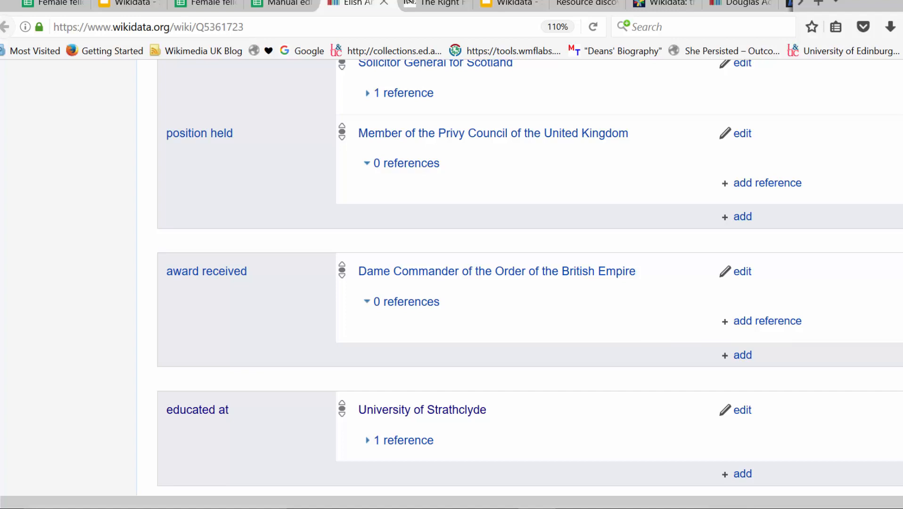
{"action": "scroll", "scroll_direction": "down", "scroll_amount": 3}
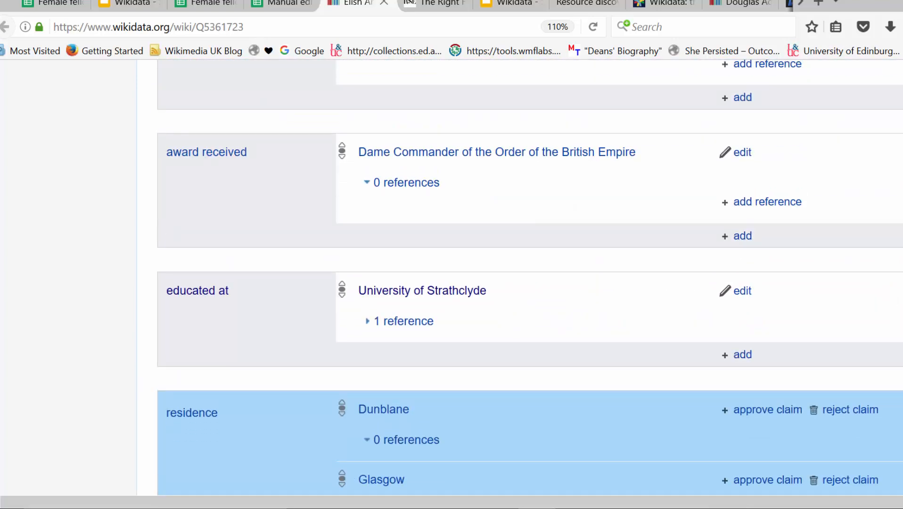
{"action": "scroll", "scroll_direction": "down", "scroll_amount": 3}
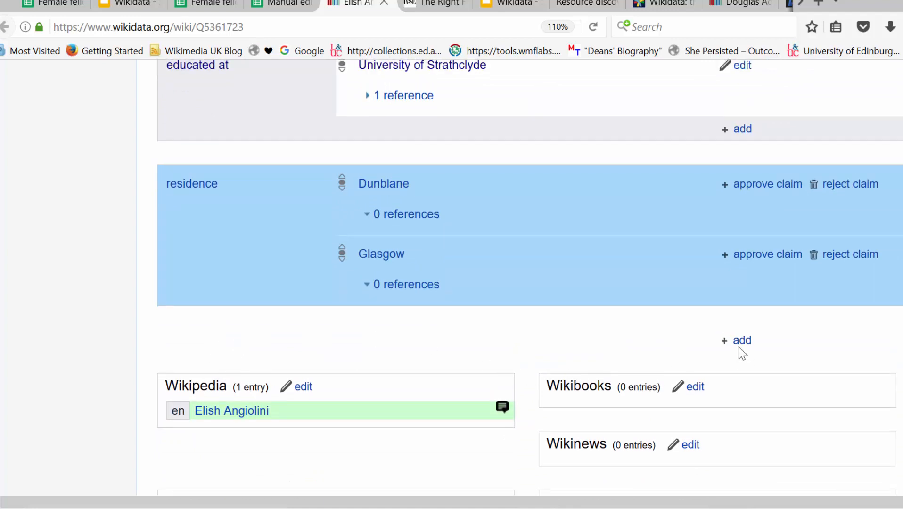
{"action": "mouse_move", "coordinate": [743, 340]}
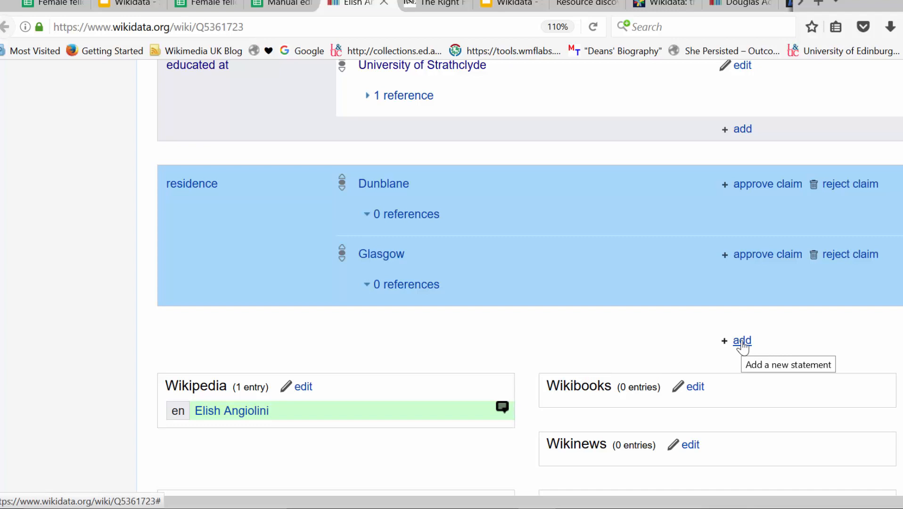
- Start a new statement on the item with award received as the property
{"action": "left_click", "coordinate": [741, 340]}
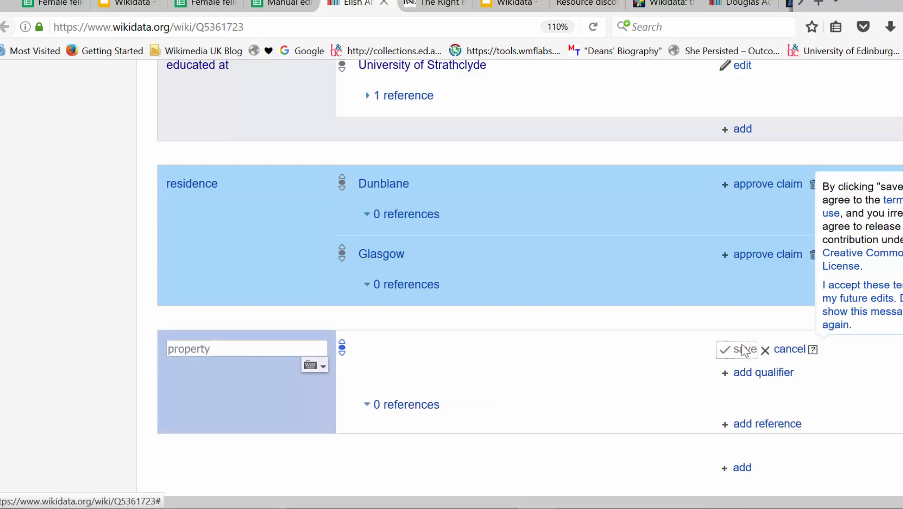
{"action": "left_click", "coordinate": [246, 348]}
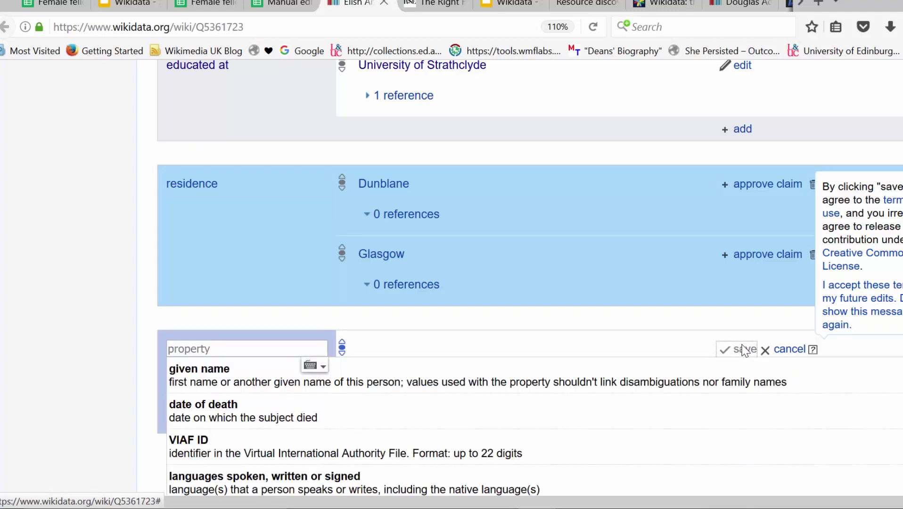
{"action": "type", "text": "award received"}
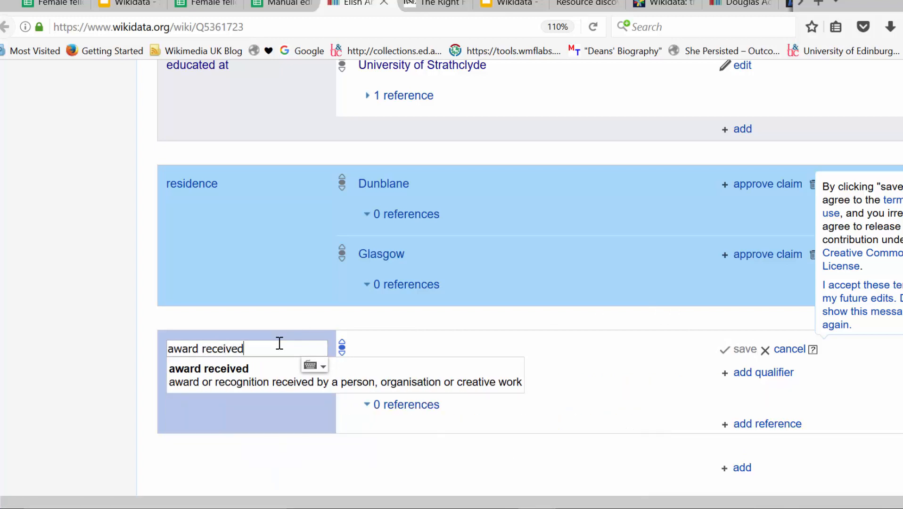
{"action": "left_click", "coordinate": [215, 369]}
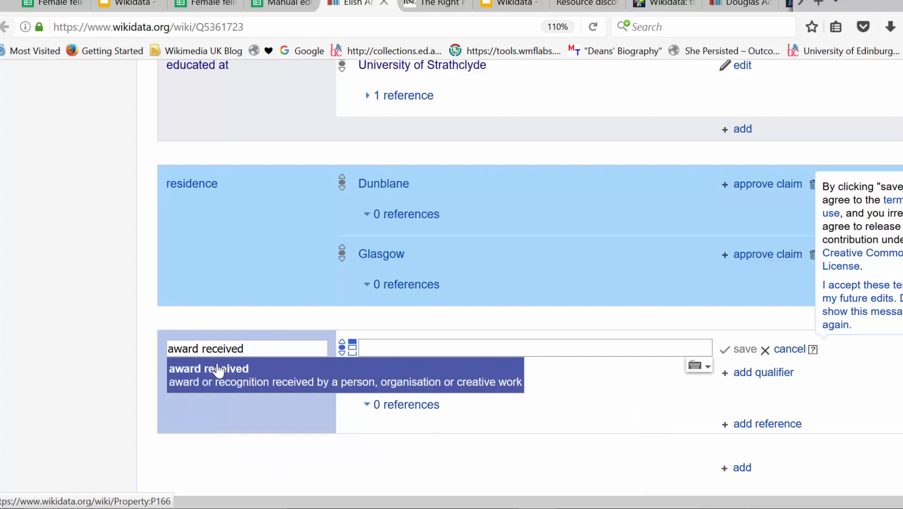
{"action": "mouse_move", "coordinate": [291, 386]}
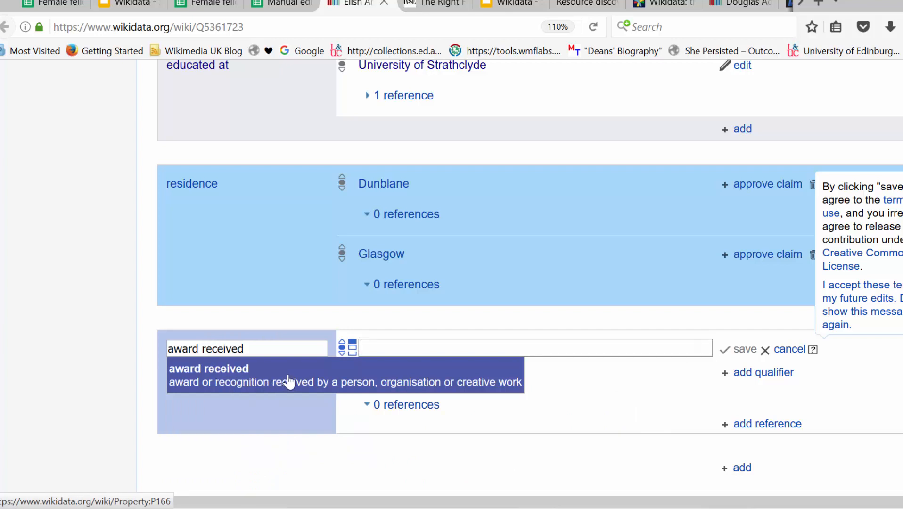
- Set the award value to Fellow of the Royal Society of Edinburgh
{"action": "left_click", "coordinate": [207, 369]}
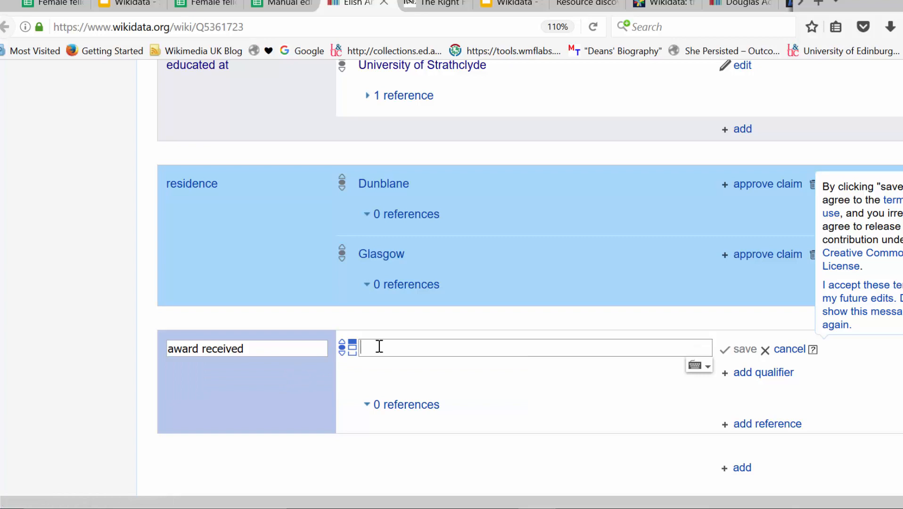
{"action": "type", "text": "F"}
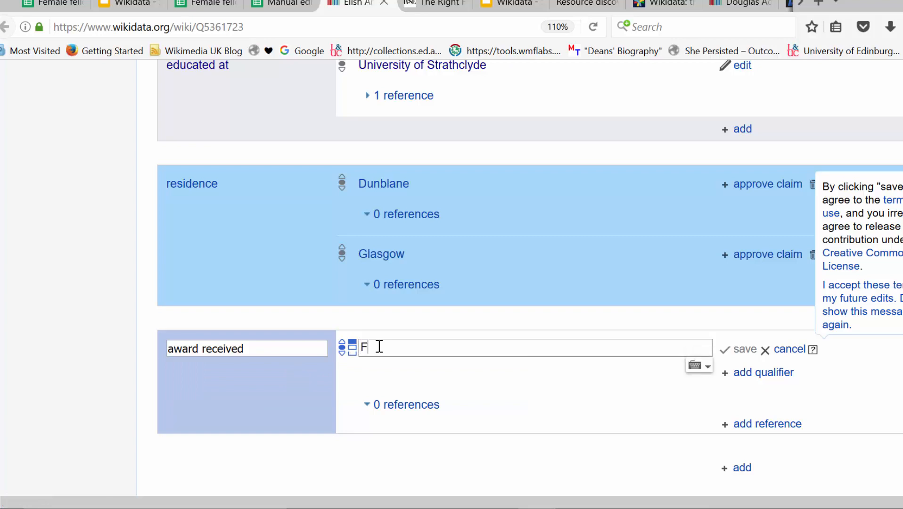
{"action": "type", "text": "ellow of the Royal Society of Edinburgh"}
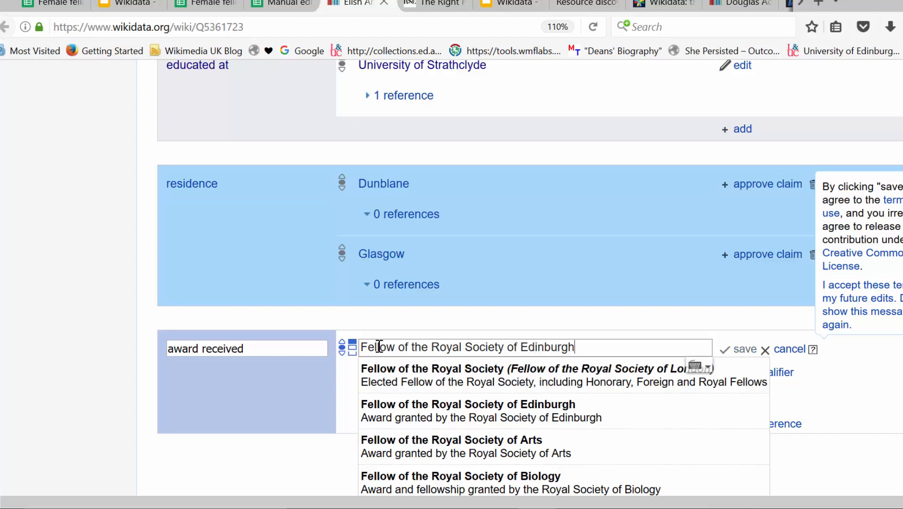
{"action": "left_click", "coordinate": [467, 405]}
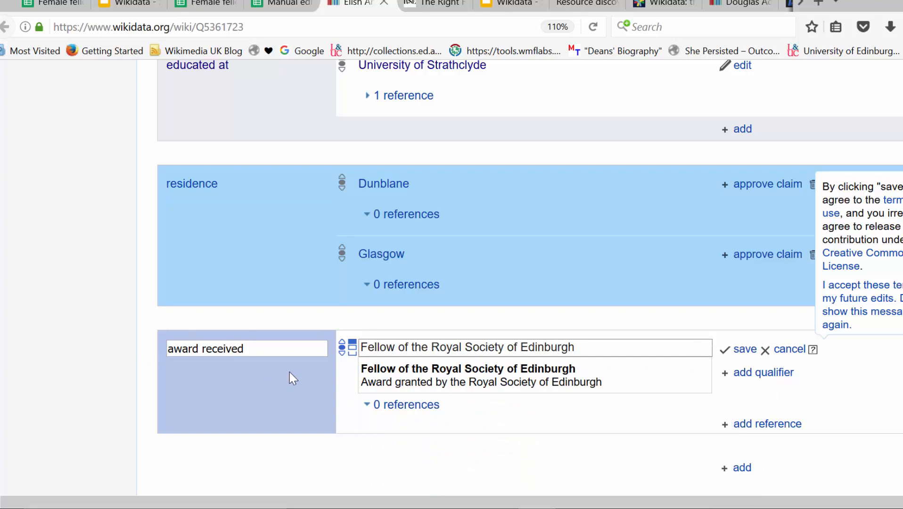
{"action": "left_click", "coordinate": [468, 375]}
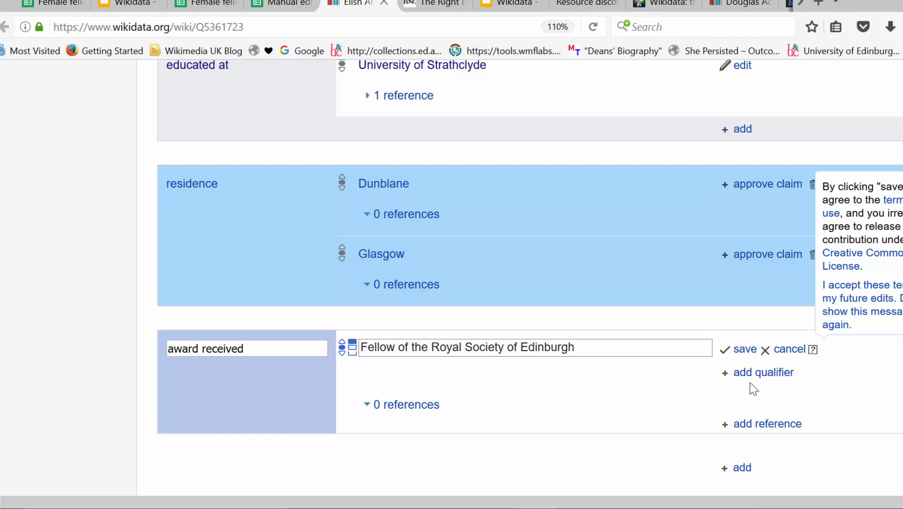
{"action": "mouse_move", "coordinate": [762, 381]}
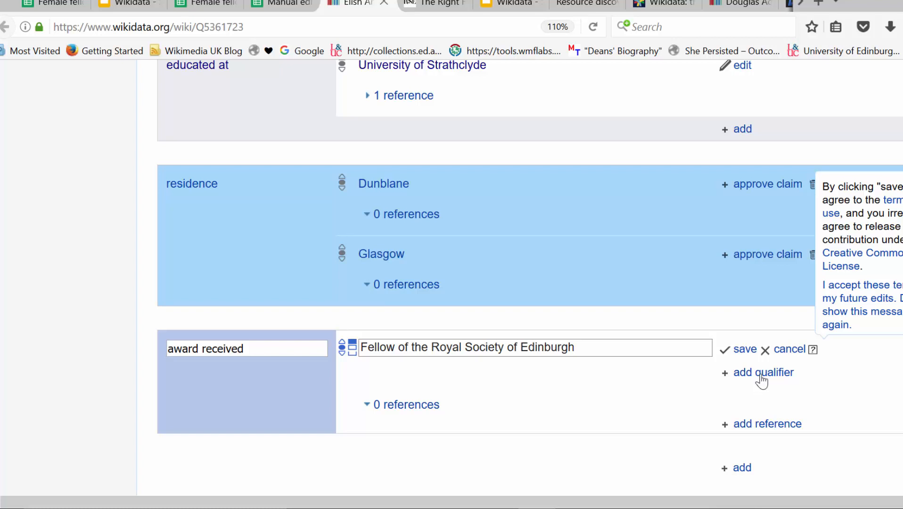
- Add a point in time qualifier of 2017 to the unsaved award
{"action": "left_click", "coordinate": [764, 372]}
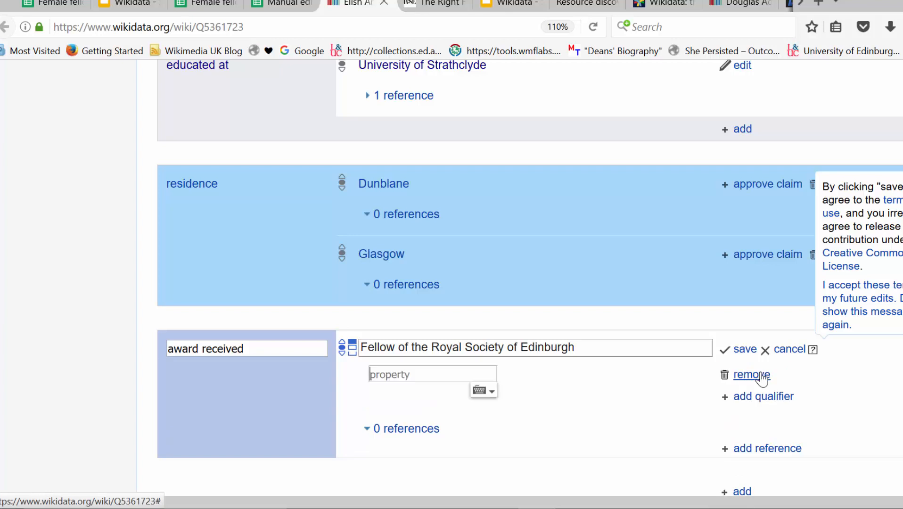
{"action": "type", "text": "point in time"}
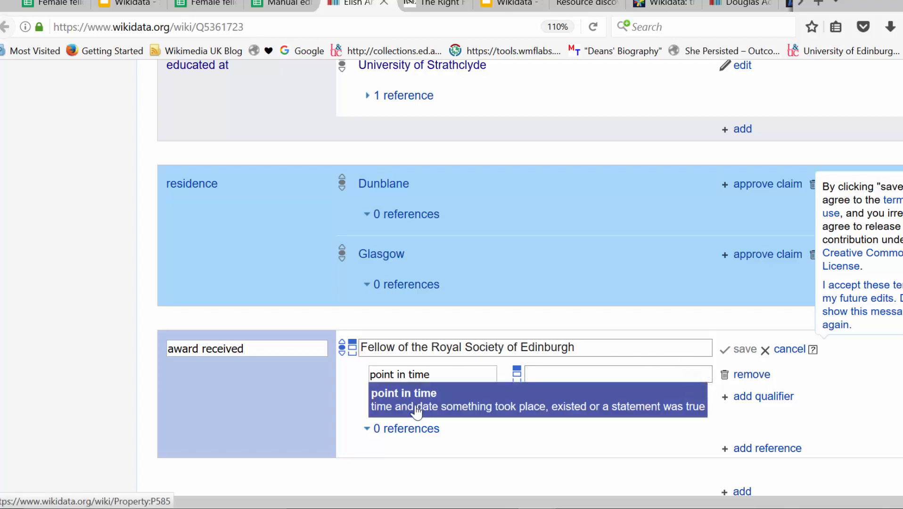
{"action": "left_click", "coordinate": [617, 374]}
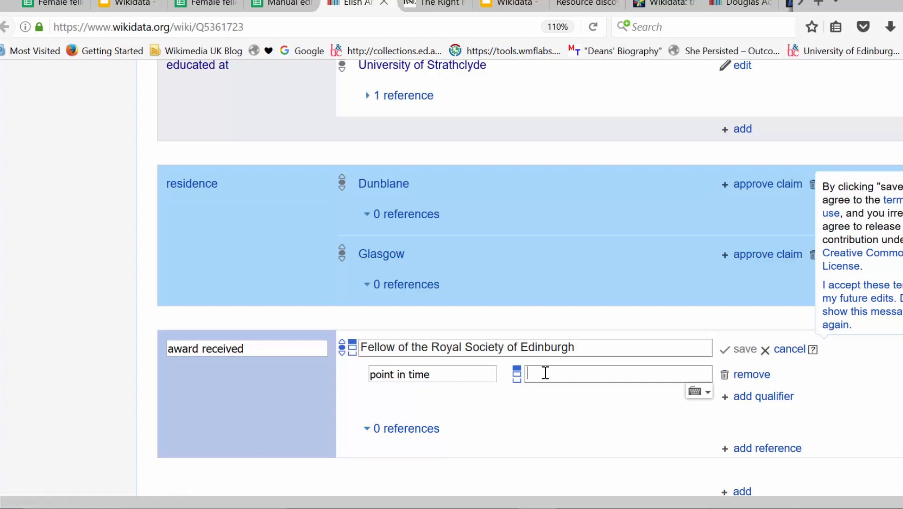
{"action": "type", "text": "2017"}
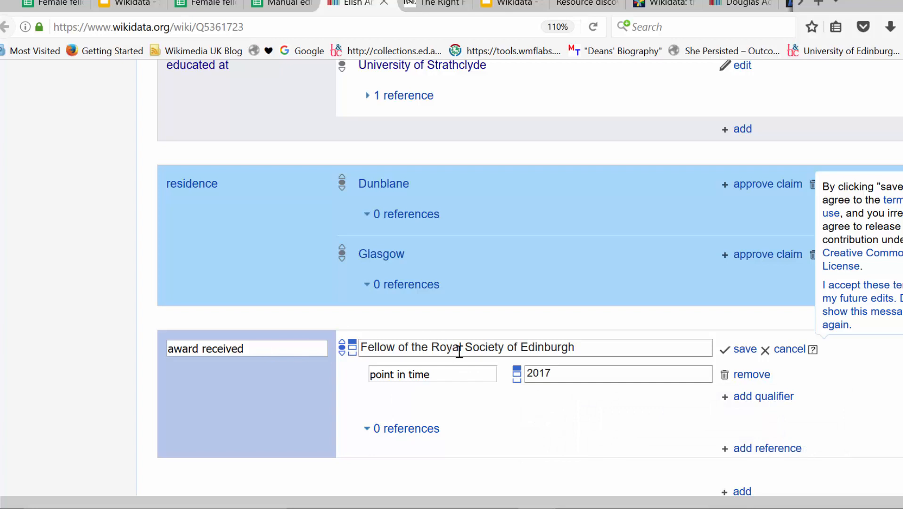
{"action": "mouse_move", "coordinate": [547, 389]}
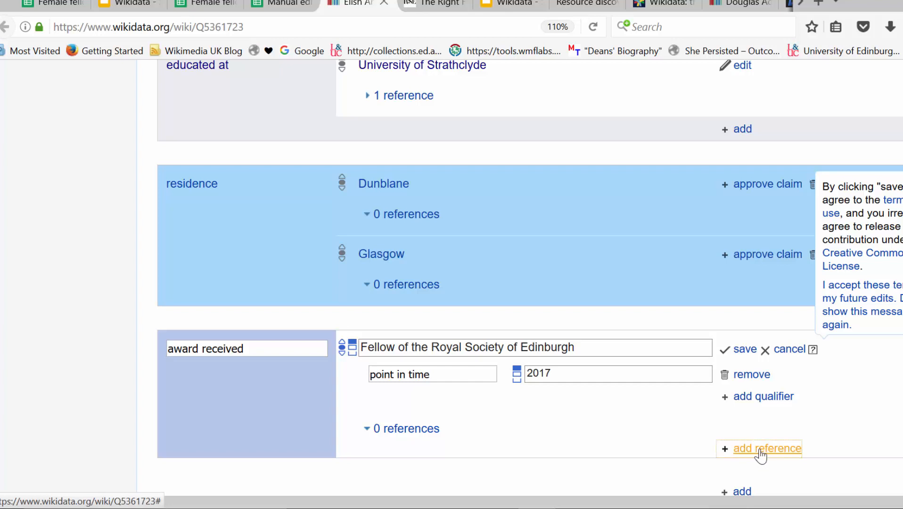
{"action": "left_click", "coordinate": [769, 448]}
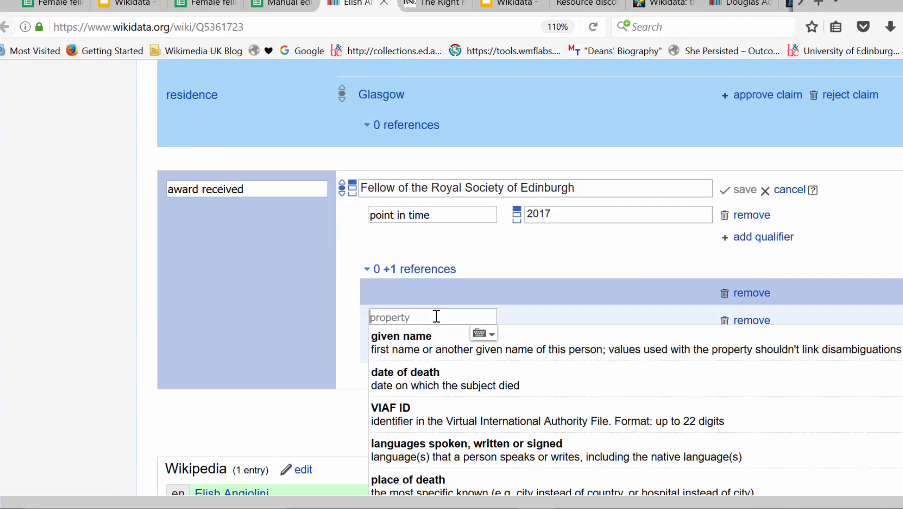
{"action": "type", "text": "rfee"}
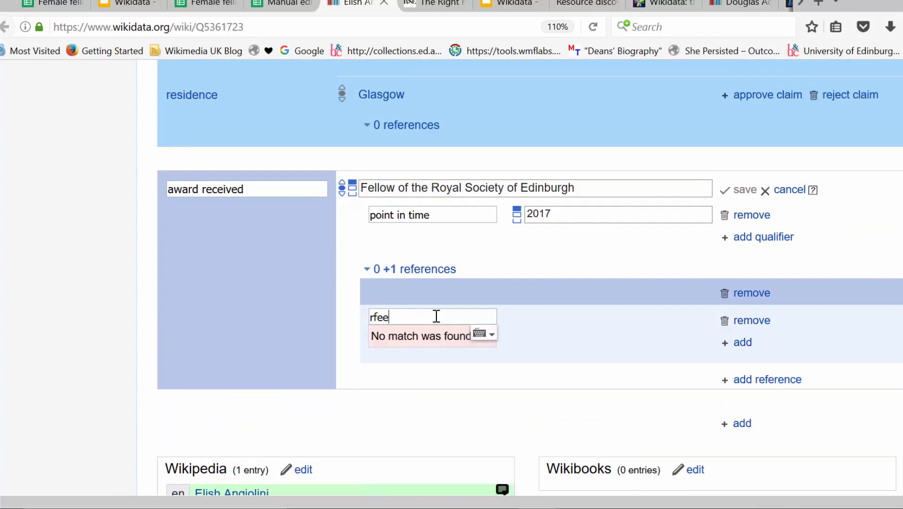
{"action": "type", "text": "reference"}
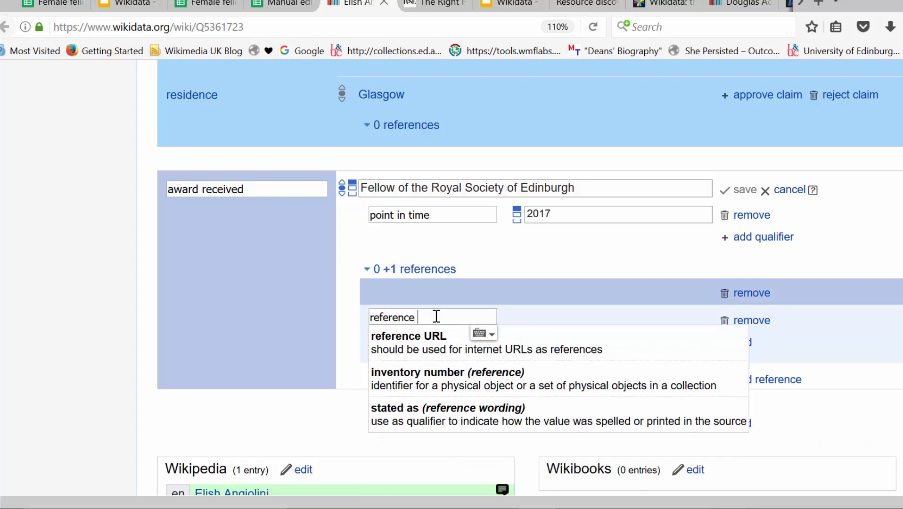
{"action": "left_click", "coordinate": [408, 335]}
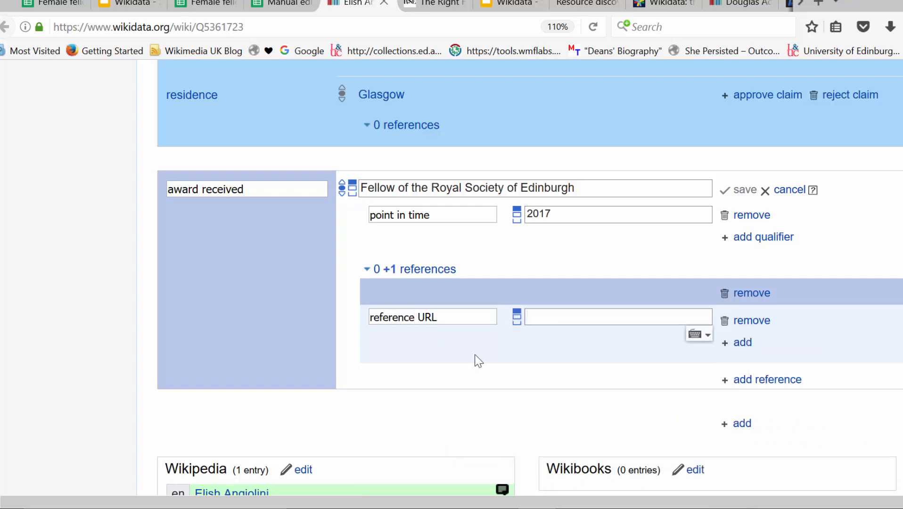
{"action": "type", "text": "https://www.rse.org.uk/fellow/elish-angiolini/"}
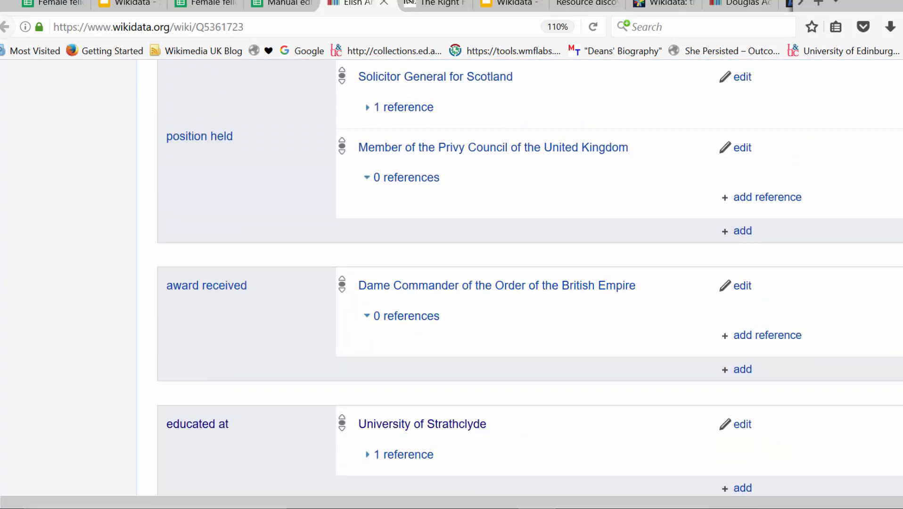
- Re-enter the award received value Fellow of the Royal Society of Edinburgh
{"action": "scroll", "scroll_direction": "down", "scroll_amount": 3}
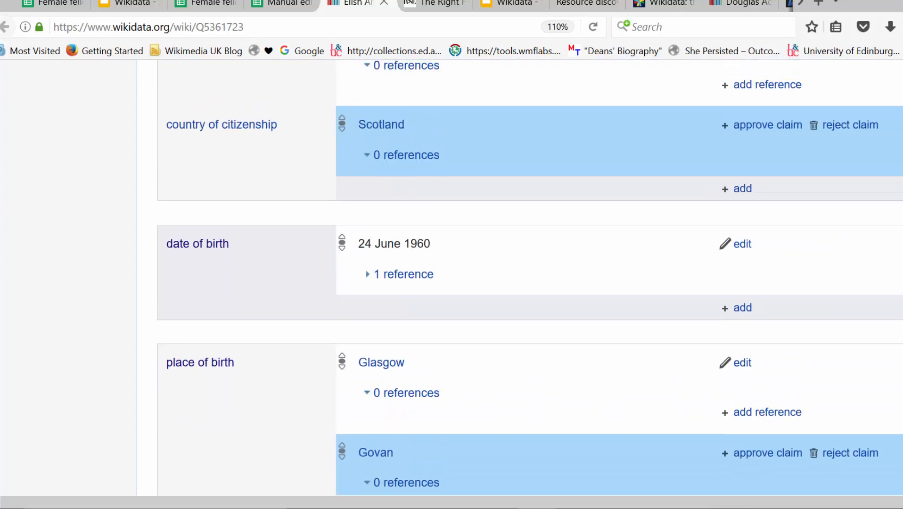
{"action": "scroll", "scroll_direction": "down", "scroll_amount": 3}
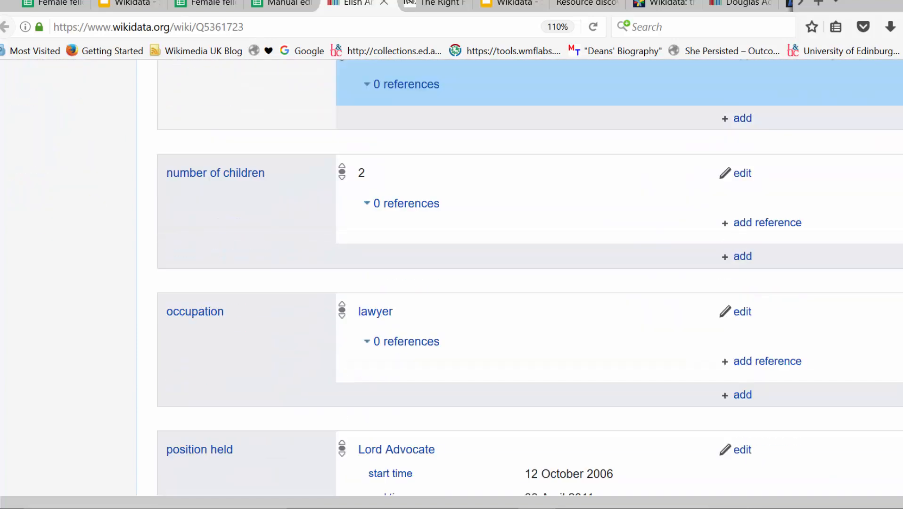
{"action": "scroll", "scroll_direction": "down", "scroll_amount": 3}
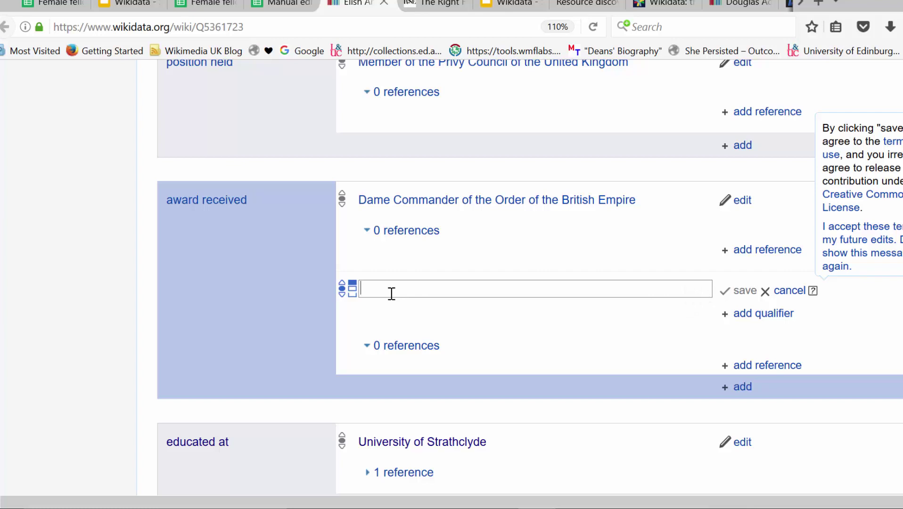
{"action": "type", "text": "Fellow of t"}
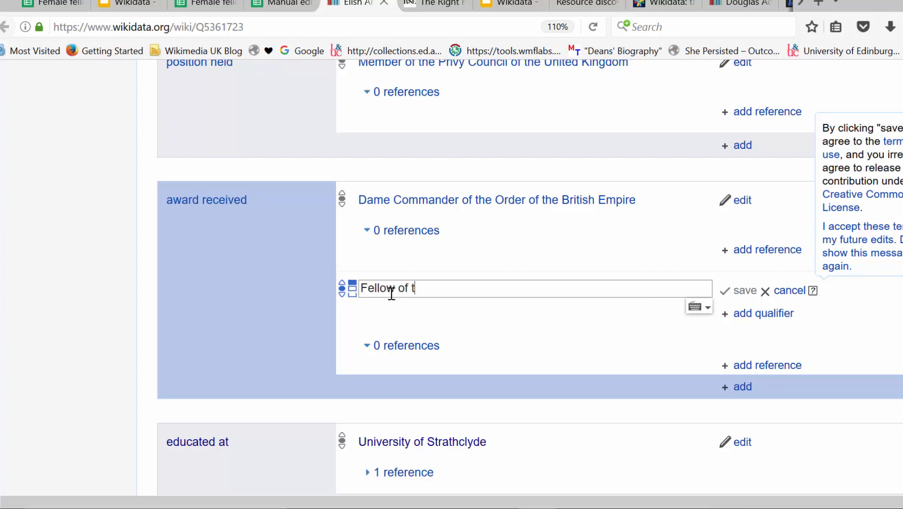
{"action": "type", "text": "he Royal Society of Edinb"}
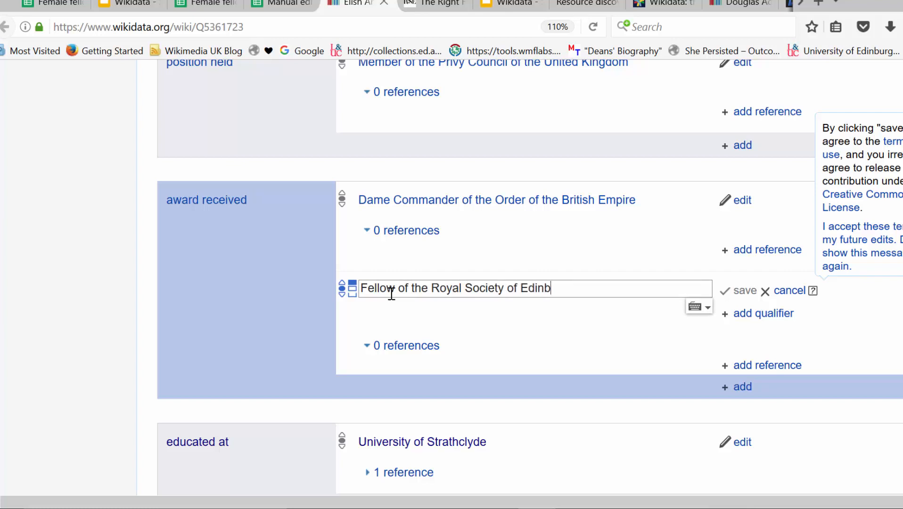
{"action": "type", "text": "urgh"}
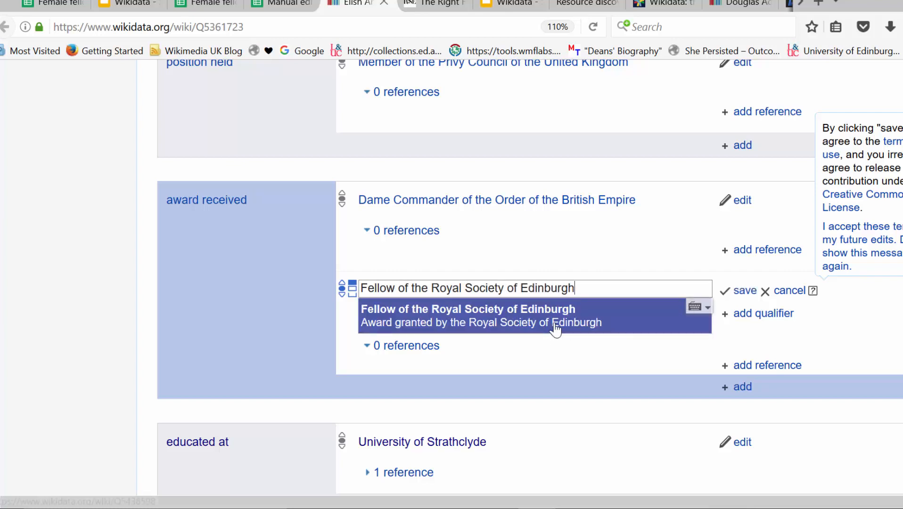
{"action": "left_click", "coordinate": [763, 313]}
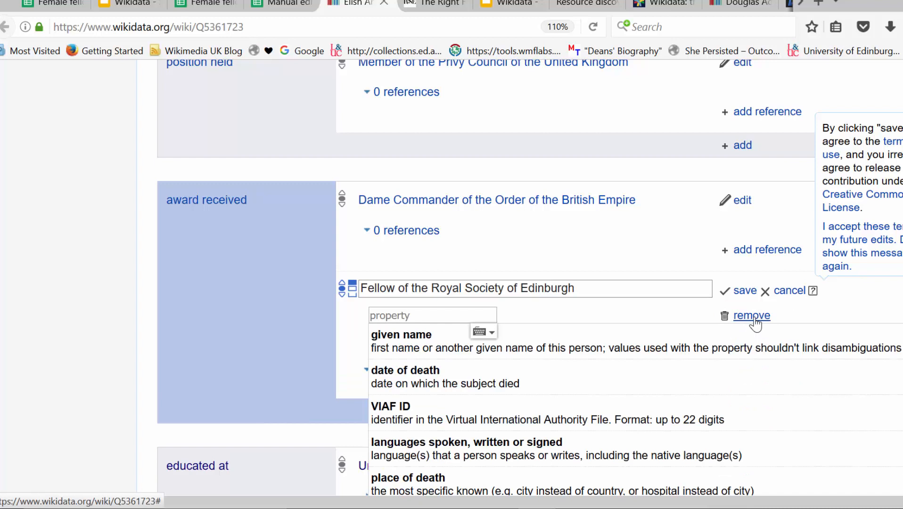
- Add point in time 2017 and the RSE reference URL, then save the award statement
{"action": "type", "text": "point in time"}
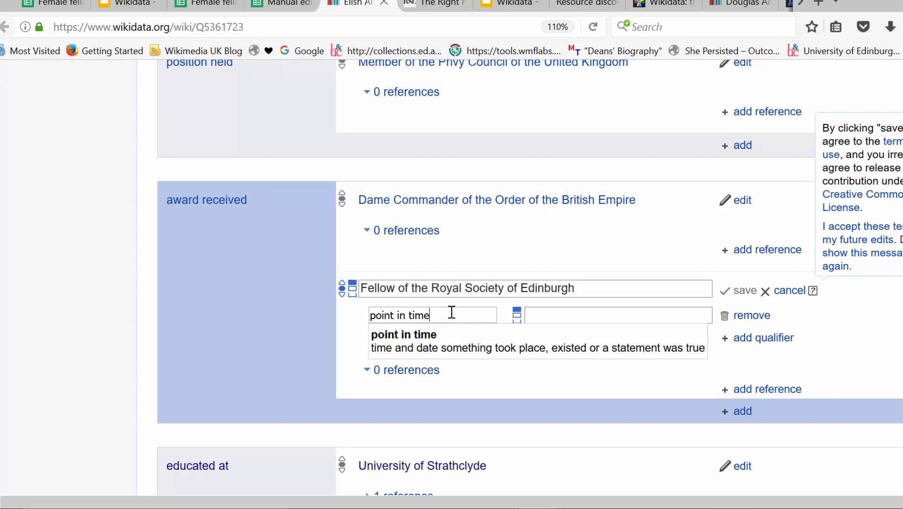
{"action": "type", "text": "2"}
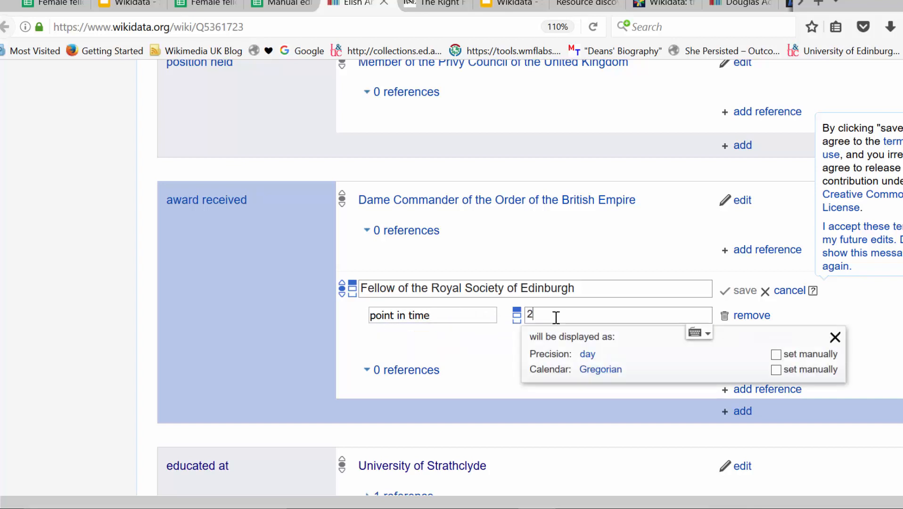
{"action": "type", "text": "017"}
{"action": "type", "text": "reference U"}
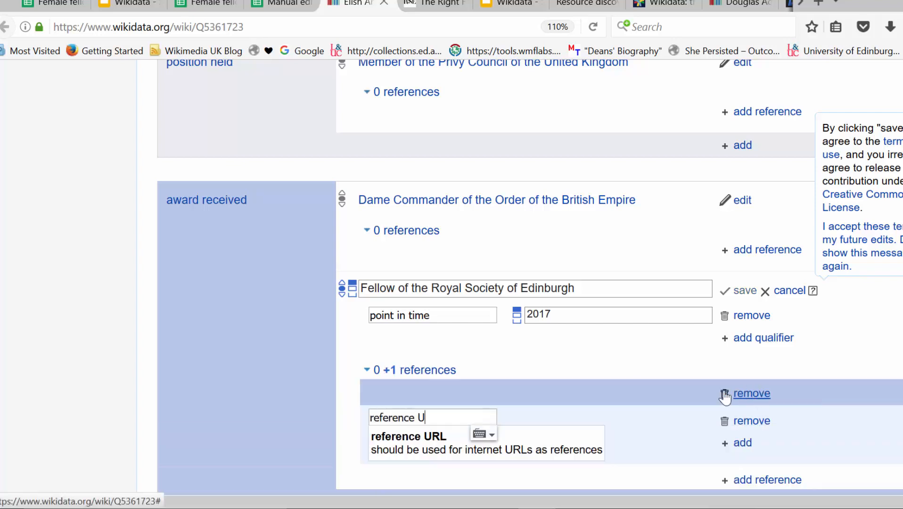
{"action": "type", "text": "https://www.rse.org.uk/fellow/elish-angiolini/"}
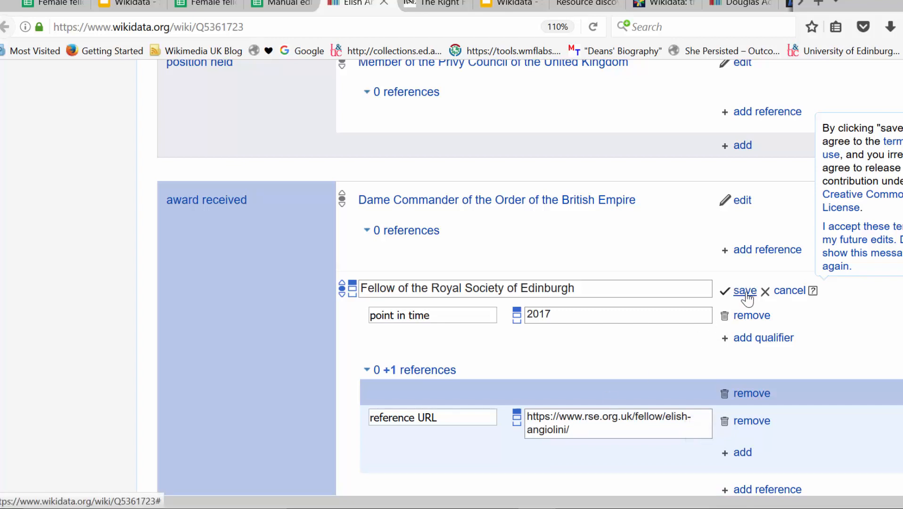
{"action": "left_click", "coordinate": [745, 291]}
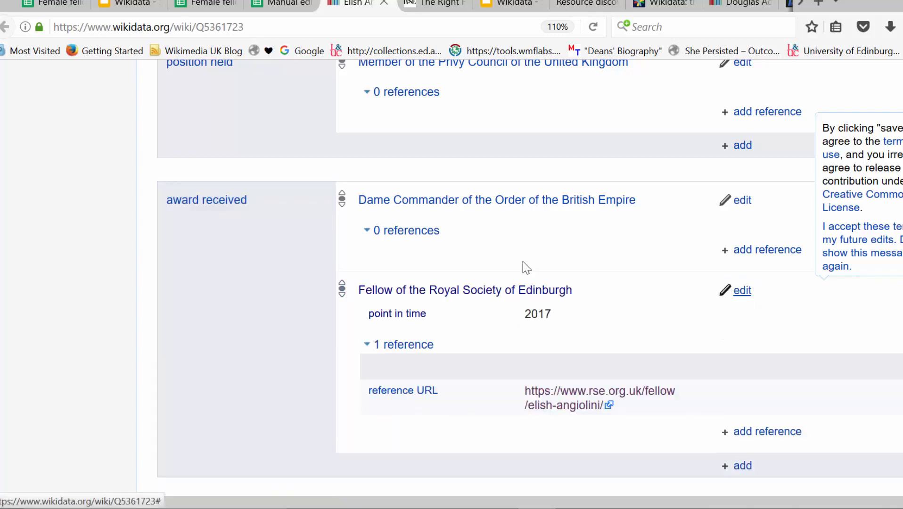
{"action": "left_click", "coordinate": [282, 4]}
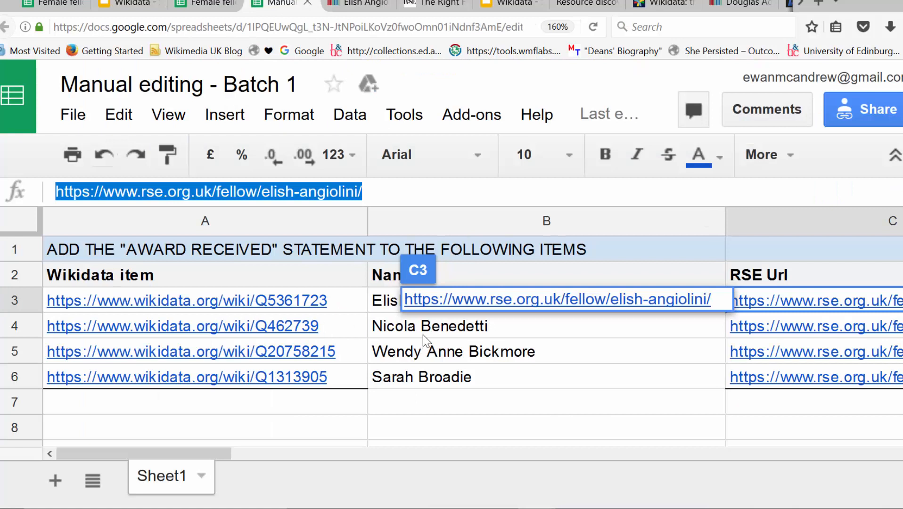
{"action": "mouse_move", "coordinate": [466, 394]}
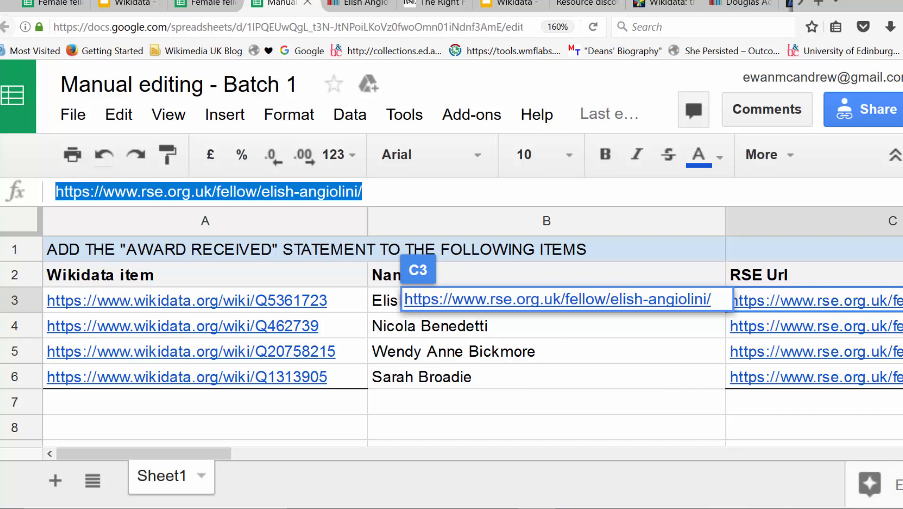
{"action": "scroll", "scroll_direction": "down", "scroll_amount": 3}
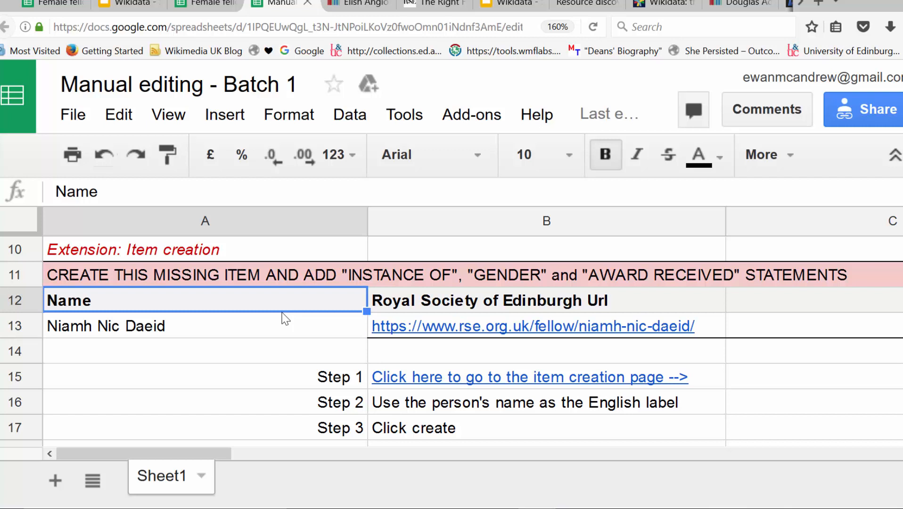
{"action": "mouse_move", "coordinate": [211, 333]}
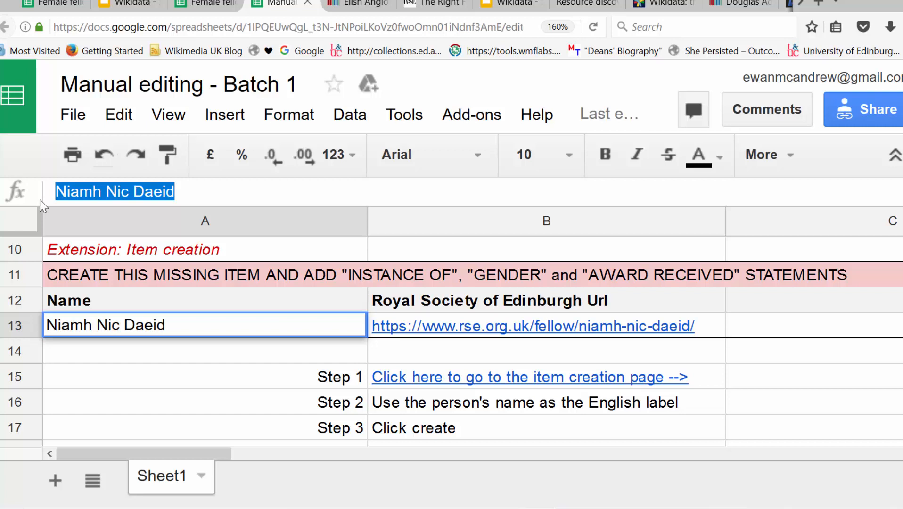
{"action": "mouse_move", "coordinate": [423, 383]}
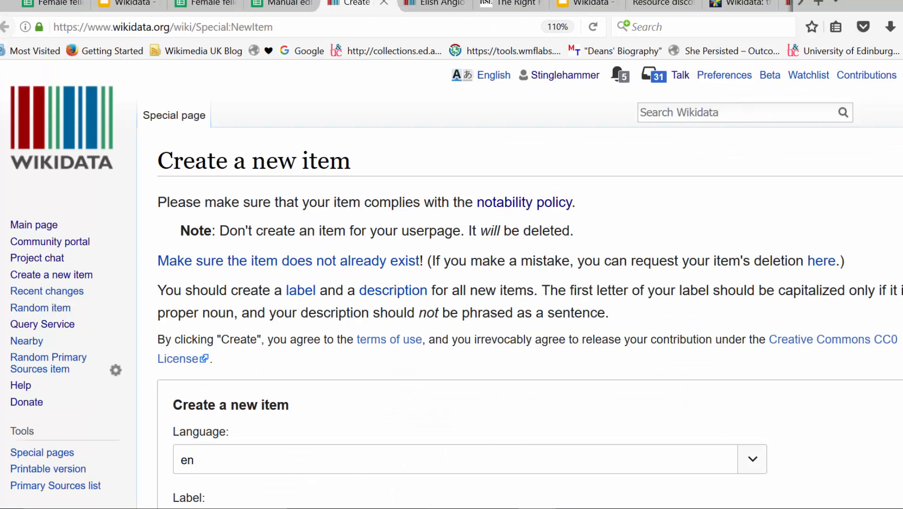
- Label the new item Niamh Nic Daeid and begin a description starting 'forensic'
{"action": "scroll", "scroll_direction": "down", "scroll_amount": 3}
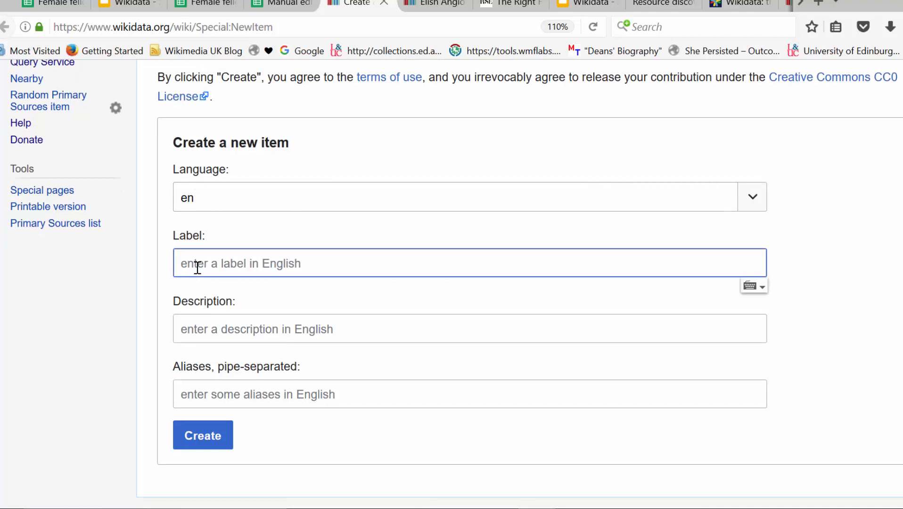
{"action": "type", "text": "Niamh Nic Daeid"}
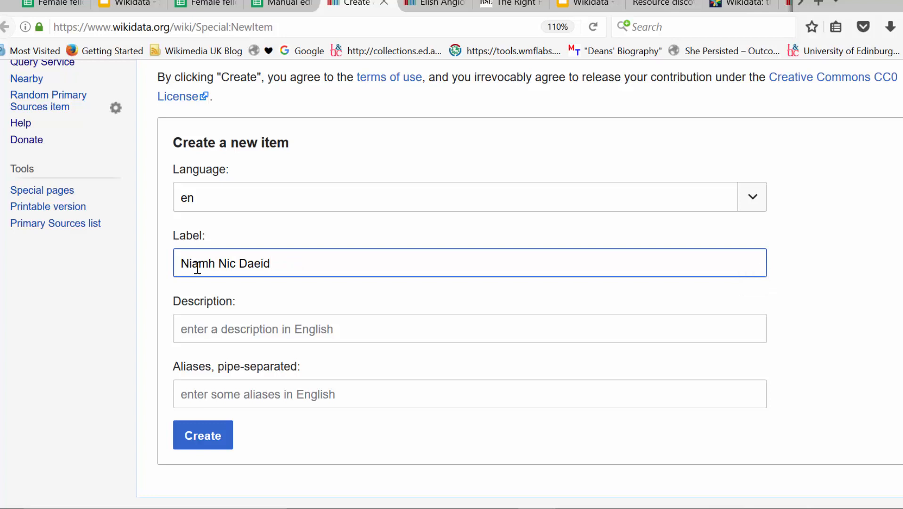
{"action": "mouse_move", "coordinate": [155, 311]}
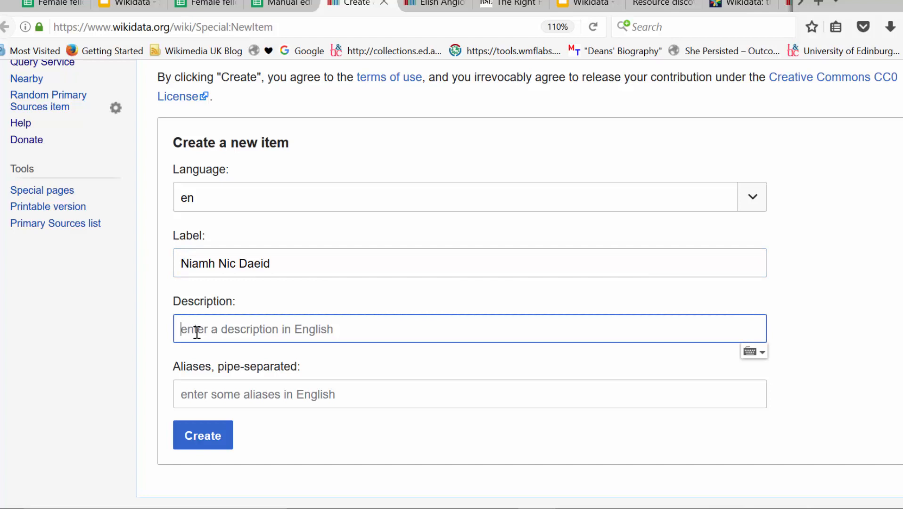
{"action": "type", "text": "forensic"}
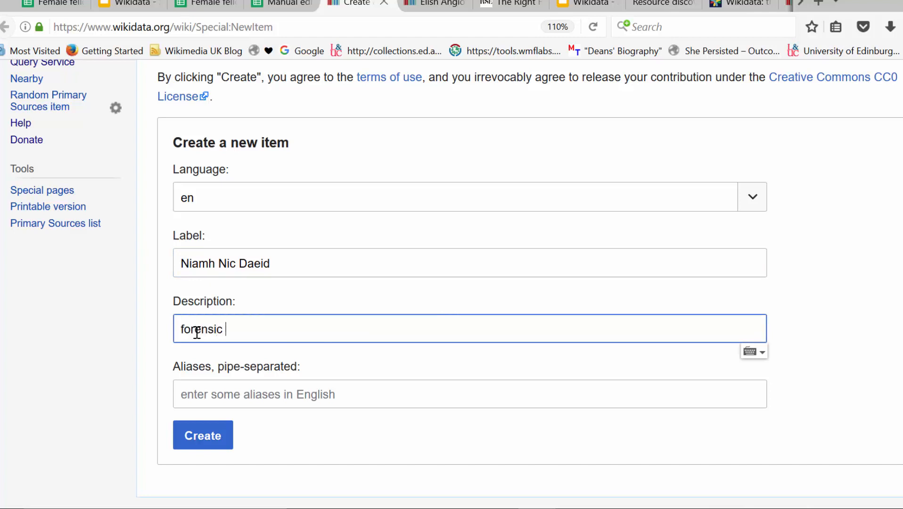
{"action": "type", "text": "scfi"}
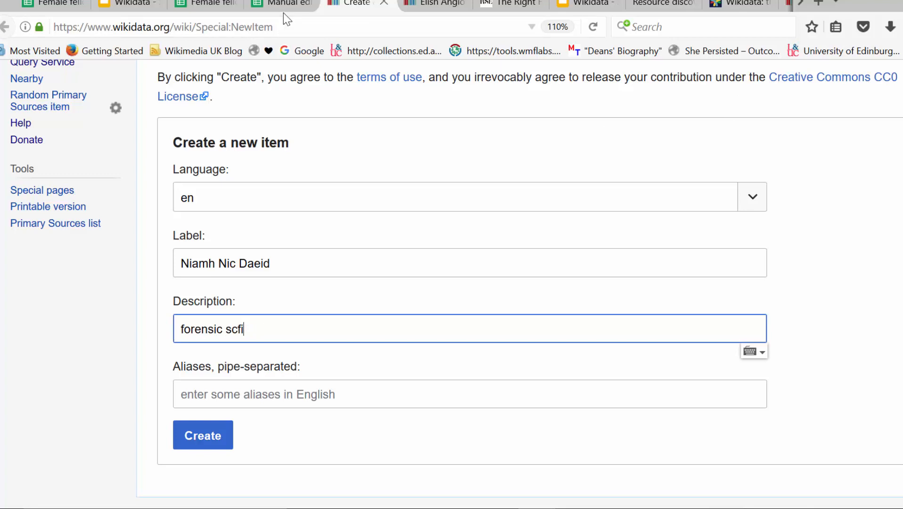
{"action": "left_click", "coordinate": [282, 4]}
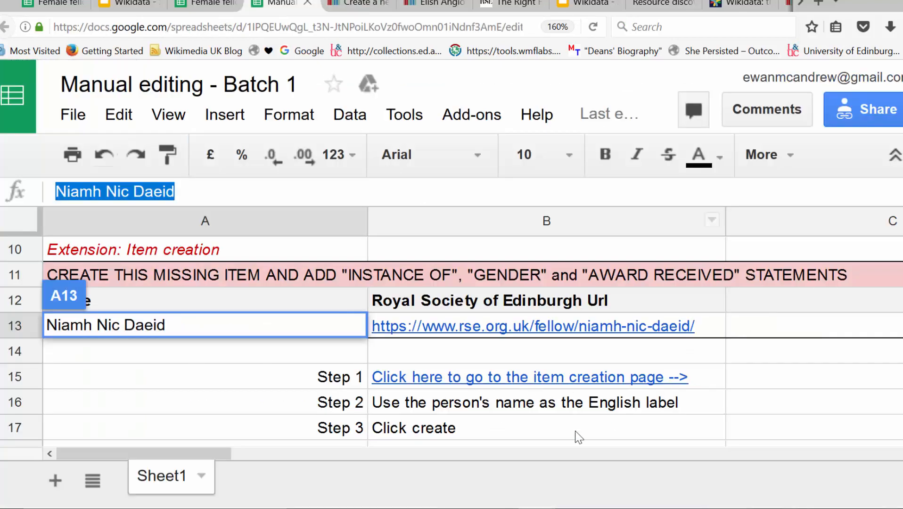
{"action": "mouse_move", "coordinate": [542, 357]}
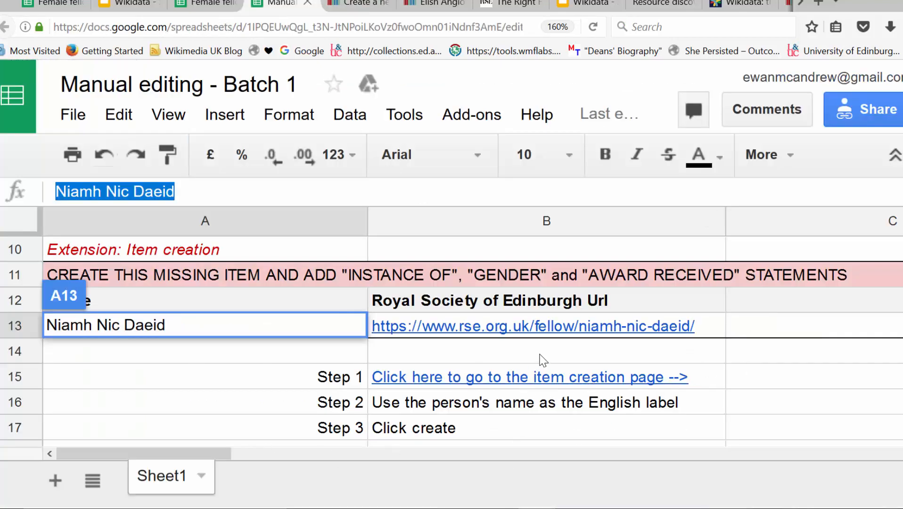
- View Niamh Nic Daeid's RSE profile and highlight the forensic science researcher phrase
{"action": "right_click", "coordinate": [531, 326]}
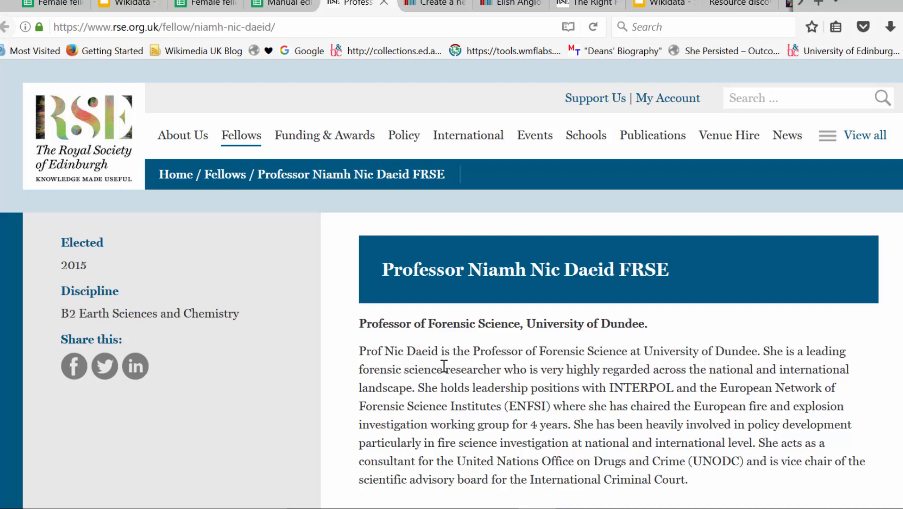
{"action": "left_click_drag", "start_coordinate": [360, 370], "coordinate": [499, 369]}
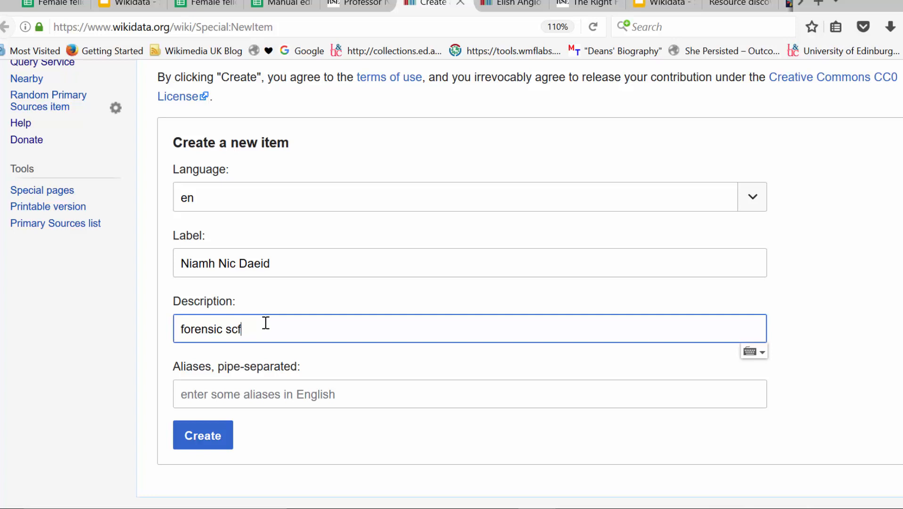
- Create the Niamh Nic Daeid item with description 'forensic science researcher'
{"action": "type", "text": "ience"}
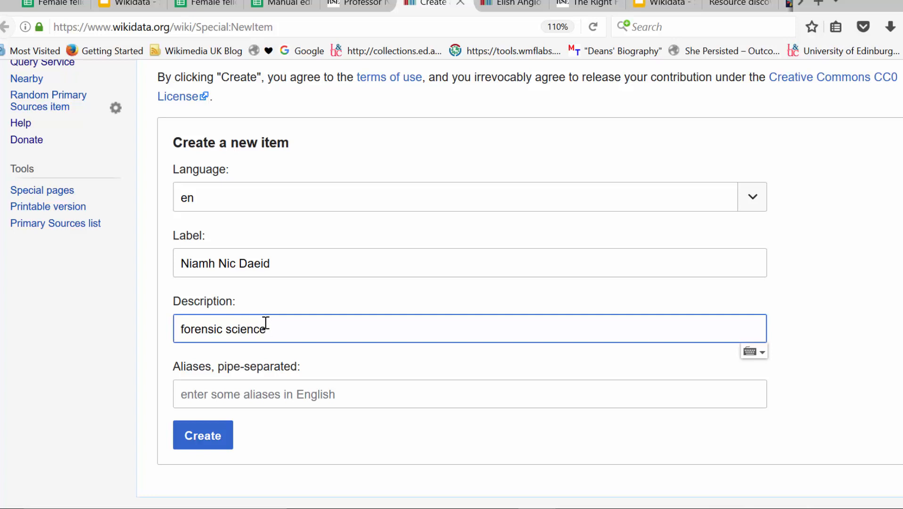
{"action": "type", "text": "researcher"}
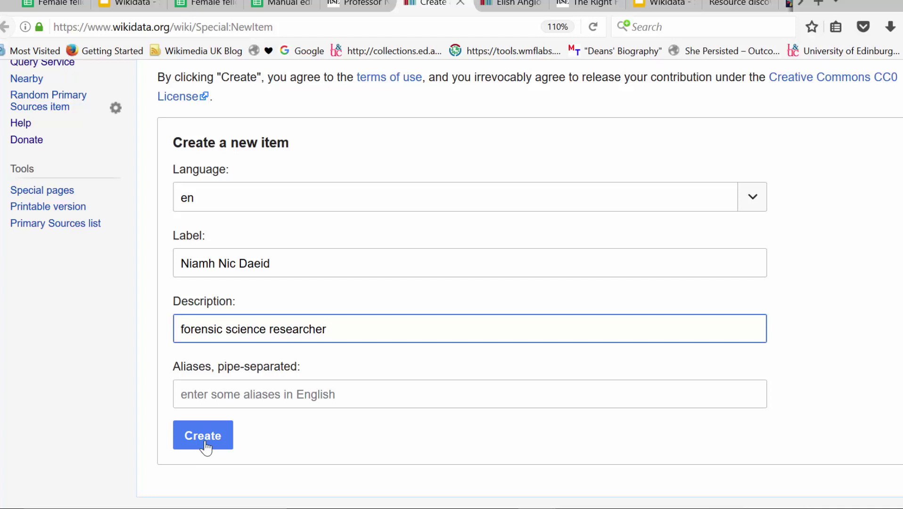
{"action": "left_click", "coordinate": [204, 436]}
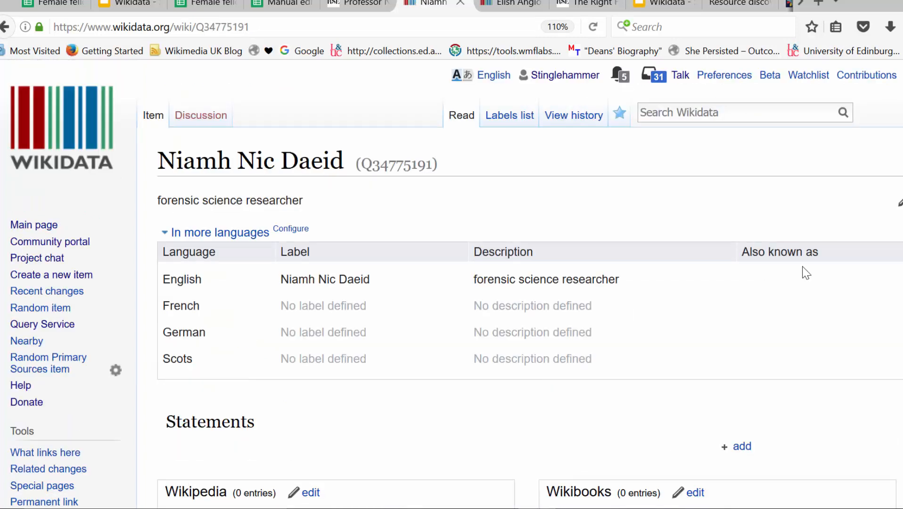
{"action": "scroll", "scroll_direction": "down", "scroll_amount": 3}
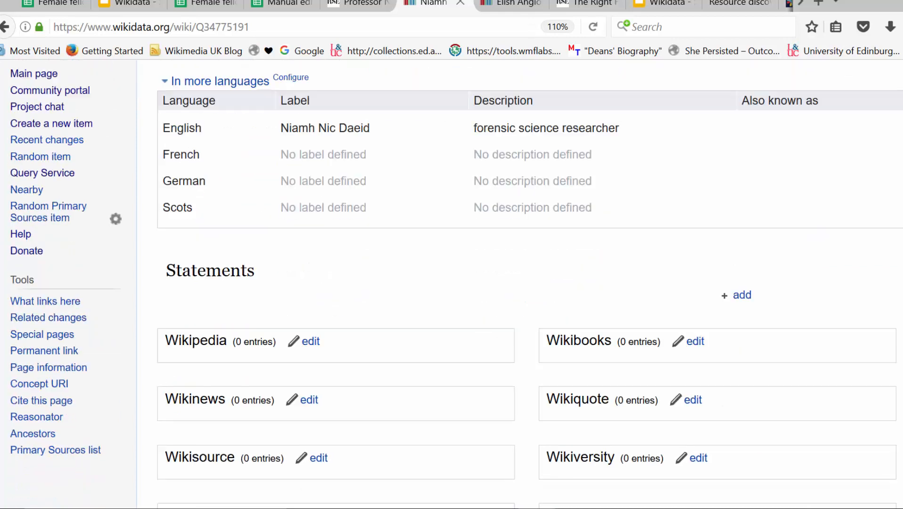
{"action": "scroll", "scroll_direction": "down", "scroll_amount": 3}
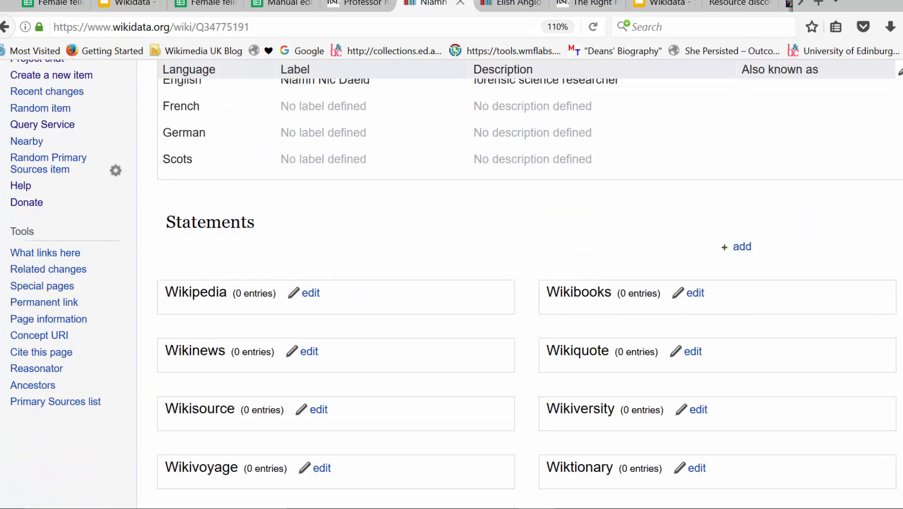
{"action": "mouse_move", "coordinate": [741, 247]}
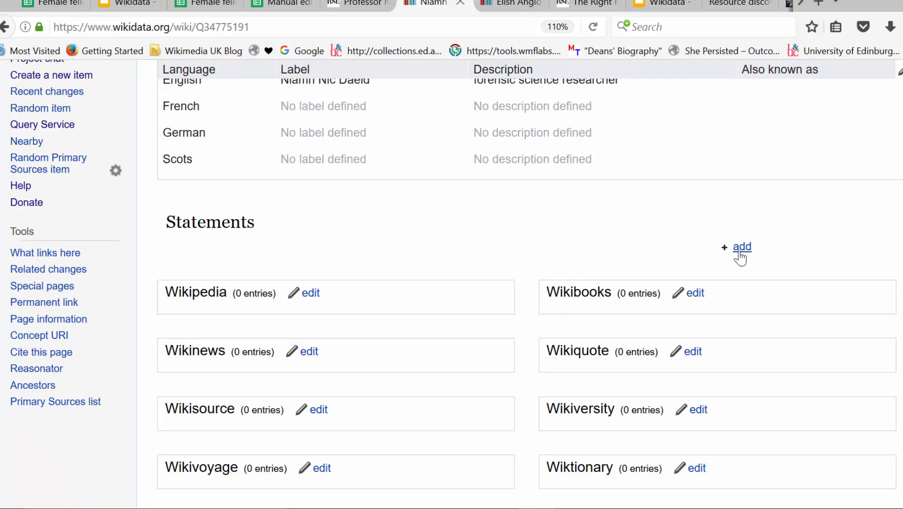
{"action": "mouse_move", "coordinate": [742, 247]}
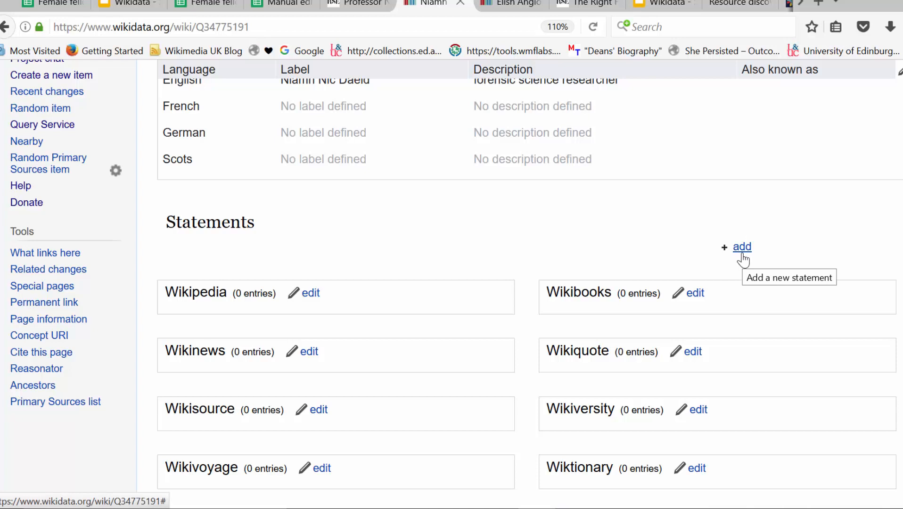
- Save an instance of human statement on the new item
{"action": "left_click", "coordinate": [742, 246]}
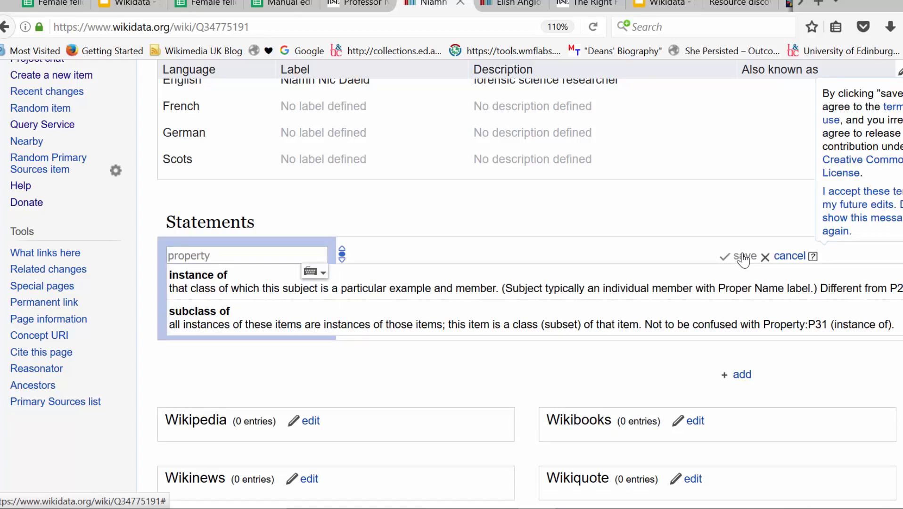
{"action": "left_click", "coordinate": [198, 275]}
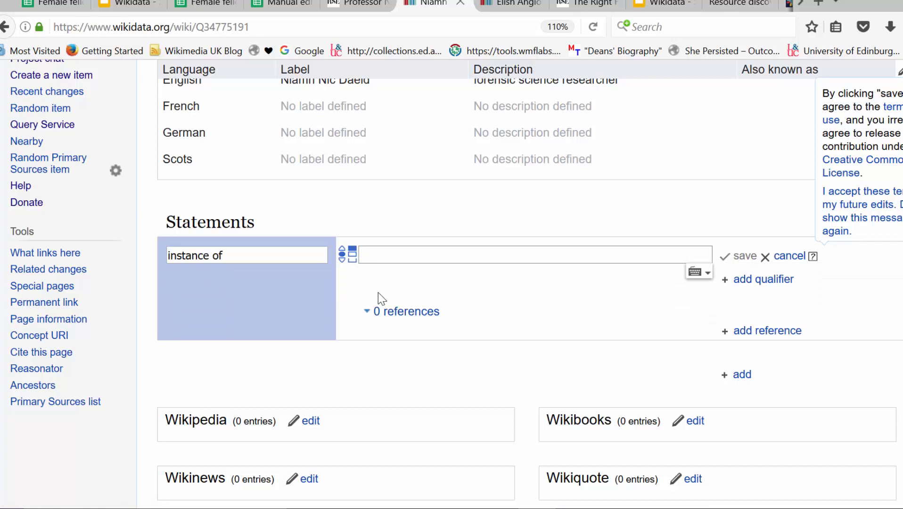
{"action": "type", "text": "human"}
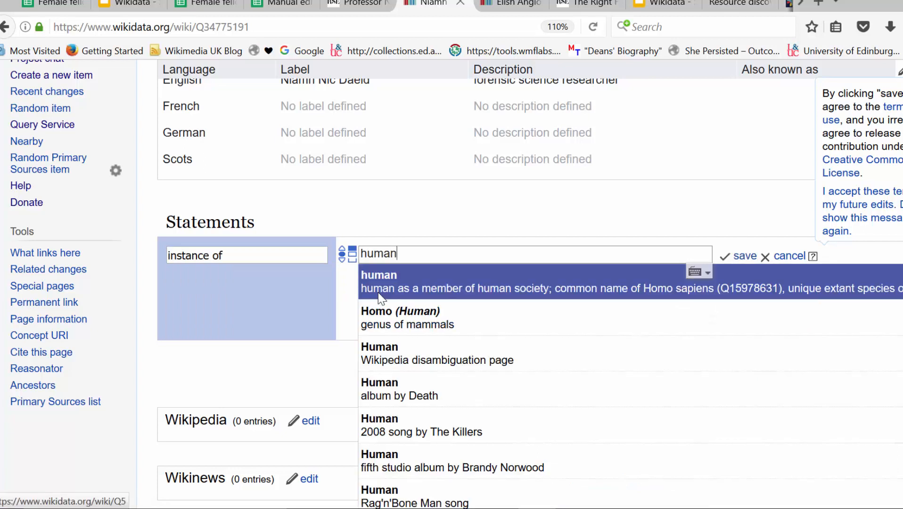
{"action": "left_click", "coordinate": [378, 281]}
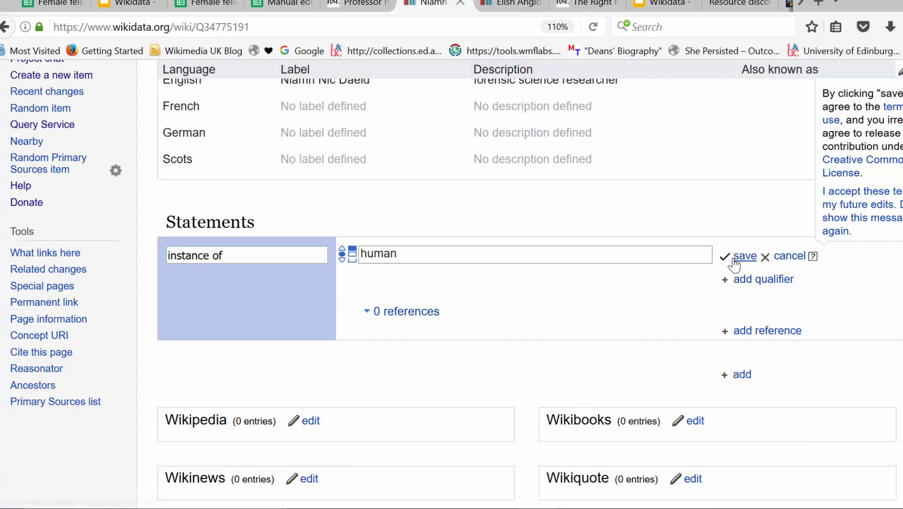
{"action": "left_click", "coordinate": [746, 255]}
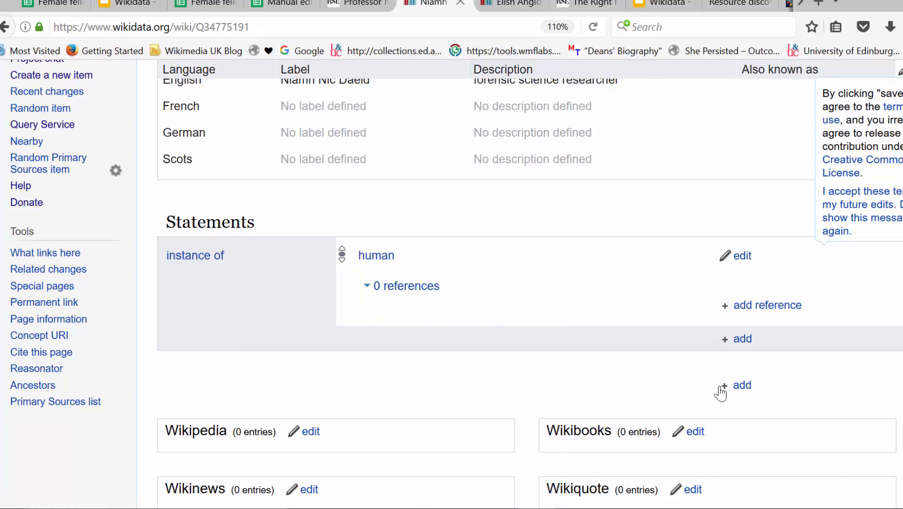
- Save a sex or gender statement with value female
{"action": "left_click", "coordinate": [742, 384]}
{"action": "type", "text": "f"}
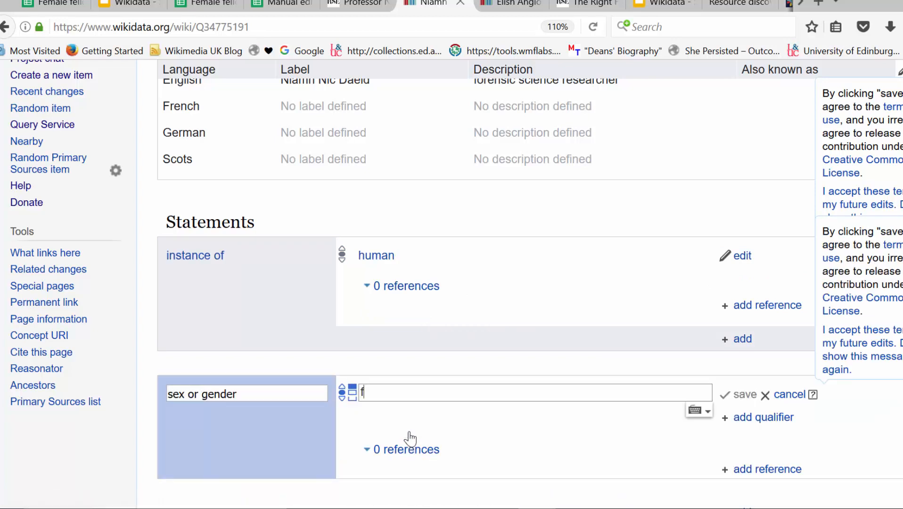
{"action": "type", "text": "emale"}
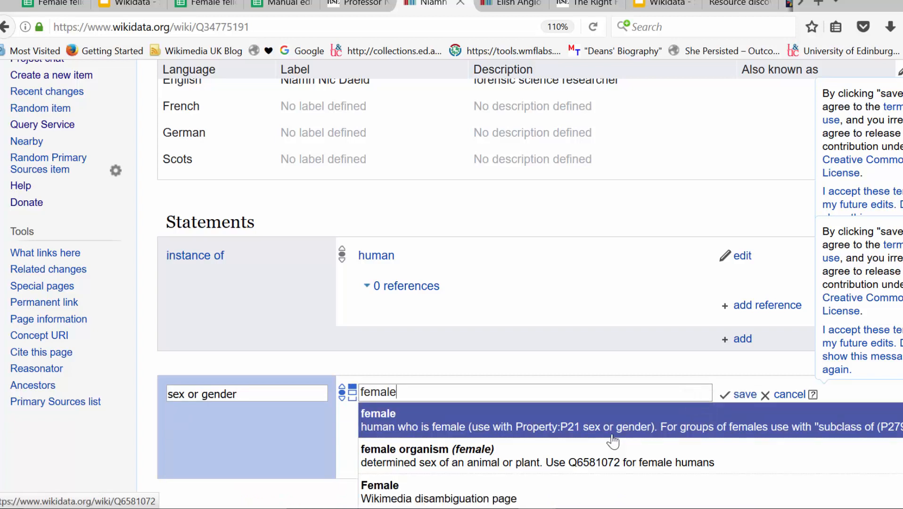
{"action": "left_click", "coordinate": [378, 414]}
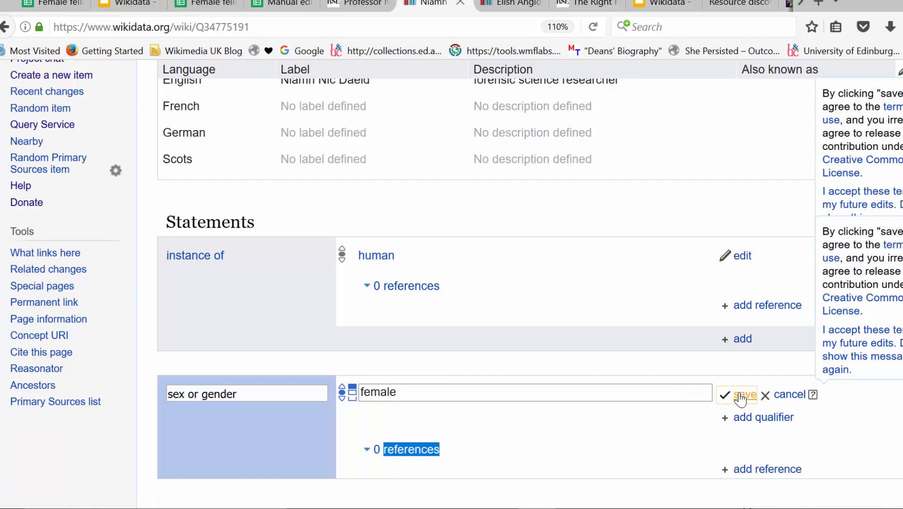
{"action": "left_click", "coordinate": [743, 394]}
{"action": "type", "text": "a"}
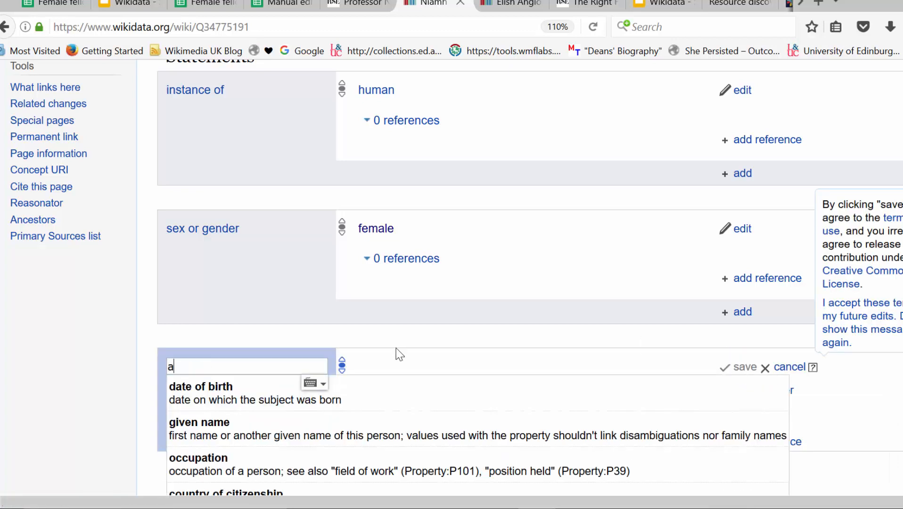
- Draft award received = Fellow of the Royal Society of Edinburgh on Niamh Nic Daeid's item and start a qualifier
{"action": "type", "text": "warded"}
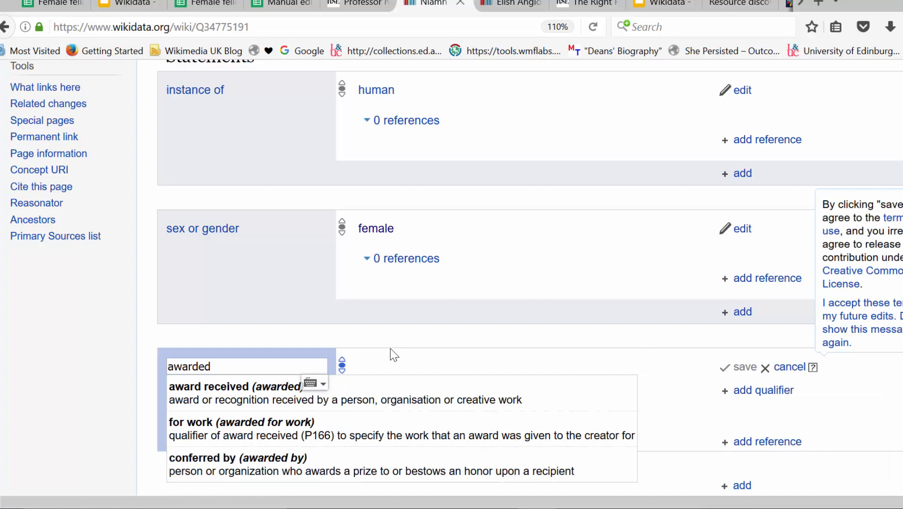
{"action": "left_click", "coordinate": [209, 387]}
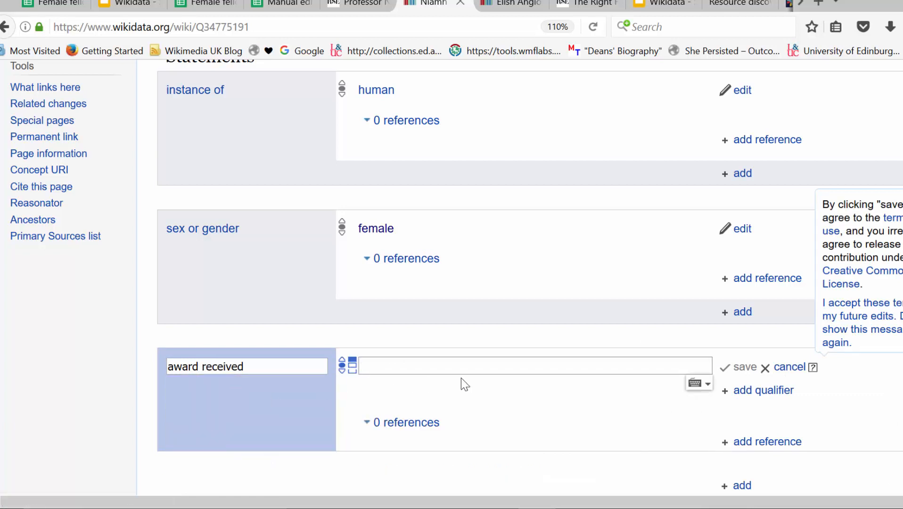
{"action": "type", "text": "Fellow of th"}
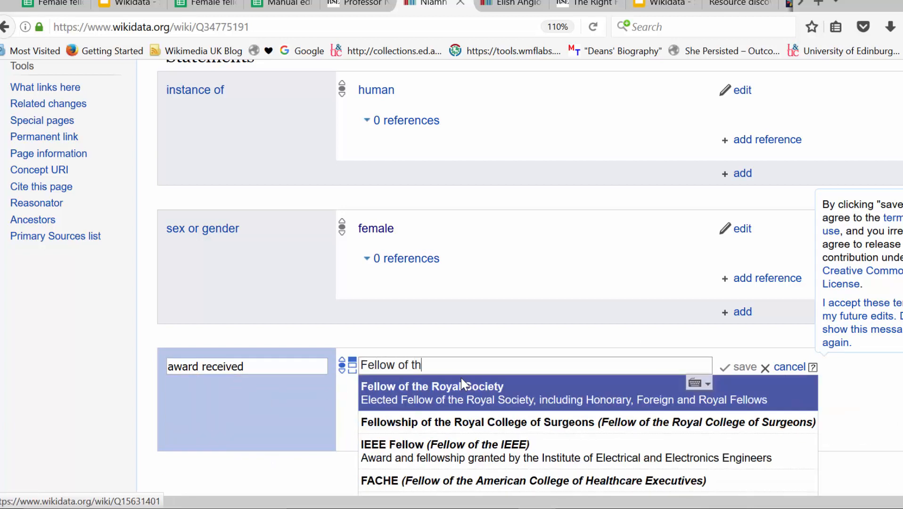
{"action": "type", "text": "e Royal Society of Edi"}
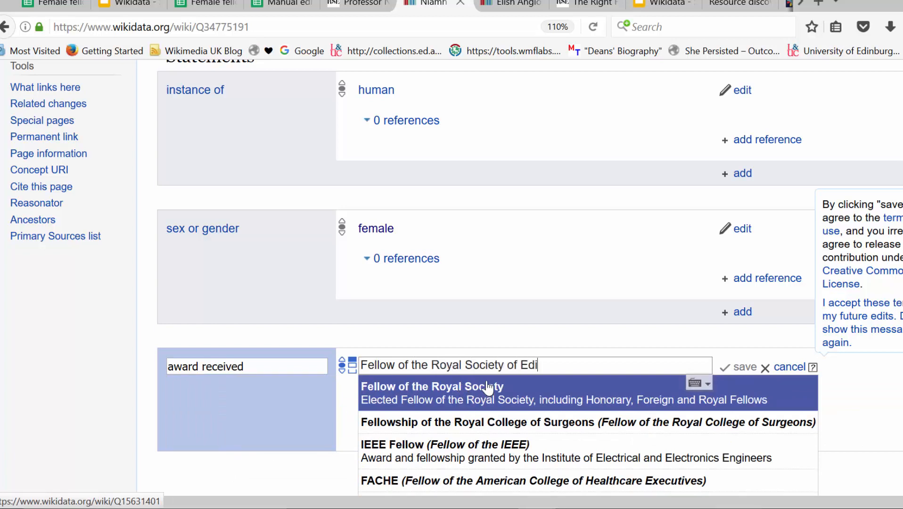
{"action": "left_click", "coordinate": [432, 387]}
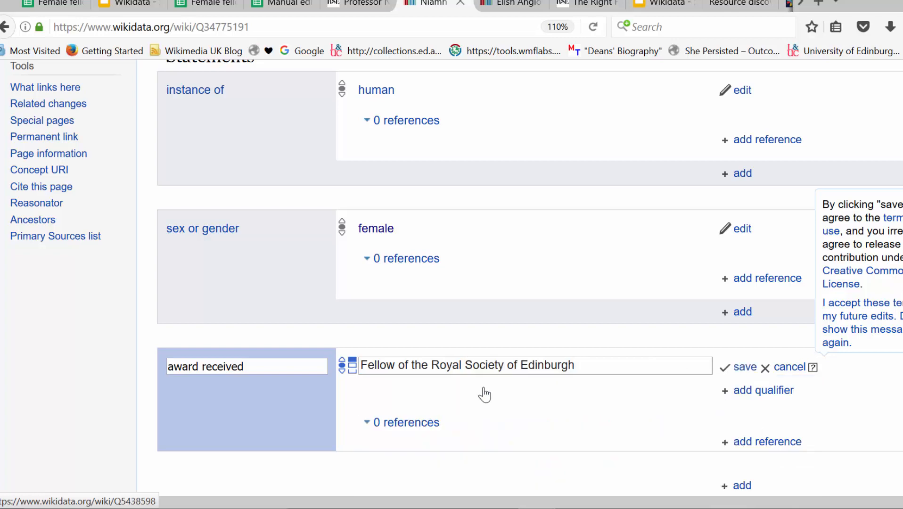
{"action": "left_click", "coordinate": [763, 390]}
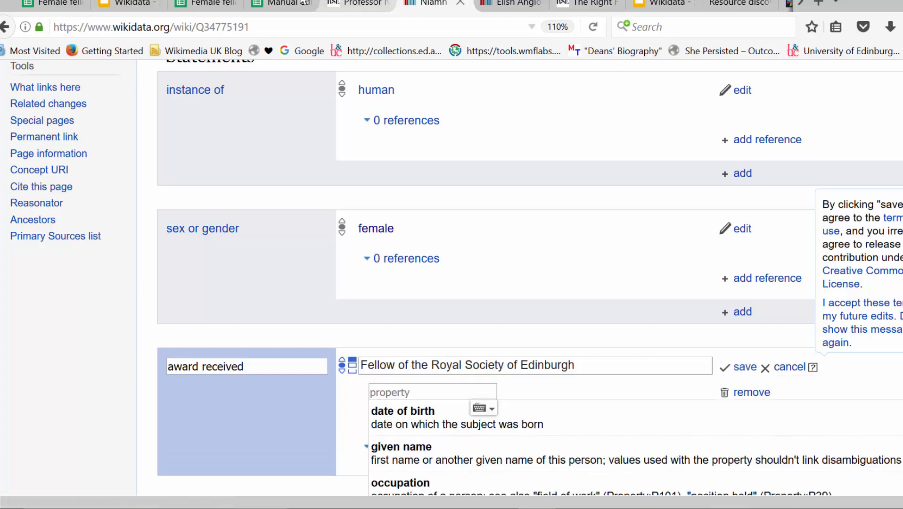
- Look up Niamh Nic Daeid's RSE page address in the spreadsheet and return to her Wikidata item
{"action": "left_click", "coordinate": [282, 3]}
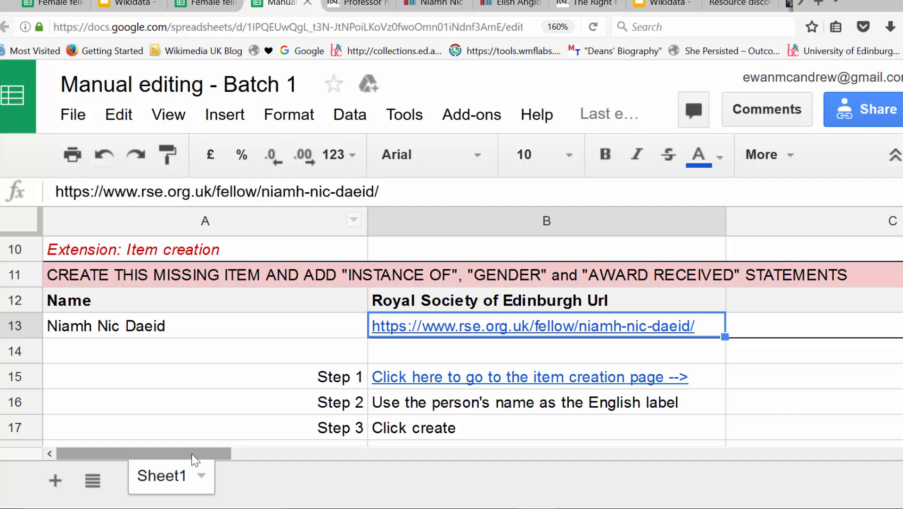
{"action": "mouse_move", "coordinate": [603, 479]}
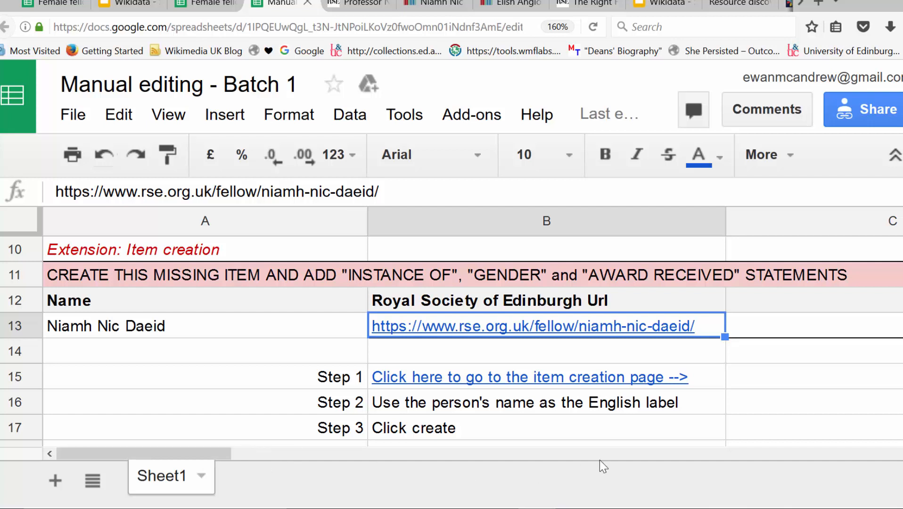
{"action": "scroll", "scroll_direction": "right", "scroll_amount": 3}
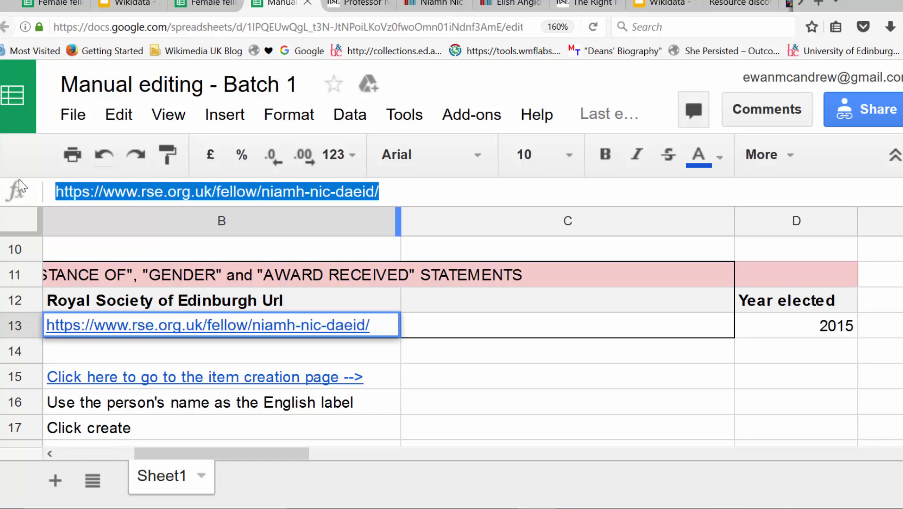
{"action": "left_click", "coordinate": [430, 3]}
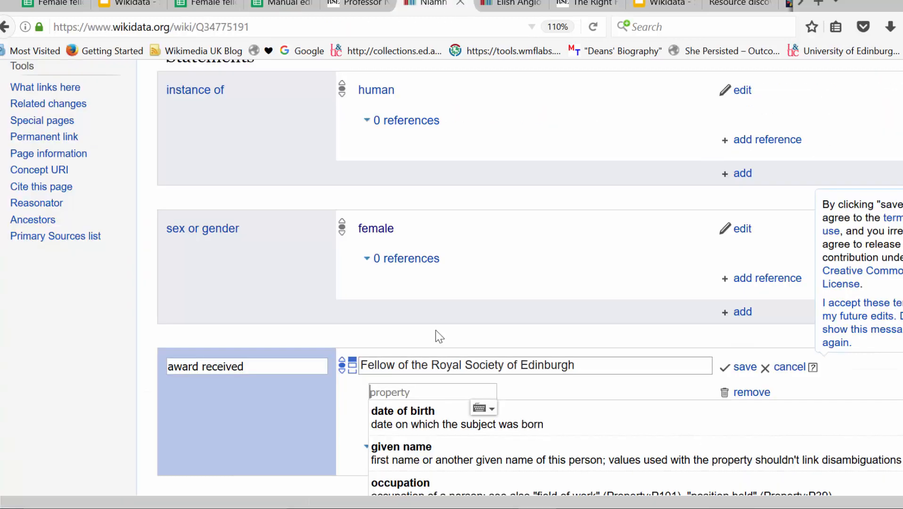
{"action": "mouse_move", "coordinate": [393, 406]}
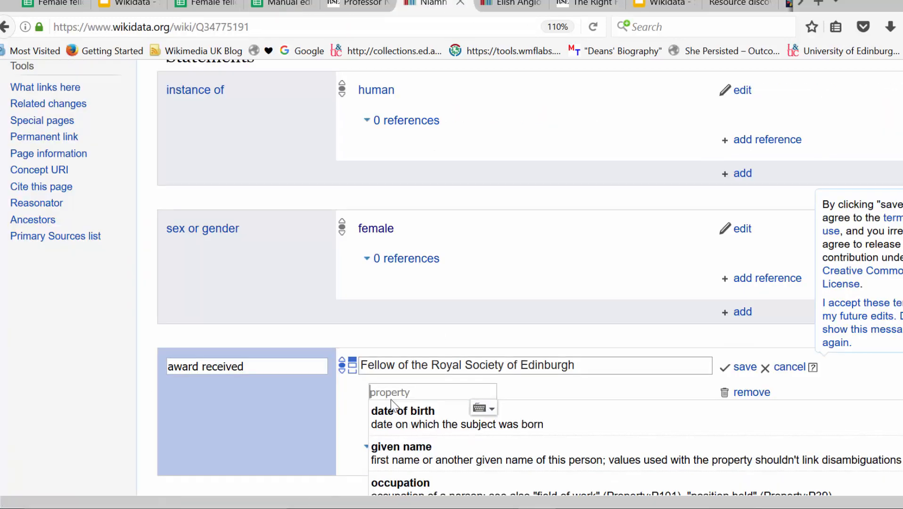
{"action": "type", "text": "point int"}
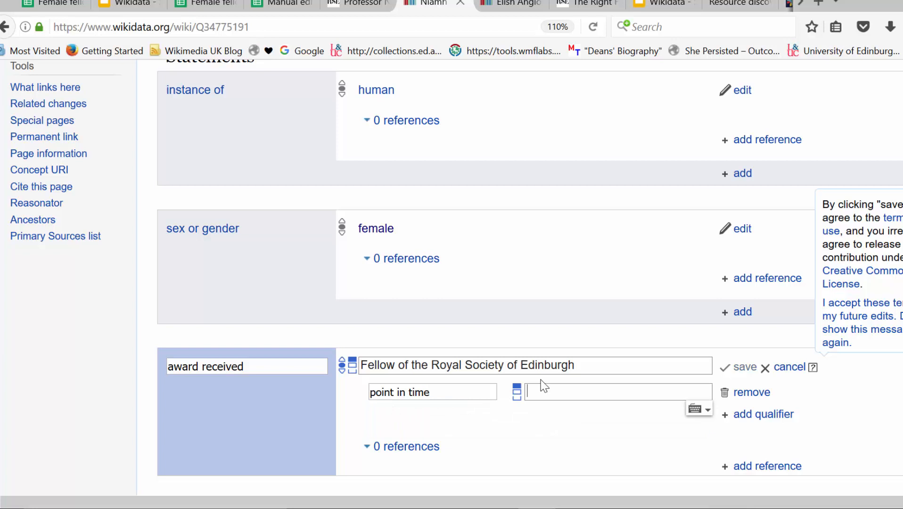
{"action": "type", "text": "2015"}
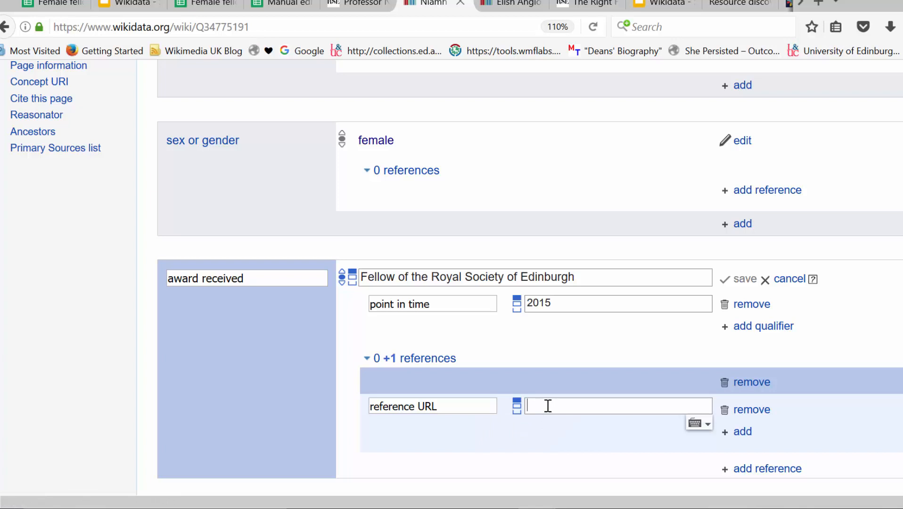
{"action": "type", "text": "http://www.rse.org.uk/fellow/niamh-nic-daeid/"}
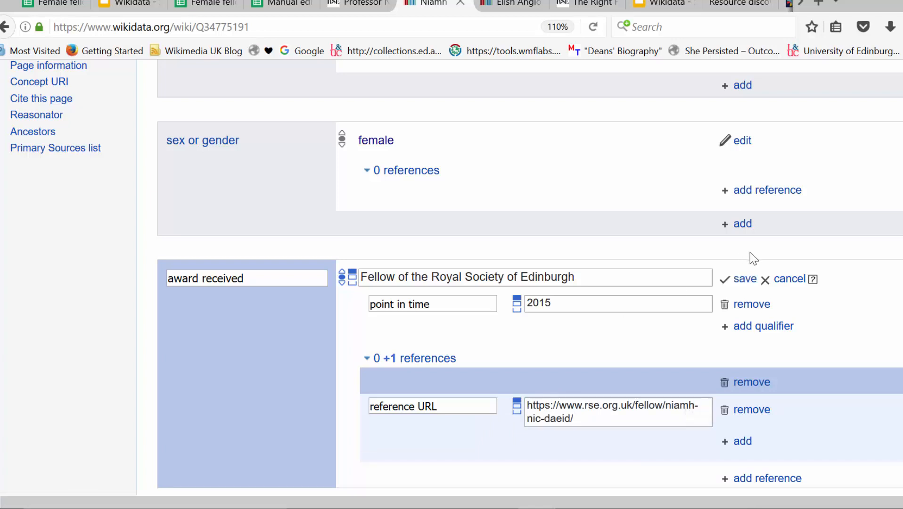
{"action": "left_click", "coordinate": [746, 278]}
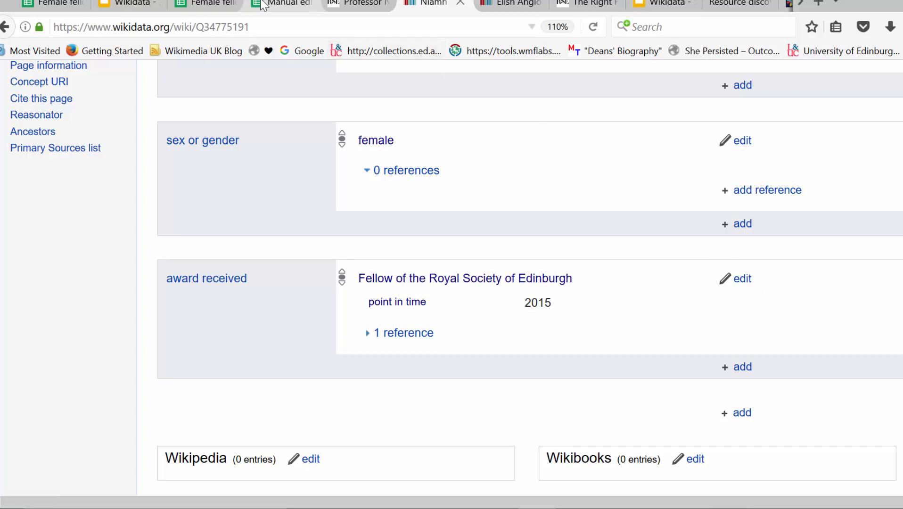
{"action": "left_click", "coordinate": [201, 3]}
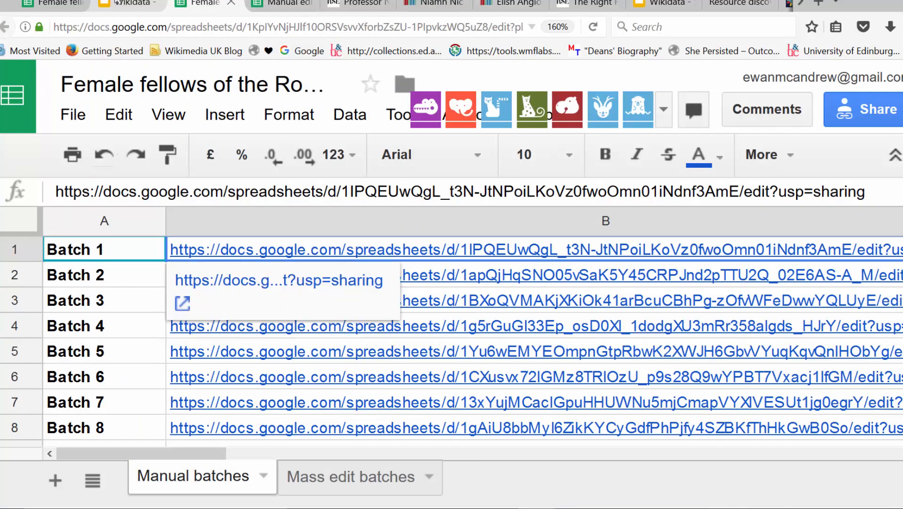
- Show the Practical session - Adding data slide in the workshop deck
{"action": "left_click", "coordinate": [126, 3]}
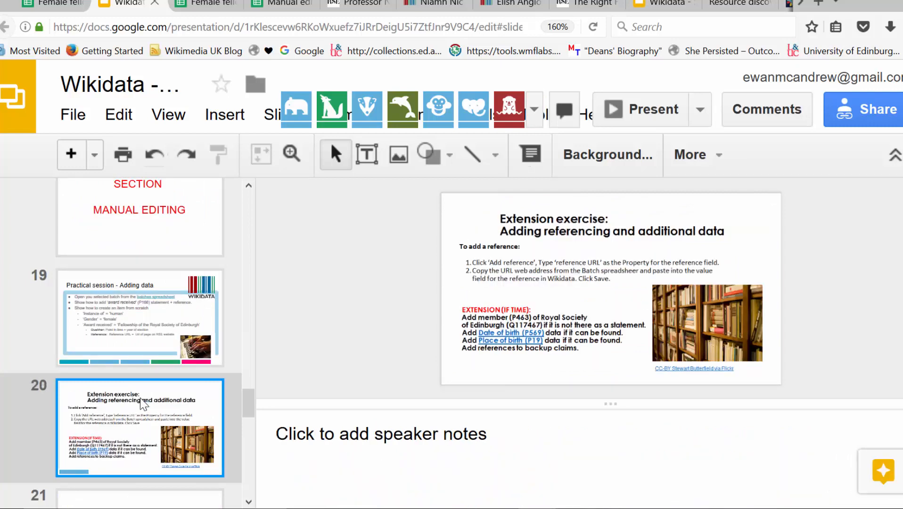
{"action": "left_click", "coordinate": [139, 321]}
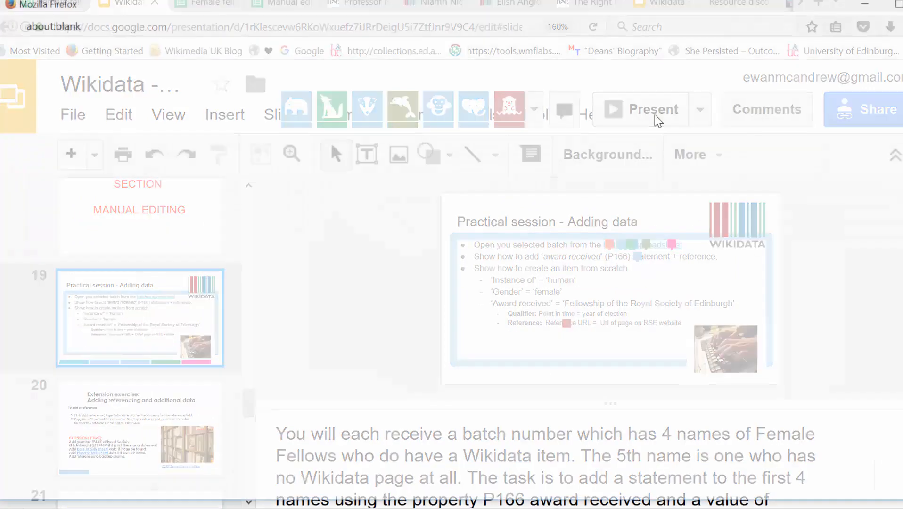
- Start presenting the deck full screen from the Adding data slide
{"action": "left_click", "coordinate": [646, 108]}
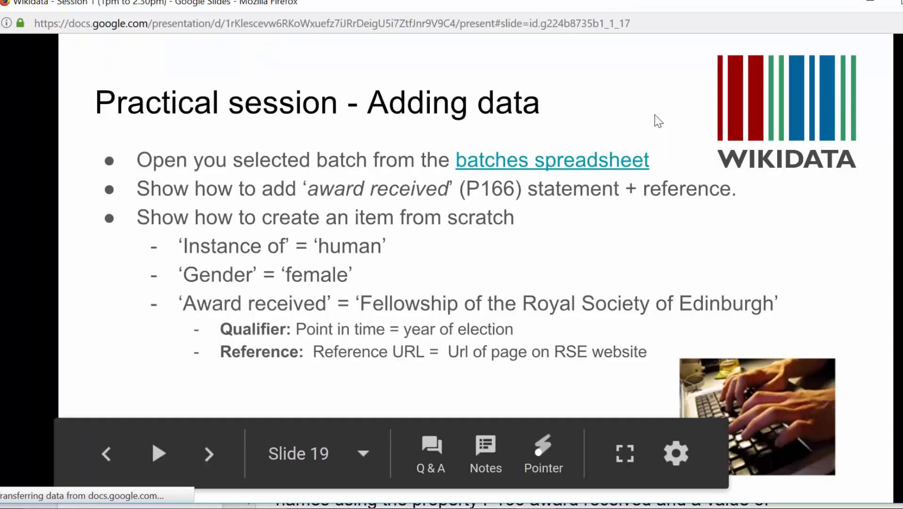
{"action": "mouse_move", "coordinate": [550, 162]}
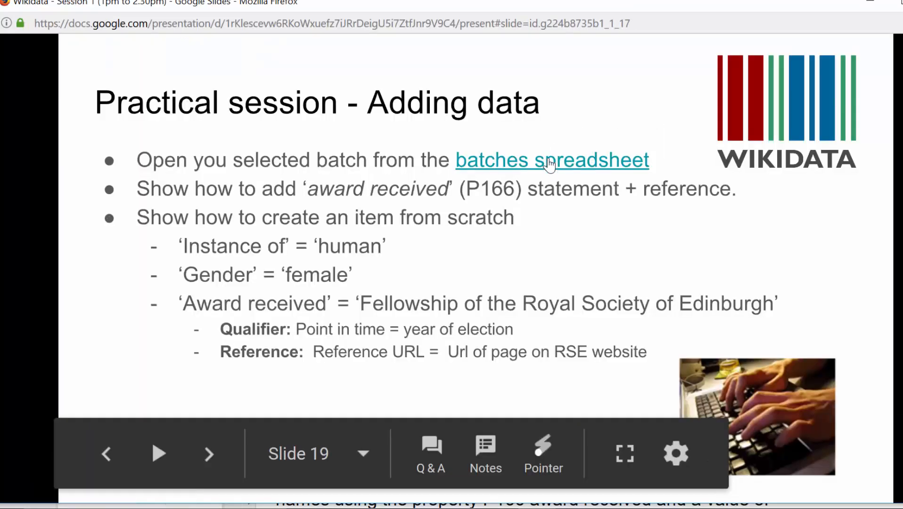
{"action": "mouse_move", "coordinate": [551, 167]}
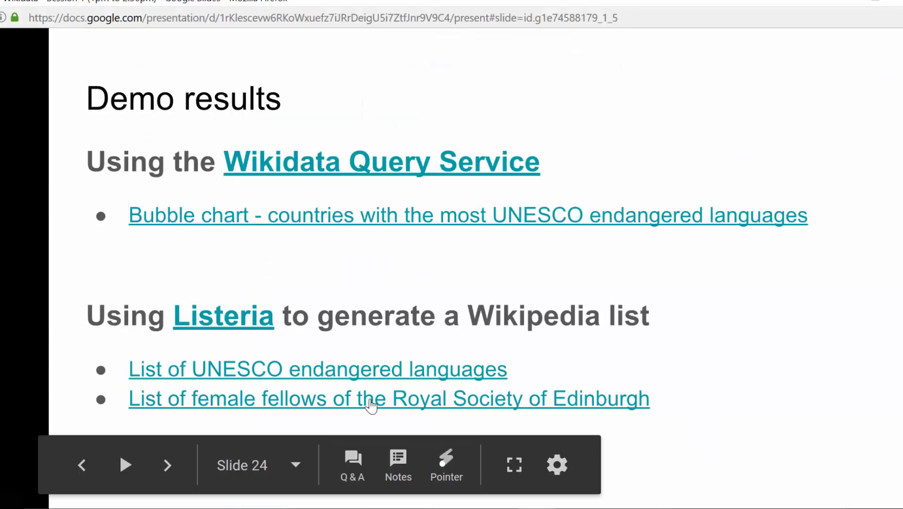
- Open the Listeria list of female RSE fellows on Wikipedia and scroll through its Glasgow and Misc tables
{"action": "left_click", "coordinate": [371, 399]}
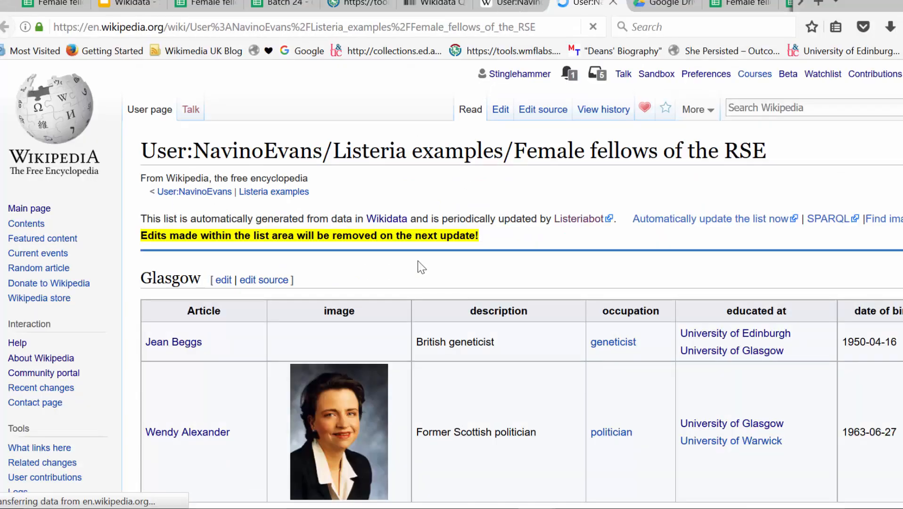
{"action": "mouse_move", "coordinate": [441, 248]}
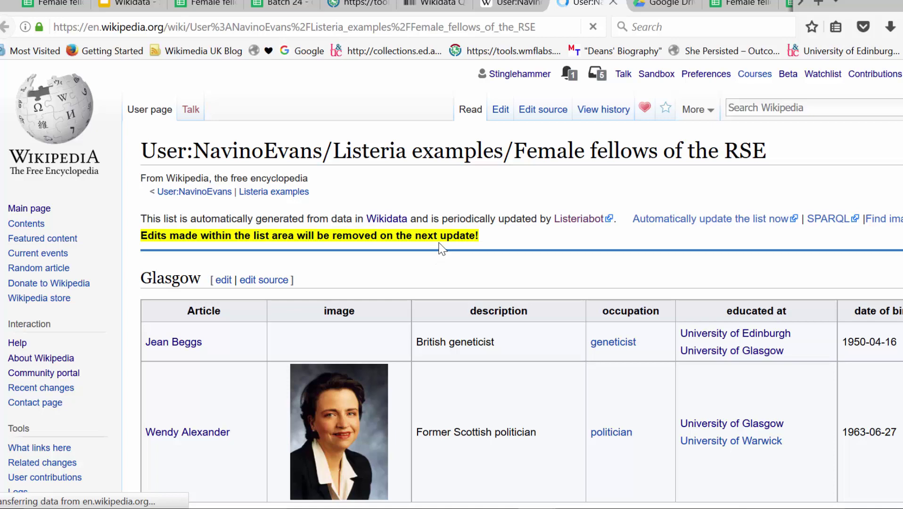
{"action": "mouse_move", "coordinate": [452, 318]}
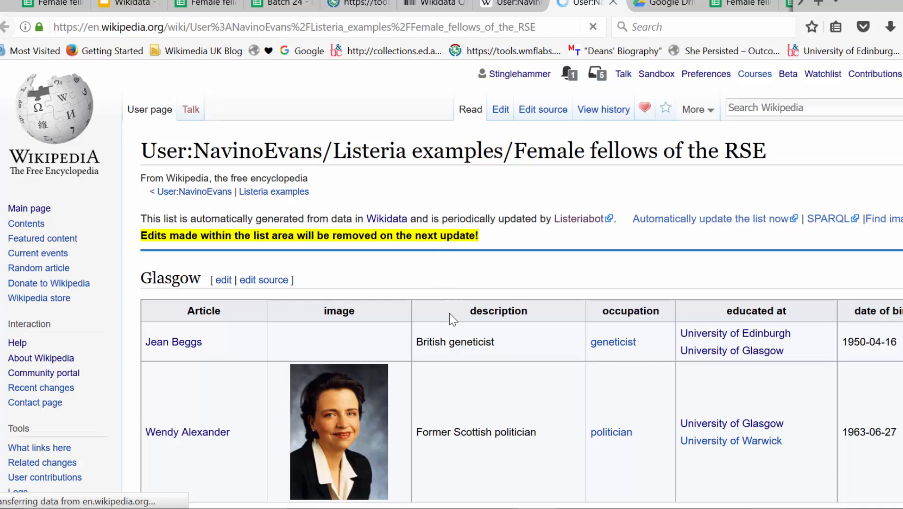
{"action": "scroll", "scroll_direction": "down", "scroll_amount": 3}
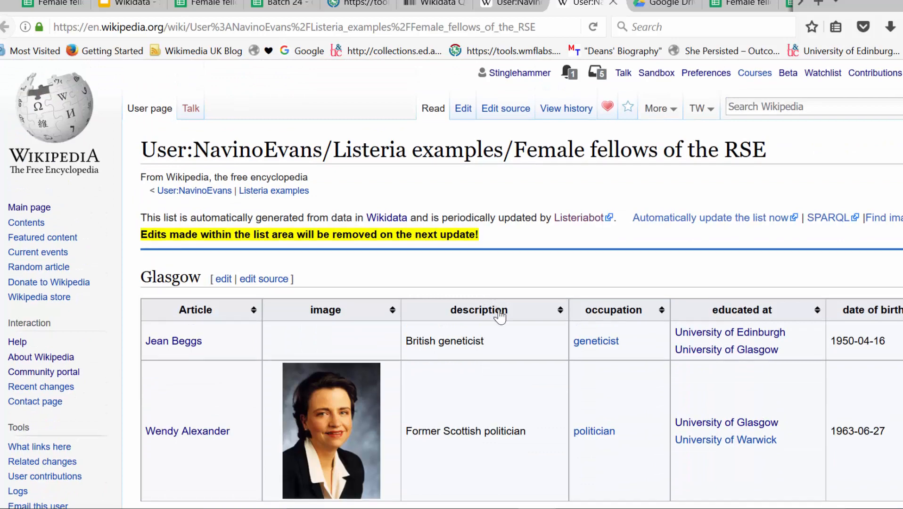
{"action": "scroll", "scroll_direction": "down", "scroll_amount": 3}
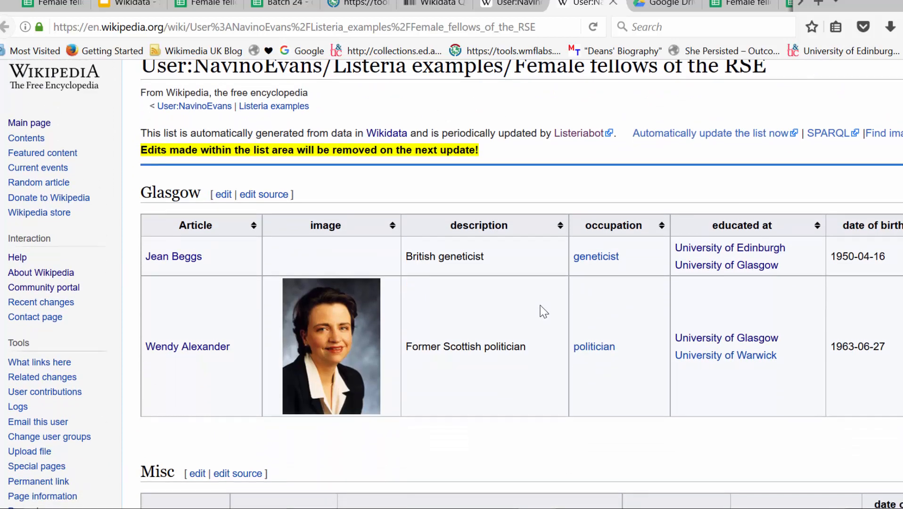
{"action": "mouse_move", "coordinate": [530, 290]}
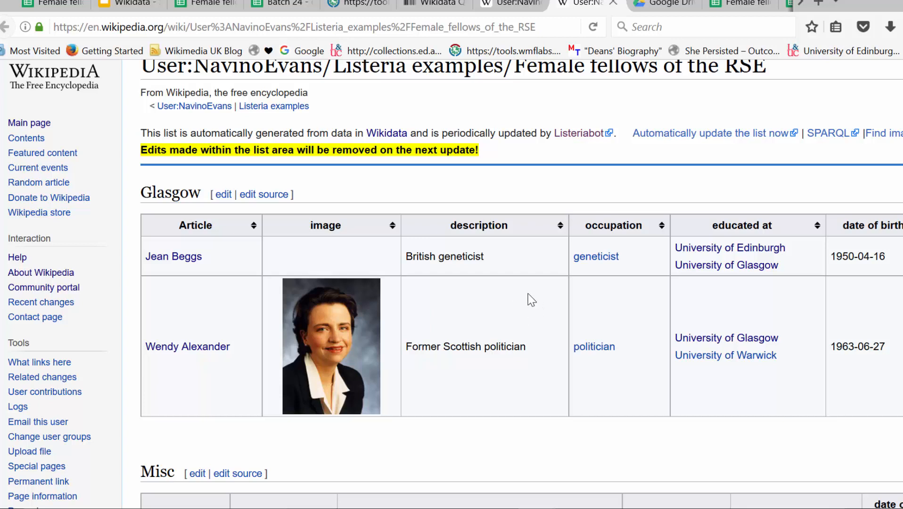
{"action": "mouse_move", "coordinate": [576, 323]}
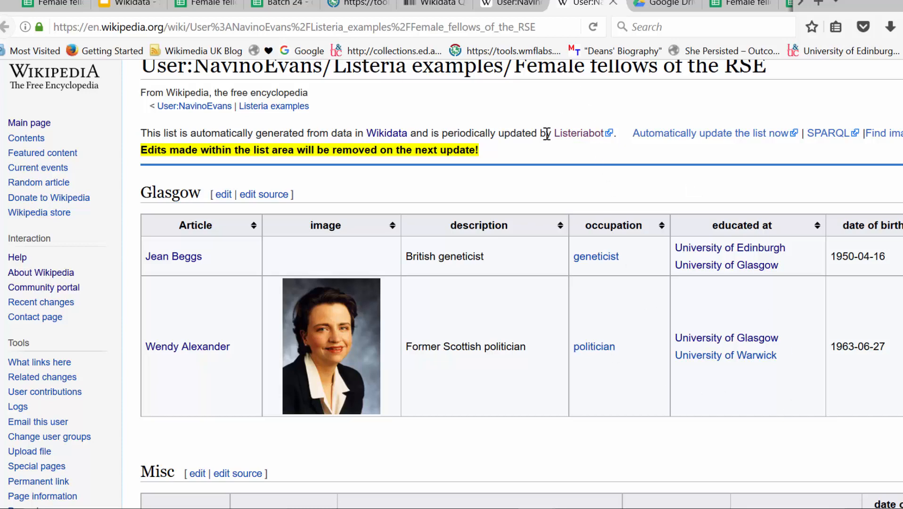
{"action": "scroll", "scroll_direction": "down", "scroll_amount": 3}
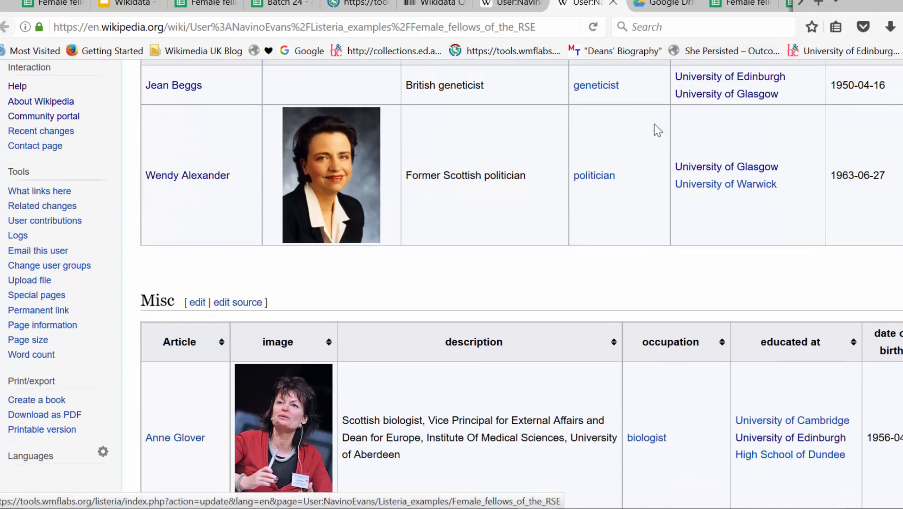
{"action": "scroll", "scroll_direction": "down", "scroll_amount": 3}
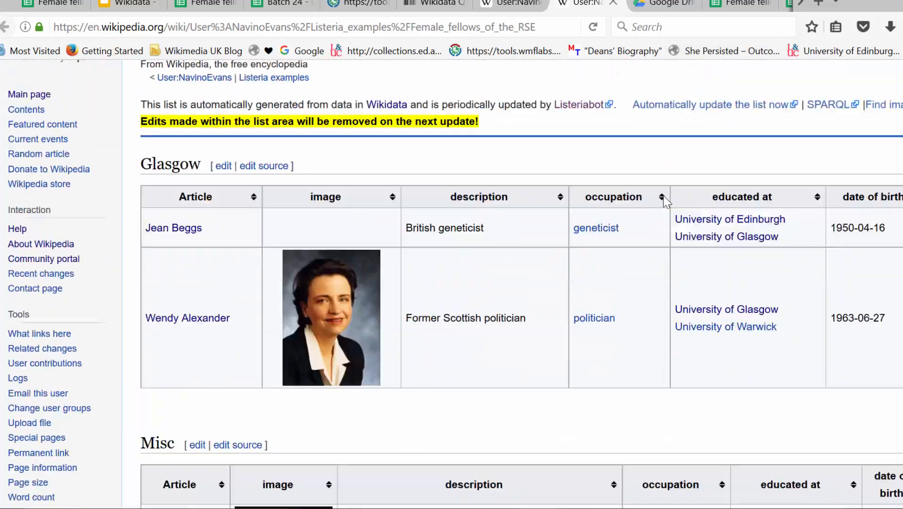
{"action": "scroll", "scroll_direction": "down", "scroll_amount": 3}
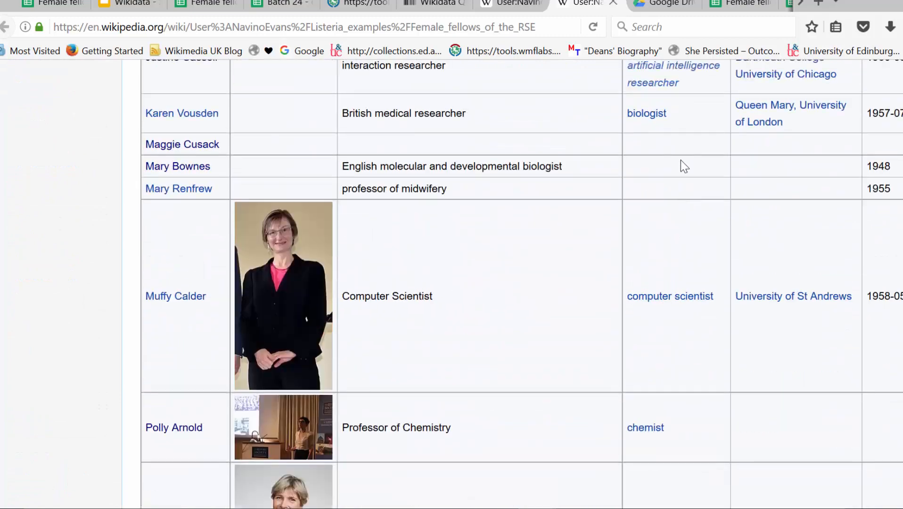
{"action": "scroll", "scroll_direction": "up", "scroll_amount": 3}
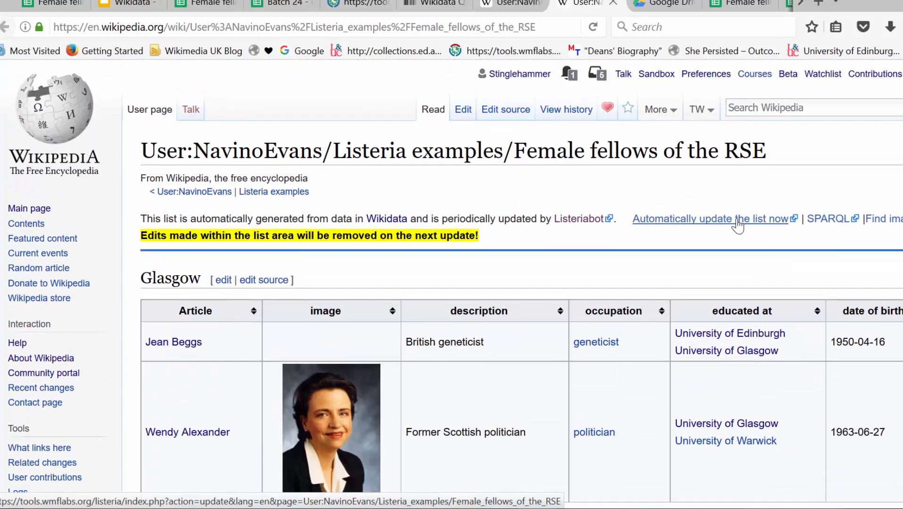
- Ask Listeria to regenerate the Female fellows of the RSE list now
{"action": "left_click", "coordinate": [737, 219]}
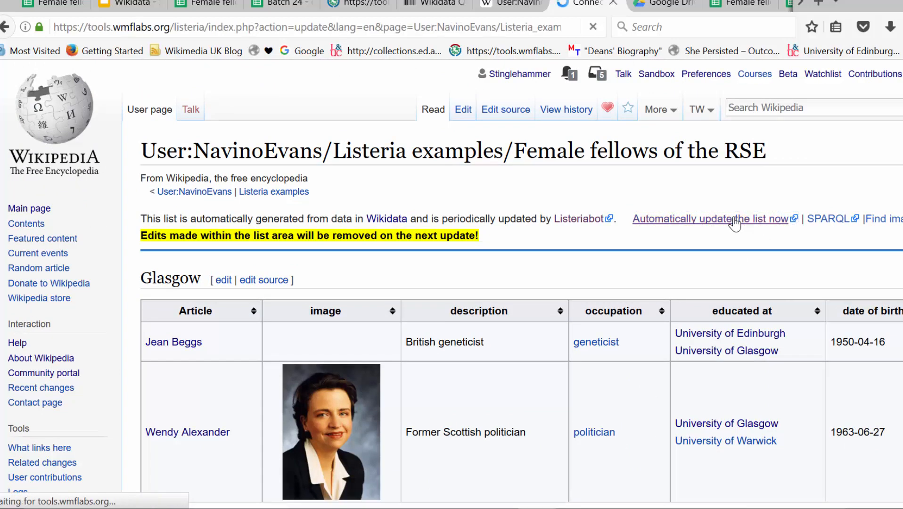
{"action": "left_click", "coordinate": [717, 218]}
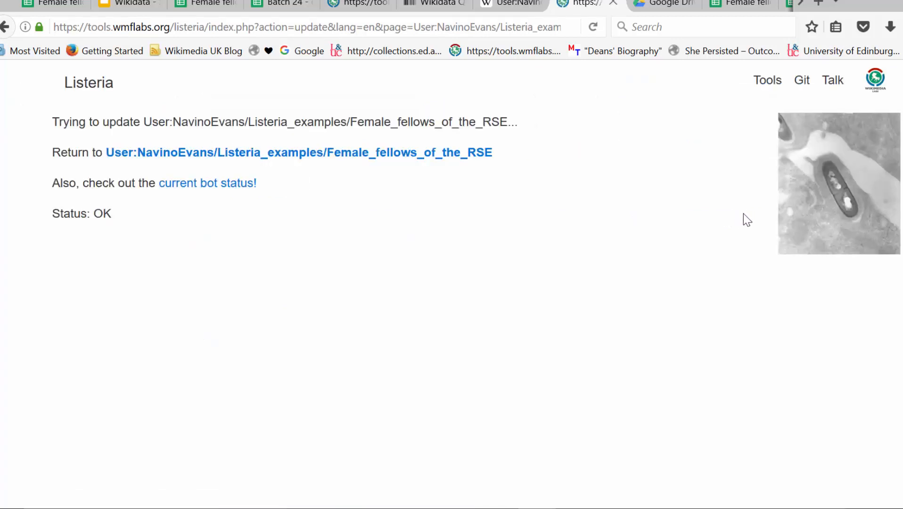
{"action": "mouse_move", "coordinate": [745, 209]}
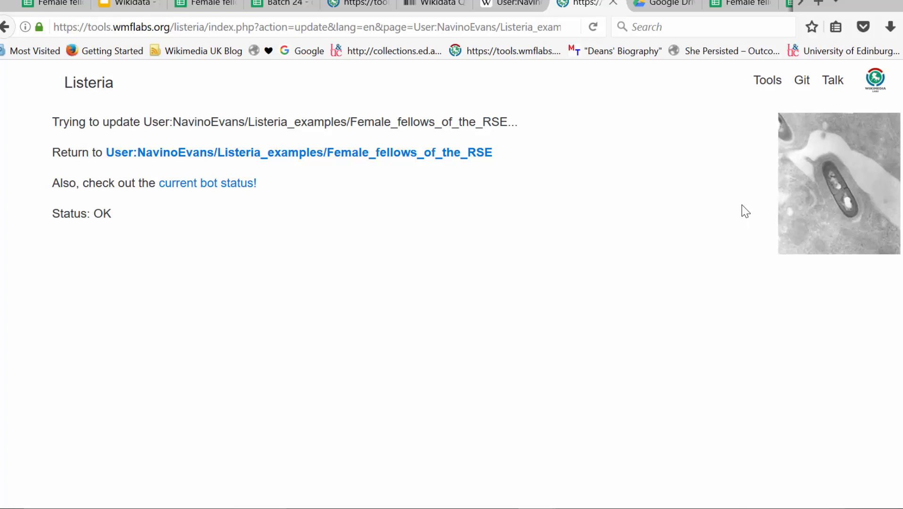
{"action": "mouse_move", "coordinate": [214, 216]}
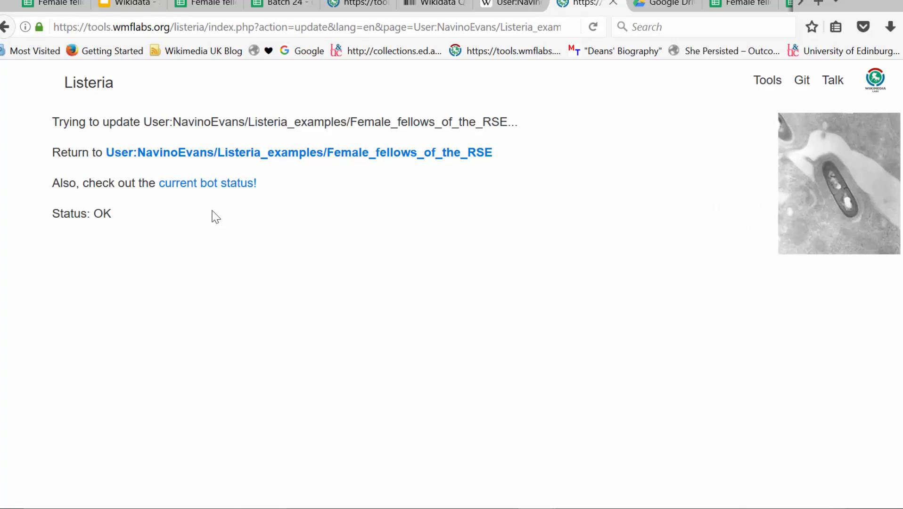
{"action": "mouse_move", "coordinate": [262, 158]}
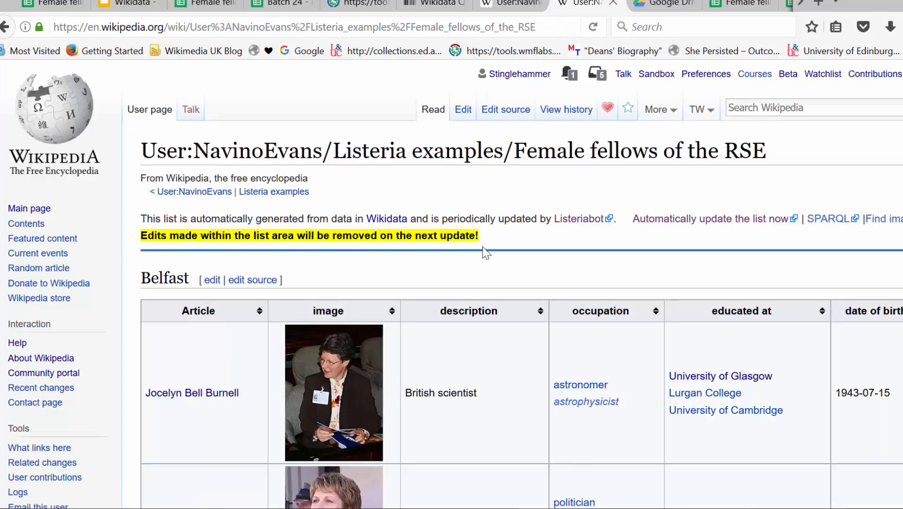
{"action": "scroll", "scroll_direction": "down", "scroll_amount": 3}
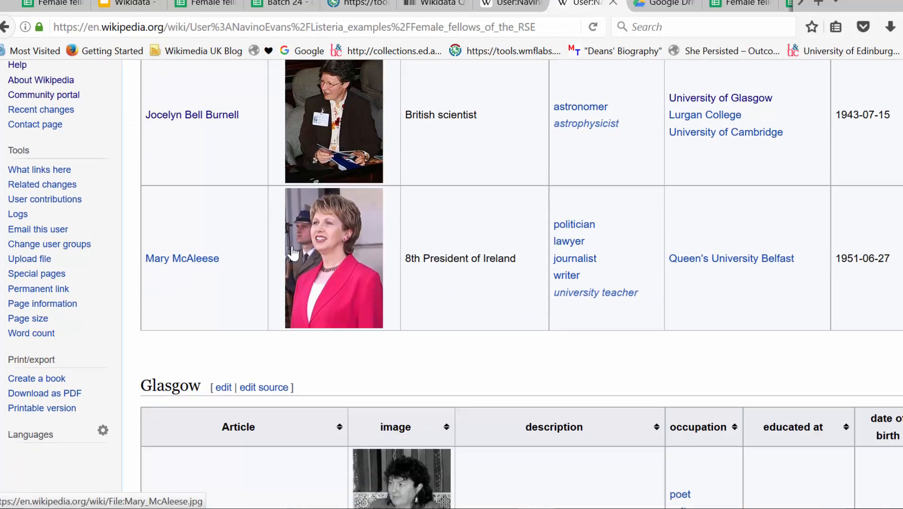
{"action": "scroll", "scroll_direction": "down", "scroll_amount": 3}
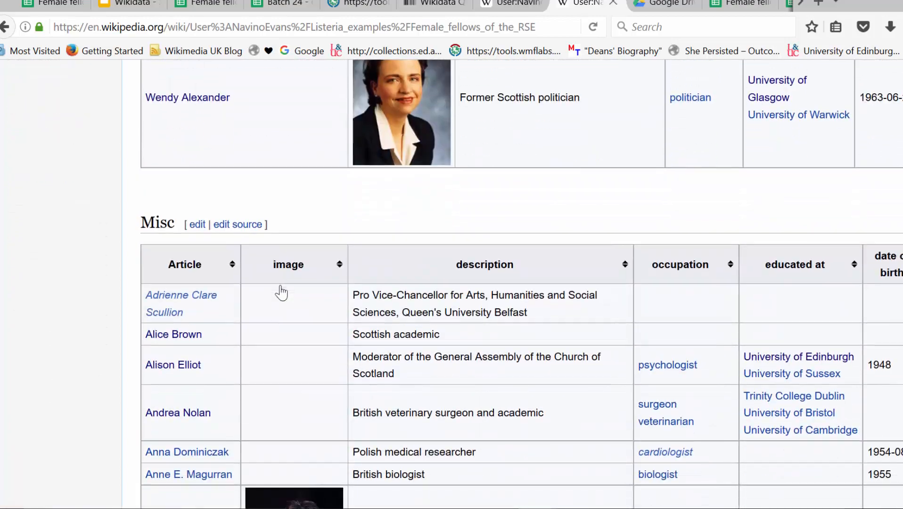
{"action": "scroll", "scroll_direction": "down", "scroll_amount": 3}
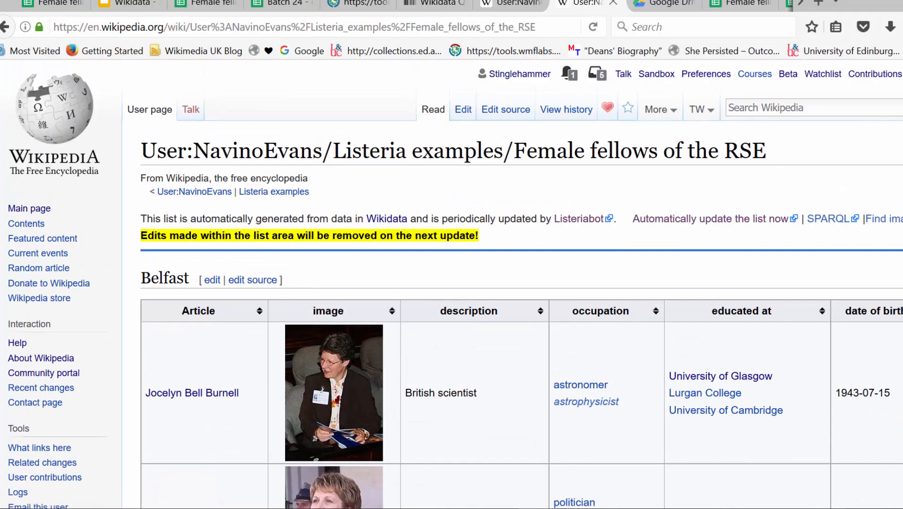
{"action": "scroll", "scroll_direction": "down", "scroll_amount": 3}
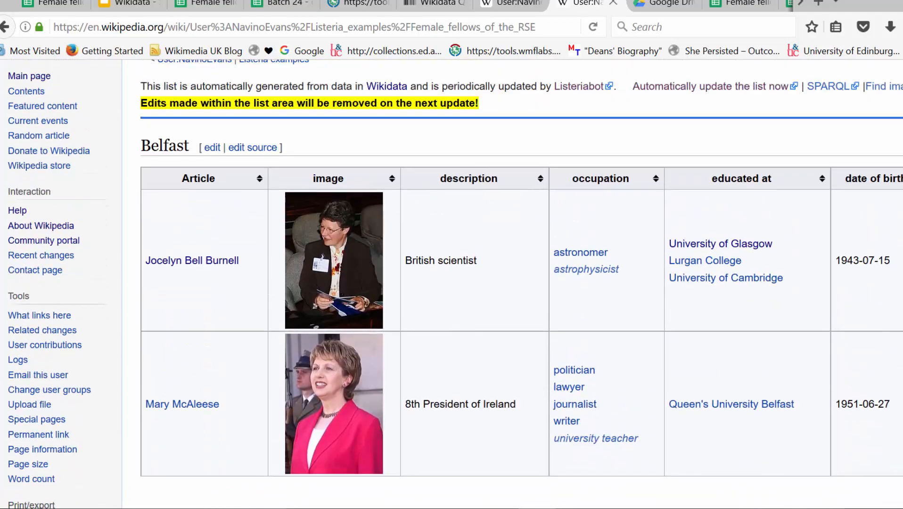
{"action": "scroll", "scroll_direction": "down", "scroll_amount": 3}
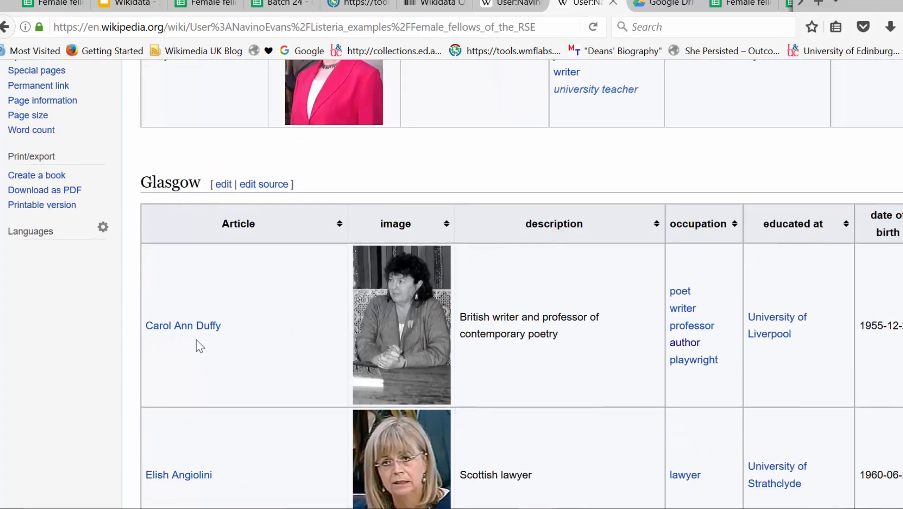
{"action": "mouse_move", "coordinate": [775, 318]}
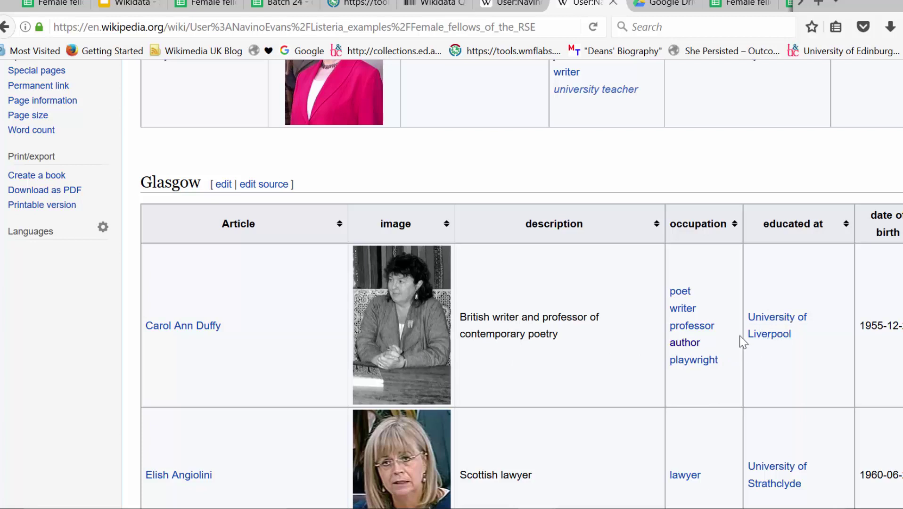
{"action": "mouse_move", "coordinate": [729, 330]}
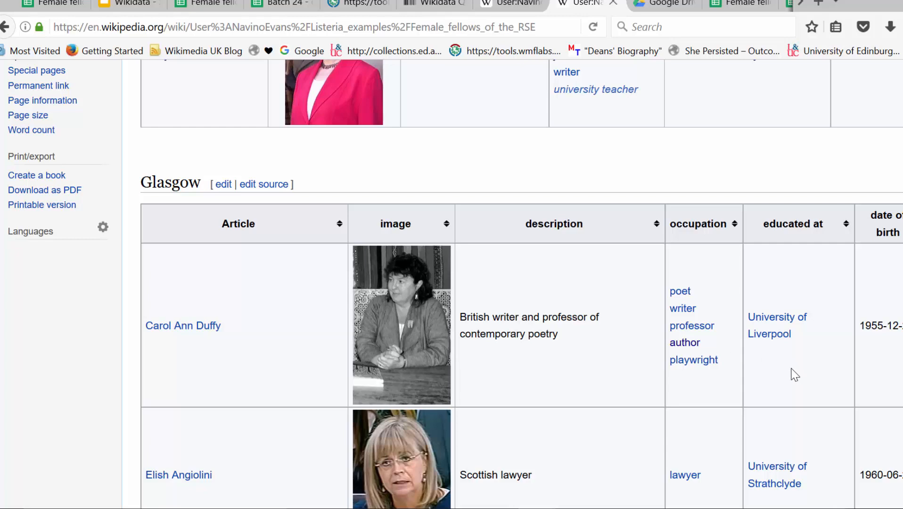
{"action": "mouse_move", "coordinate": [803, 375]}
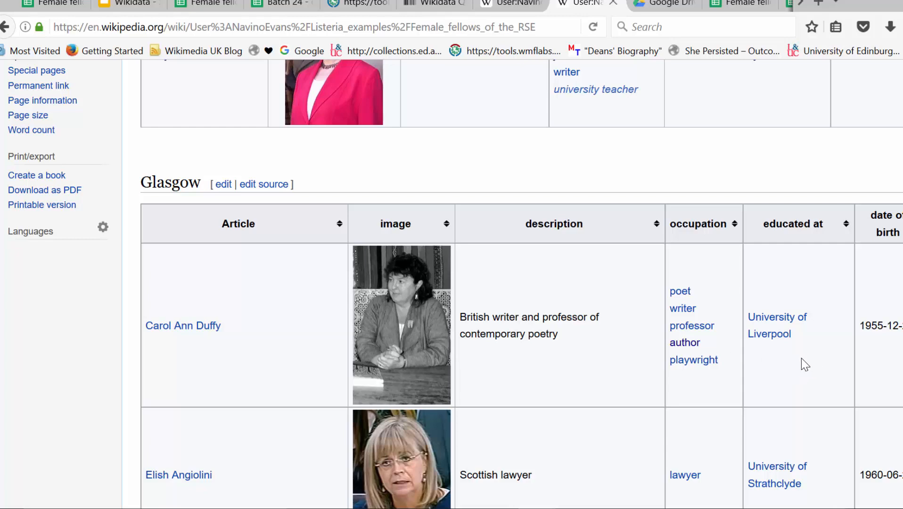
{"action": "scroll", "scroll_direction": "down", "scroll_amount": 3}
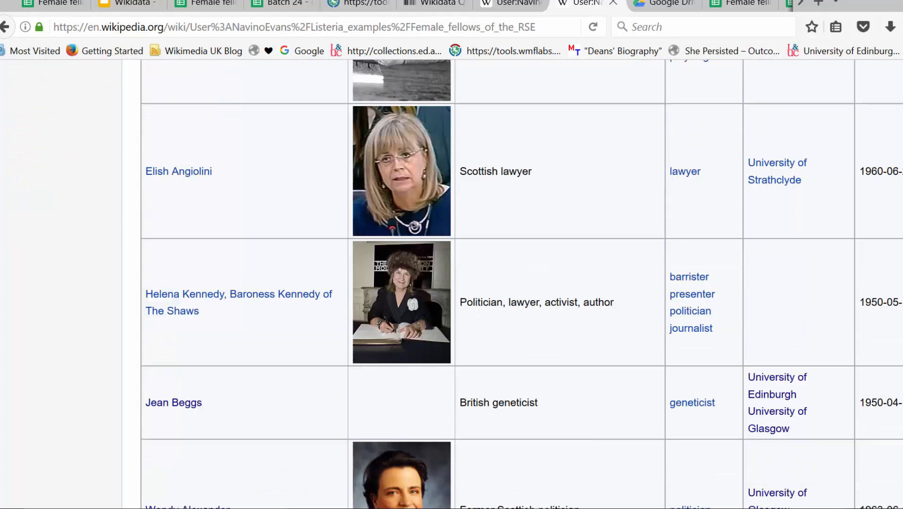
{"action": "scroll", "scroll_direction": "down", "scroll_amount": 3}
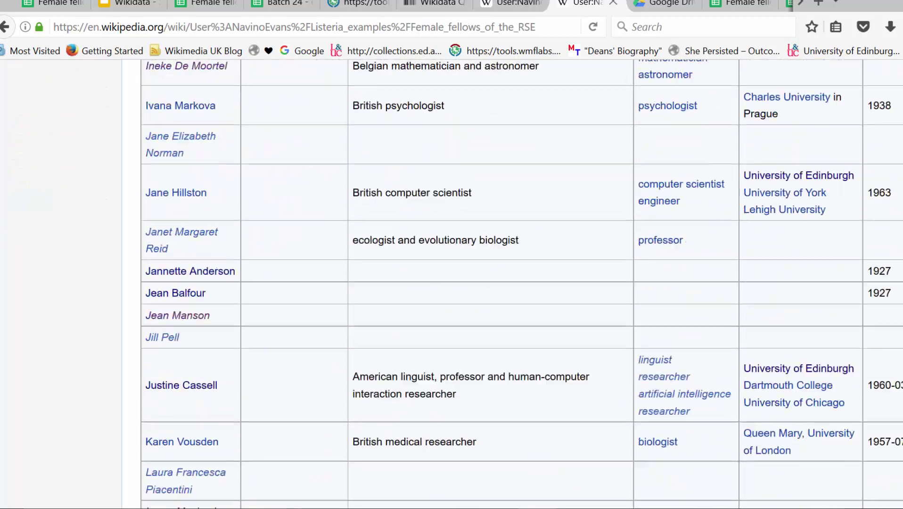
{"action": "scroll", "scroll_direction": "down", "scroll_amount": 3}
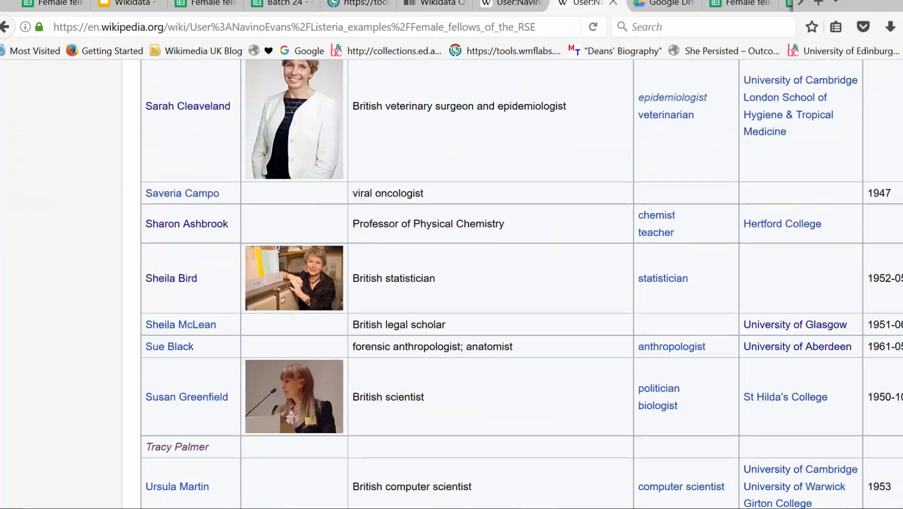
{"action": "scroll", "scroll_direction": "up", "scroll_amount": 3}
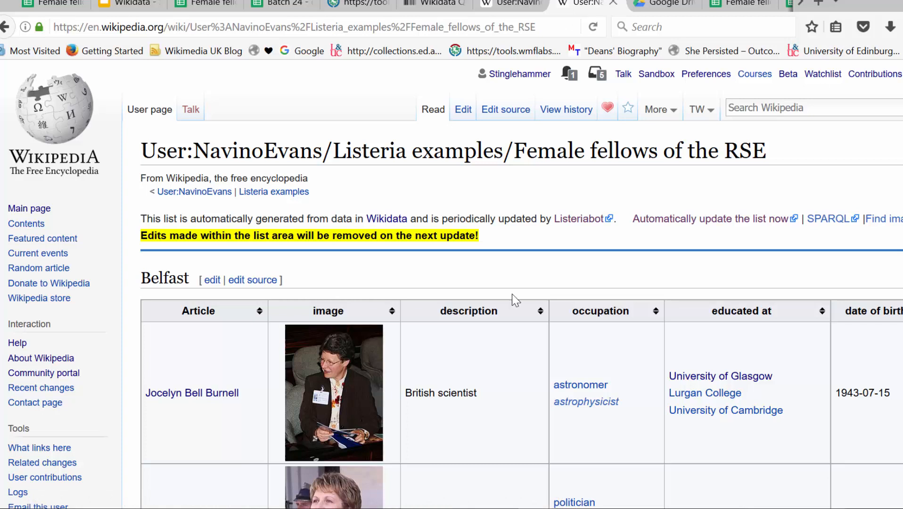
{"action": "mouse_move", "coordinate": [474, 288]}
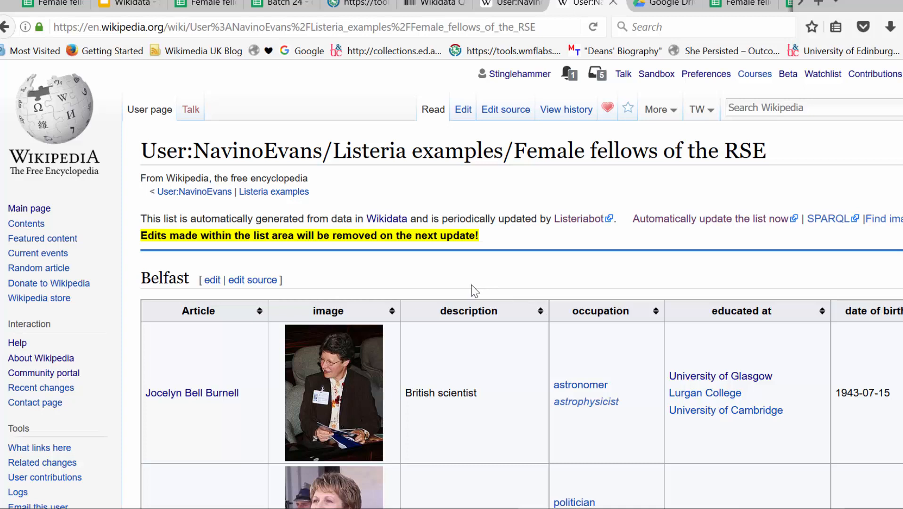
{"action": "mouse_move", "coordinate": [587, 434]}
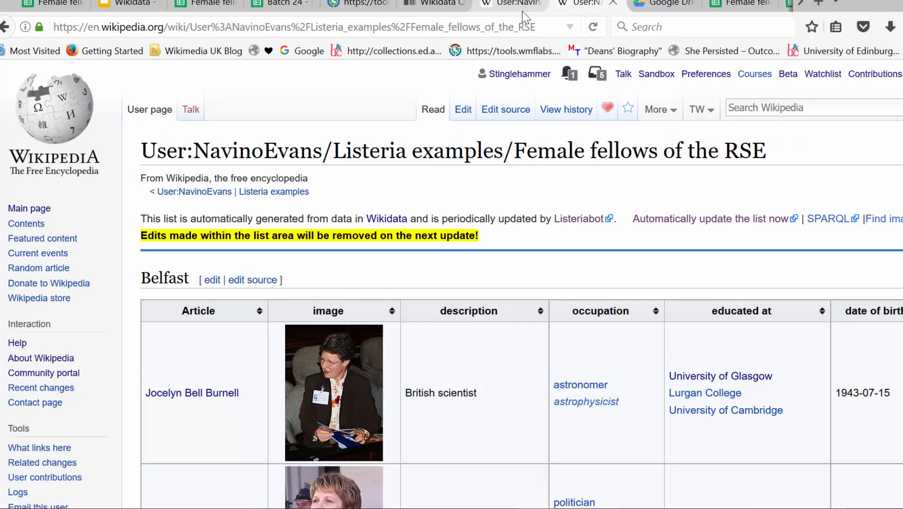
{"action": "mouse_move", "coordinate": [520, 9]}
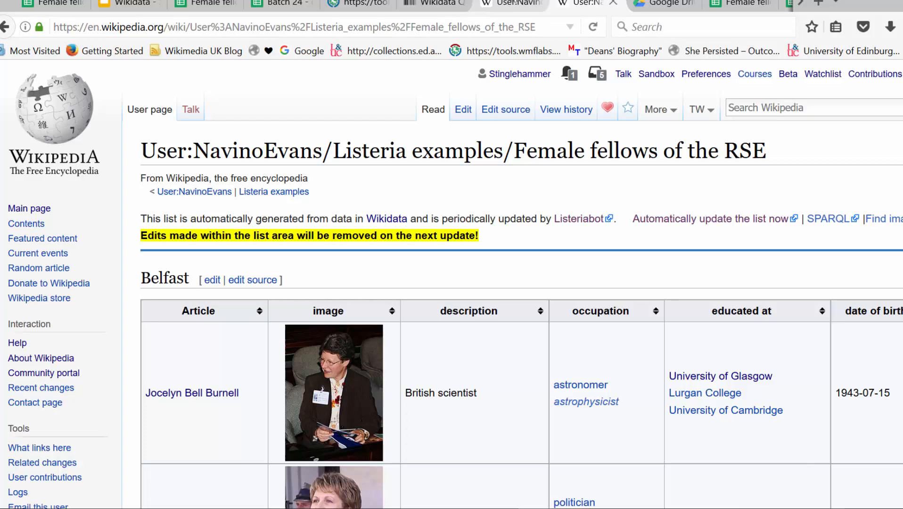
{"action": "mouse_move", "coordinate": [510, 4]}
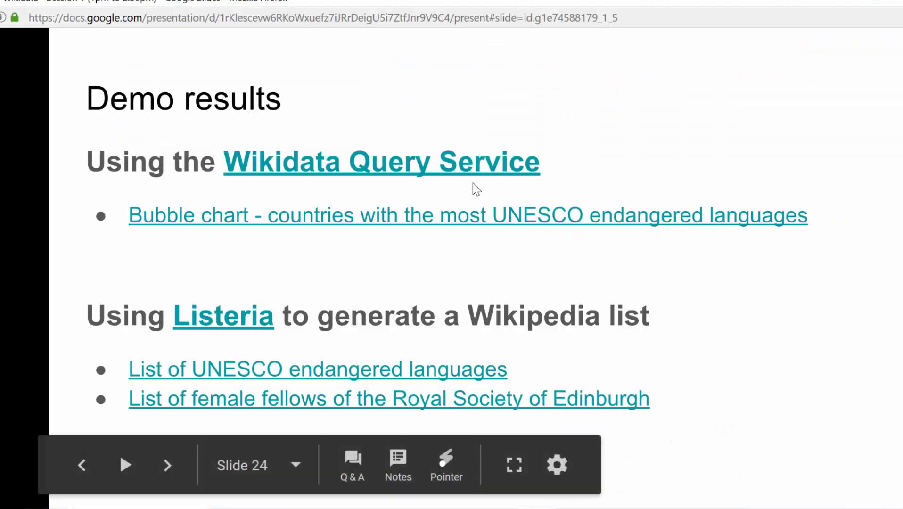
- Advance the presentation to slide 25, 'End of practical', with the improved result links
{"action": "left_click", "coordinate": [166, 465]}
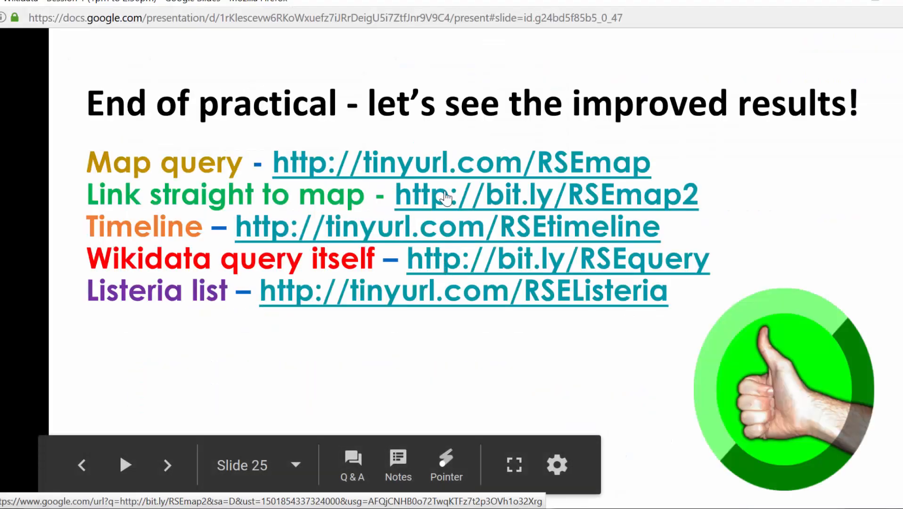
{"action": "mouse_move", "coordinate": [390, 242]}
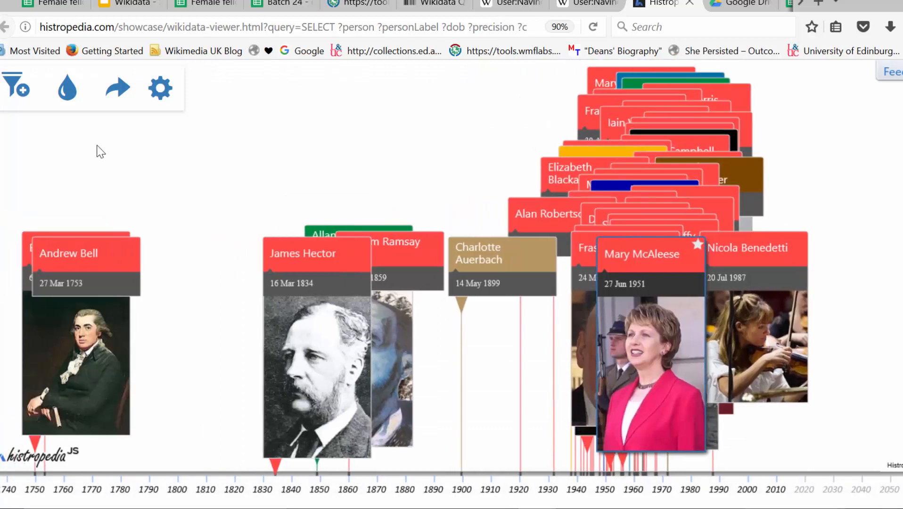
- Filter the Histropedia timeline of RSE fellows by gender to show only female fellows
{"action": "left_click", "coordinate": [17, 87]}
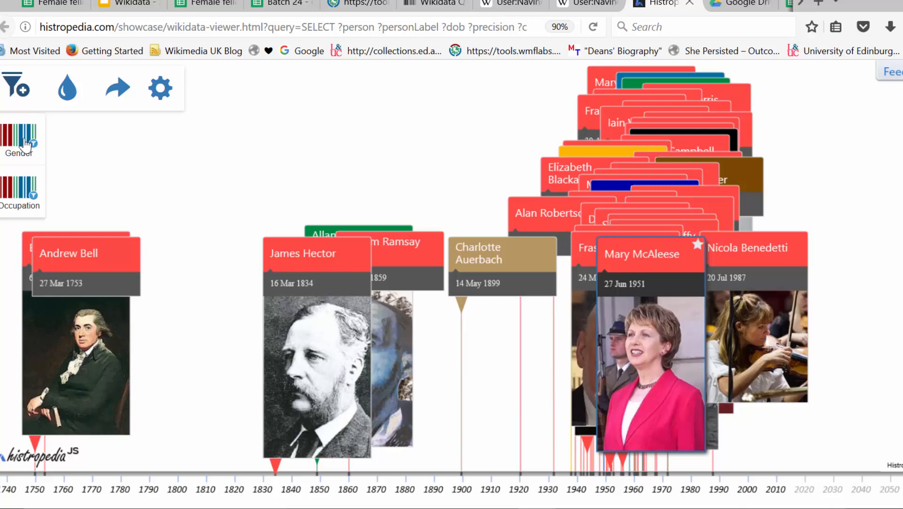
{"action": "left_click", "coordinate": [22, 141]}
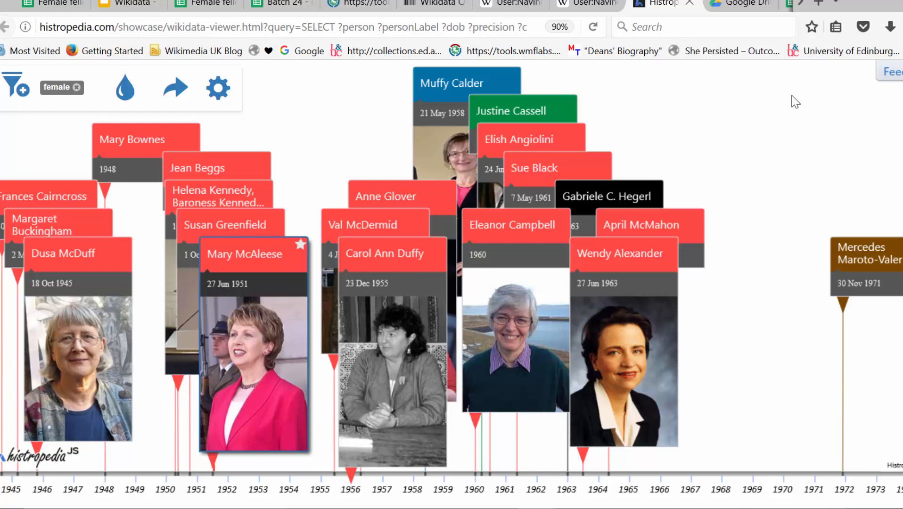
{"action": "mouse_move", "coordinate": [285, 187]}
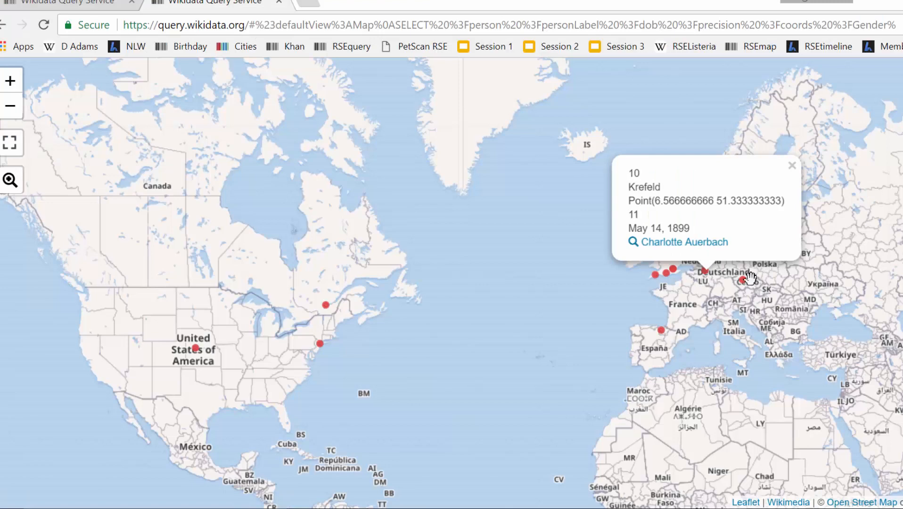
- Show the Czechoslovakia birthplace marker's details and open Ivana Markova's Wikidata item
{"action": "left_click", "coordinate": [744, 280]}
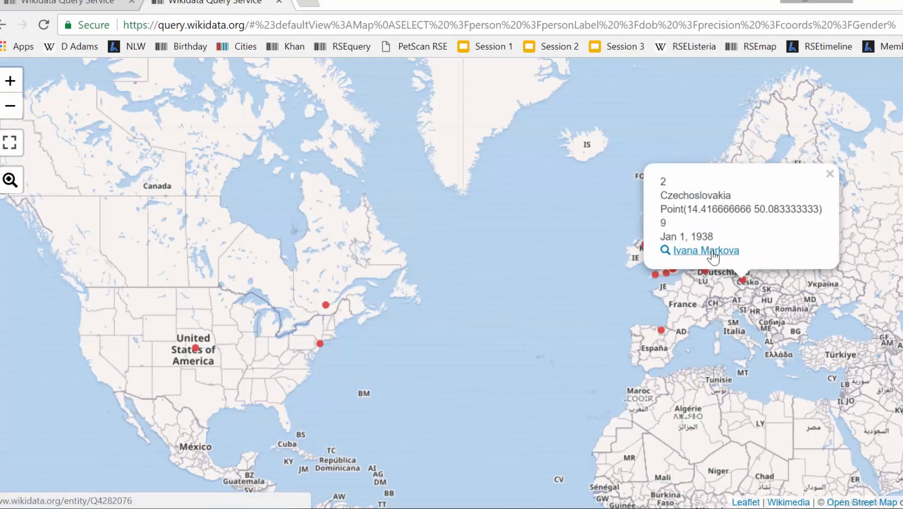
{"action": "left_click", "coordinate": [705, 250]}
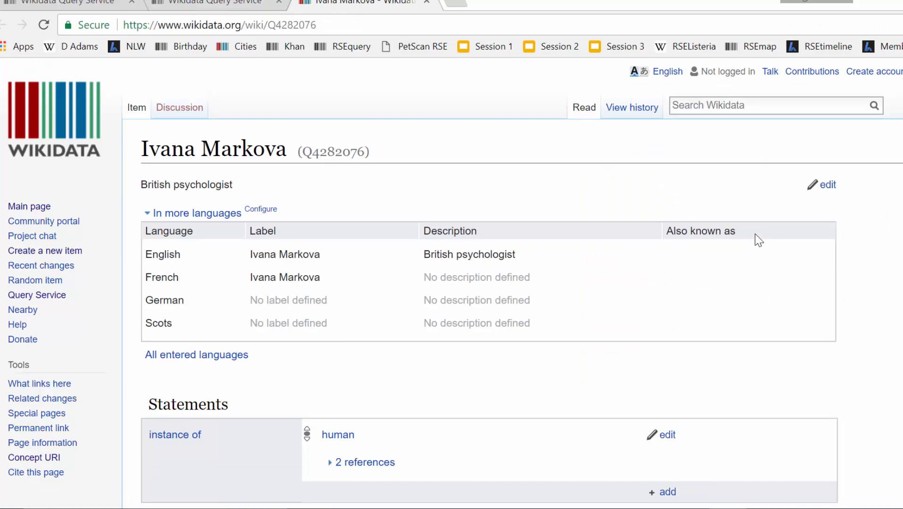
- Review Ivana Markova's statements through her 1997 RSE fellowship award, then return to the birthplace map
{"action": "scroll", "scroll_direction": "down", "scroll_amount": 3}
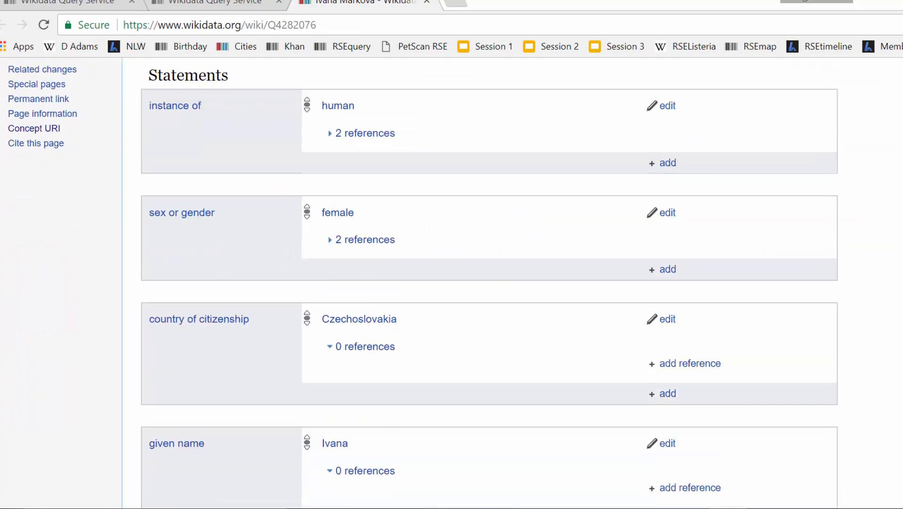
{"action": "scroll", "scroll_direction": "down", "scroll_amount": 3}
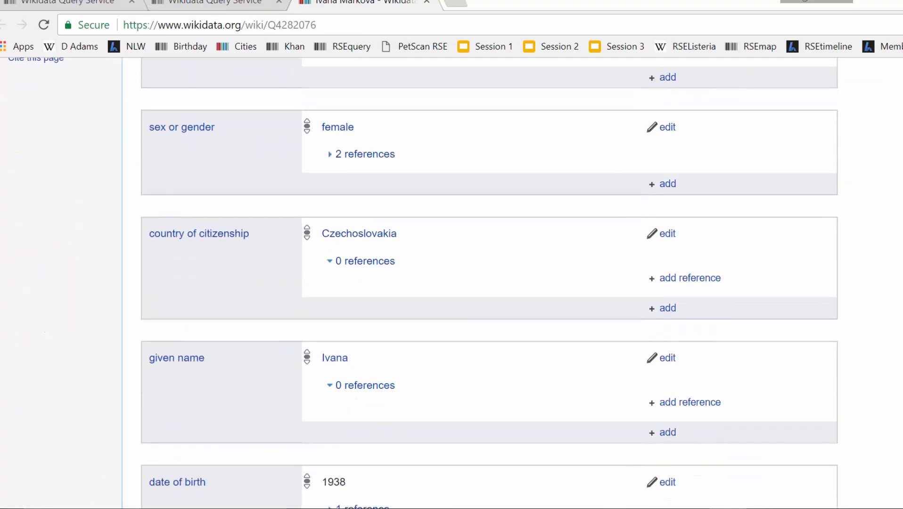
{"action": "scroll", "scroll_direction": "down", "scroll_amount": 3}
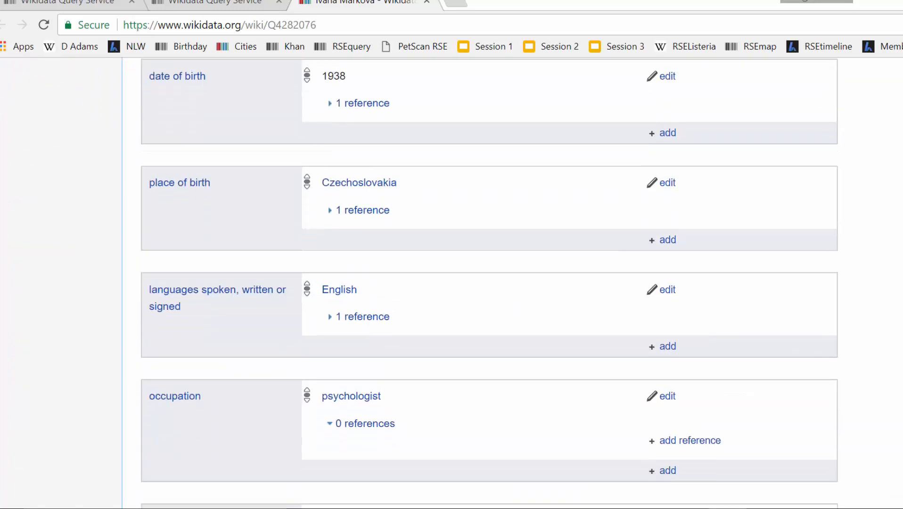
{"action": "scroll", "scroll_direction": "down", "scroll_amount": 3}
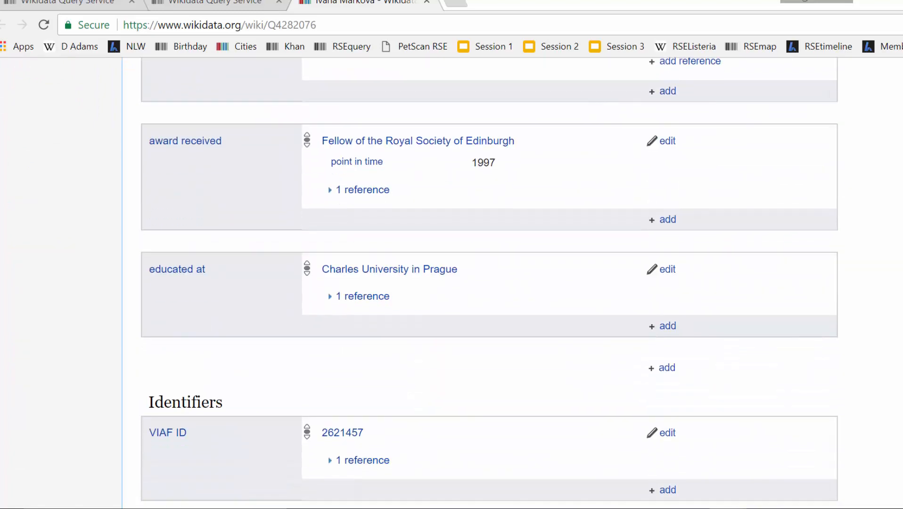
{"action": "mouse_move", "coordinate": [441, 168]}
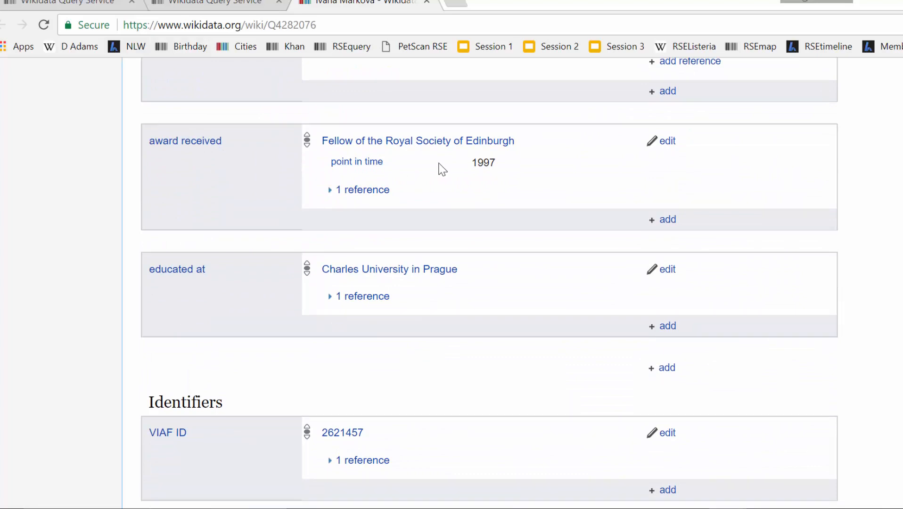
{"action": "left_click", "coordinate": [217, 2]}
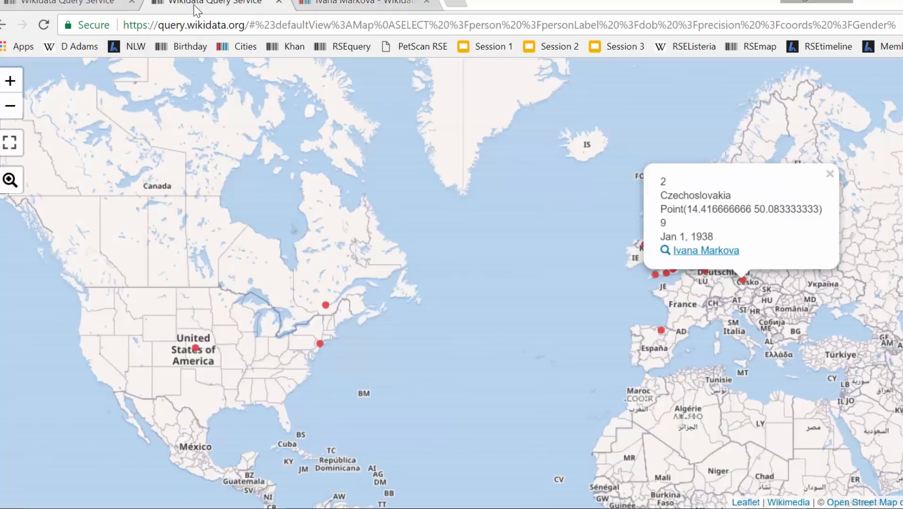